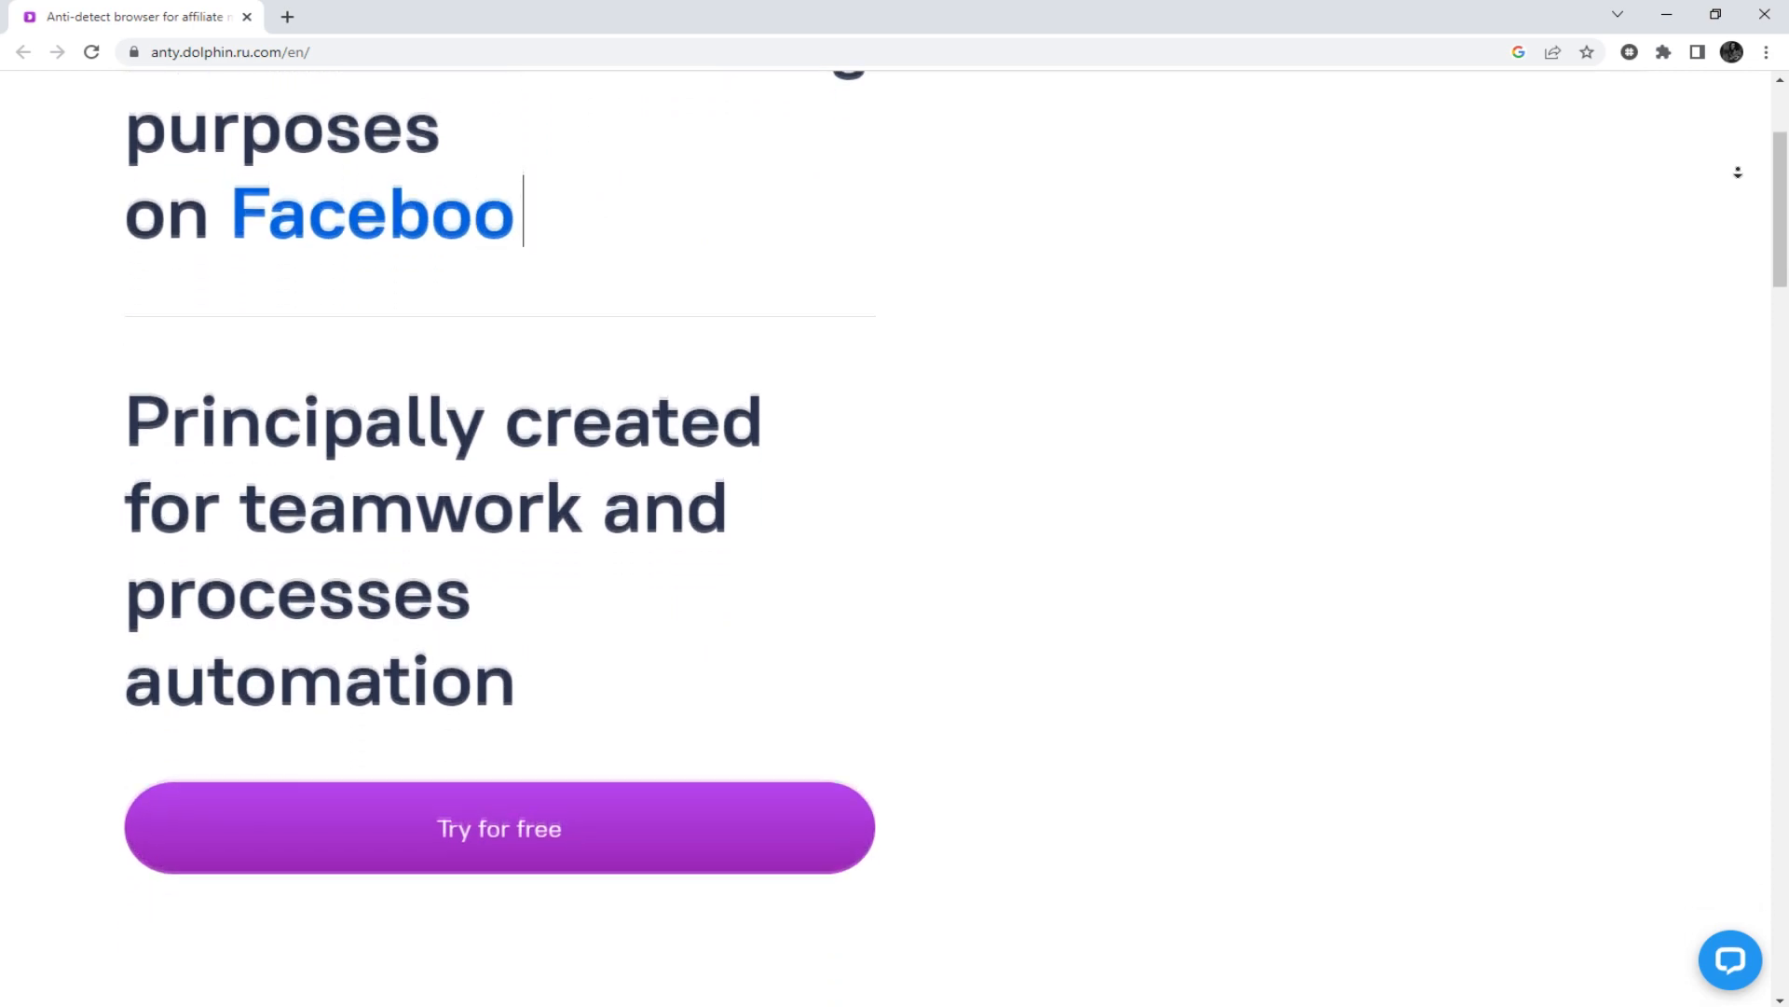
Create a new profile named ProxyTest with tag #tag and the Facebook preset
scroll("down", 3)
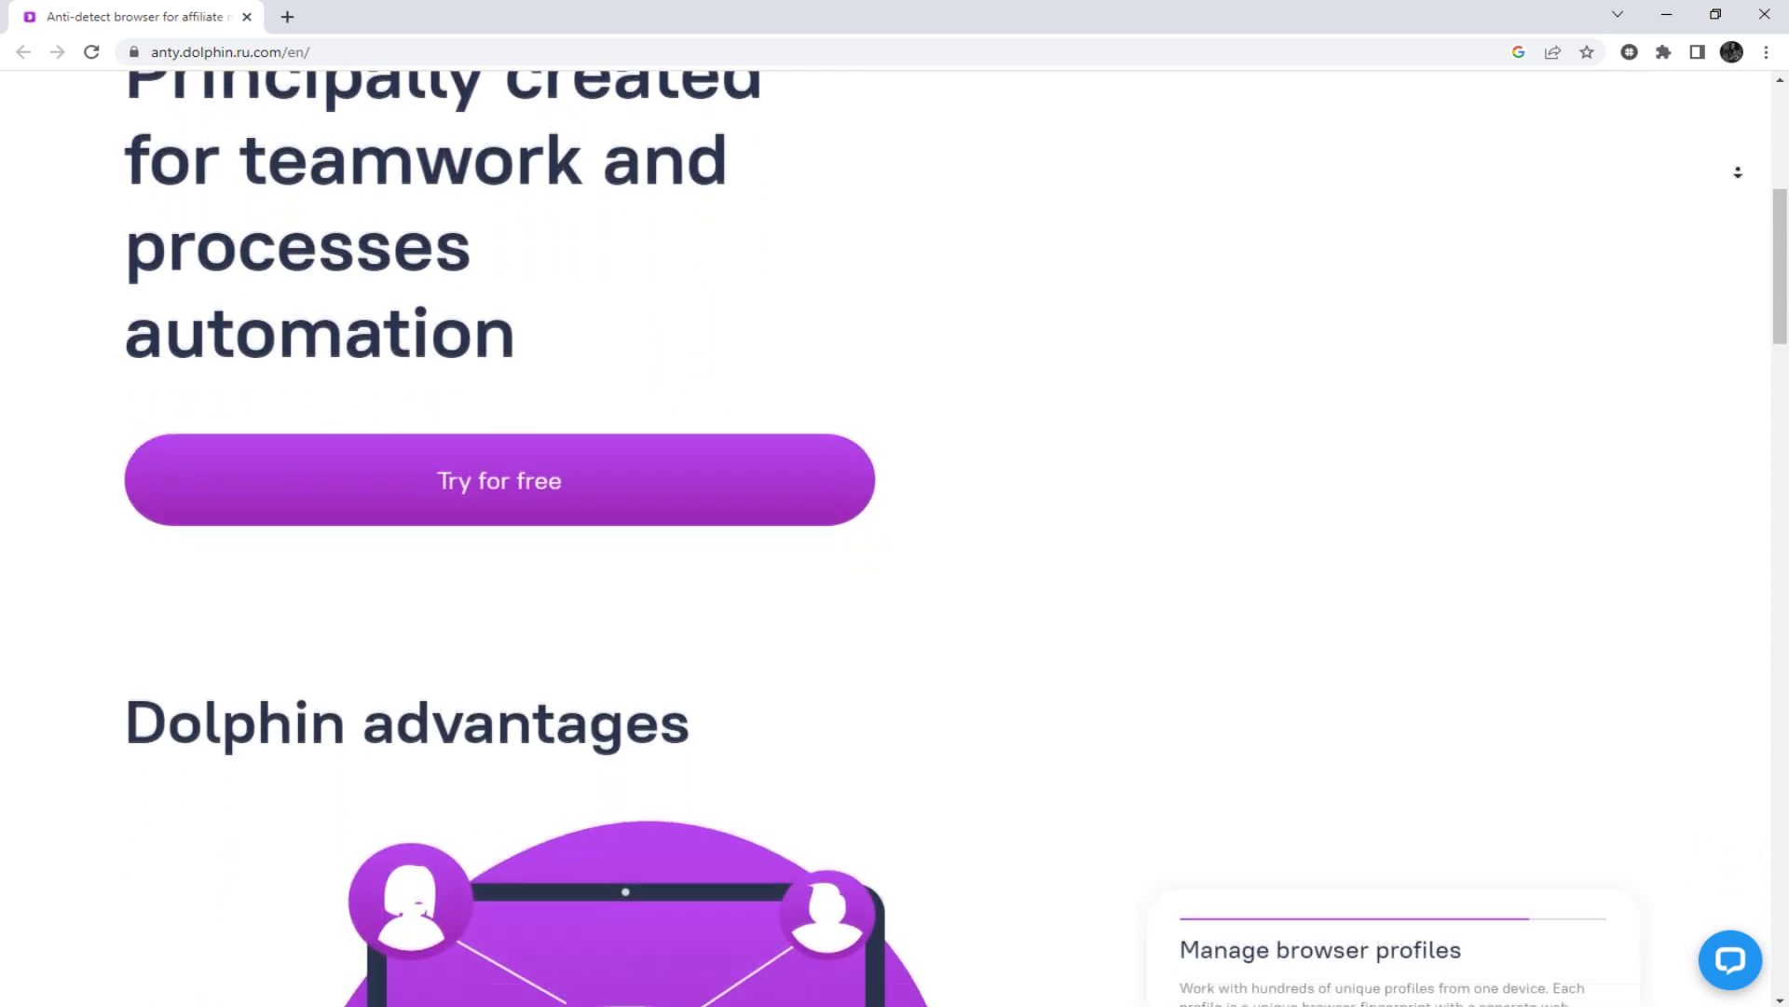
scroll("down", 3)
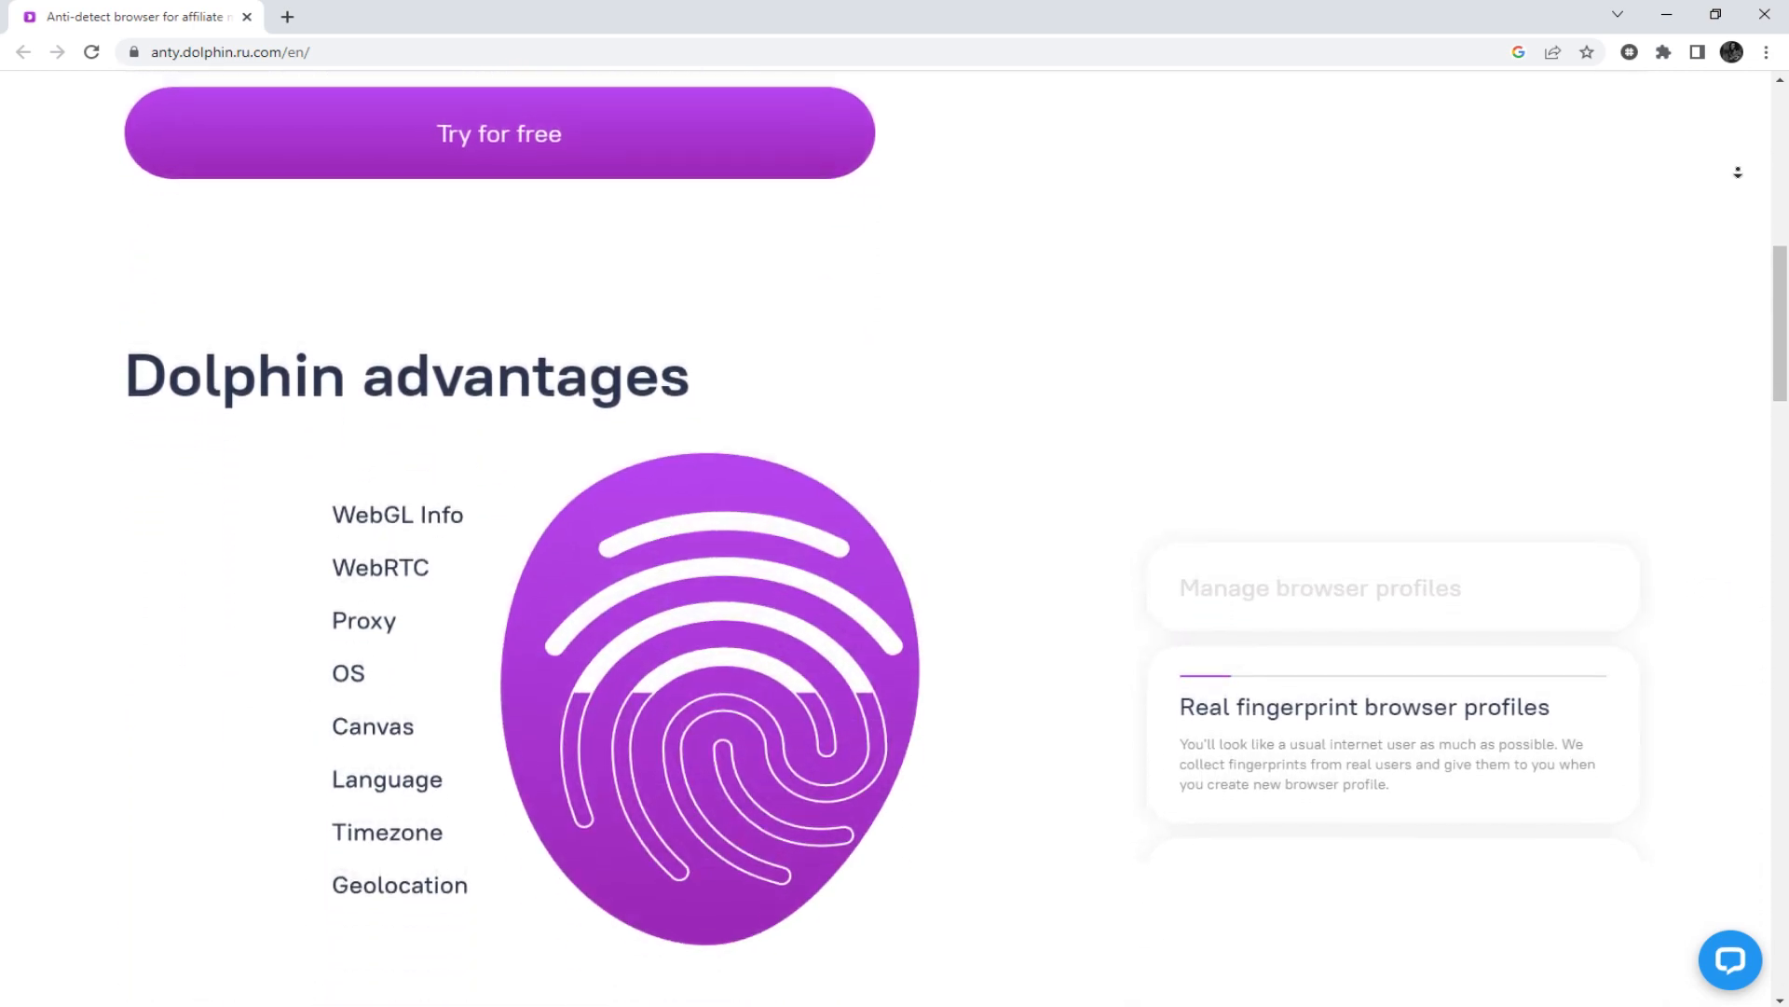
scroll("down", 3)
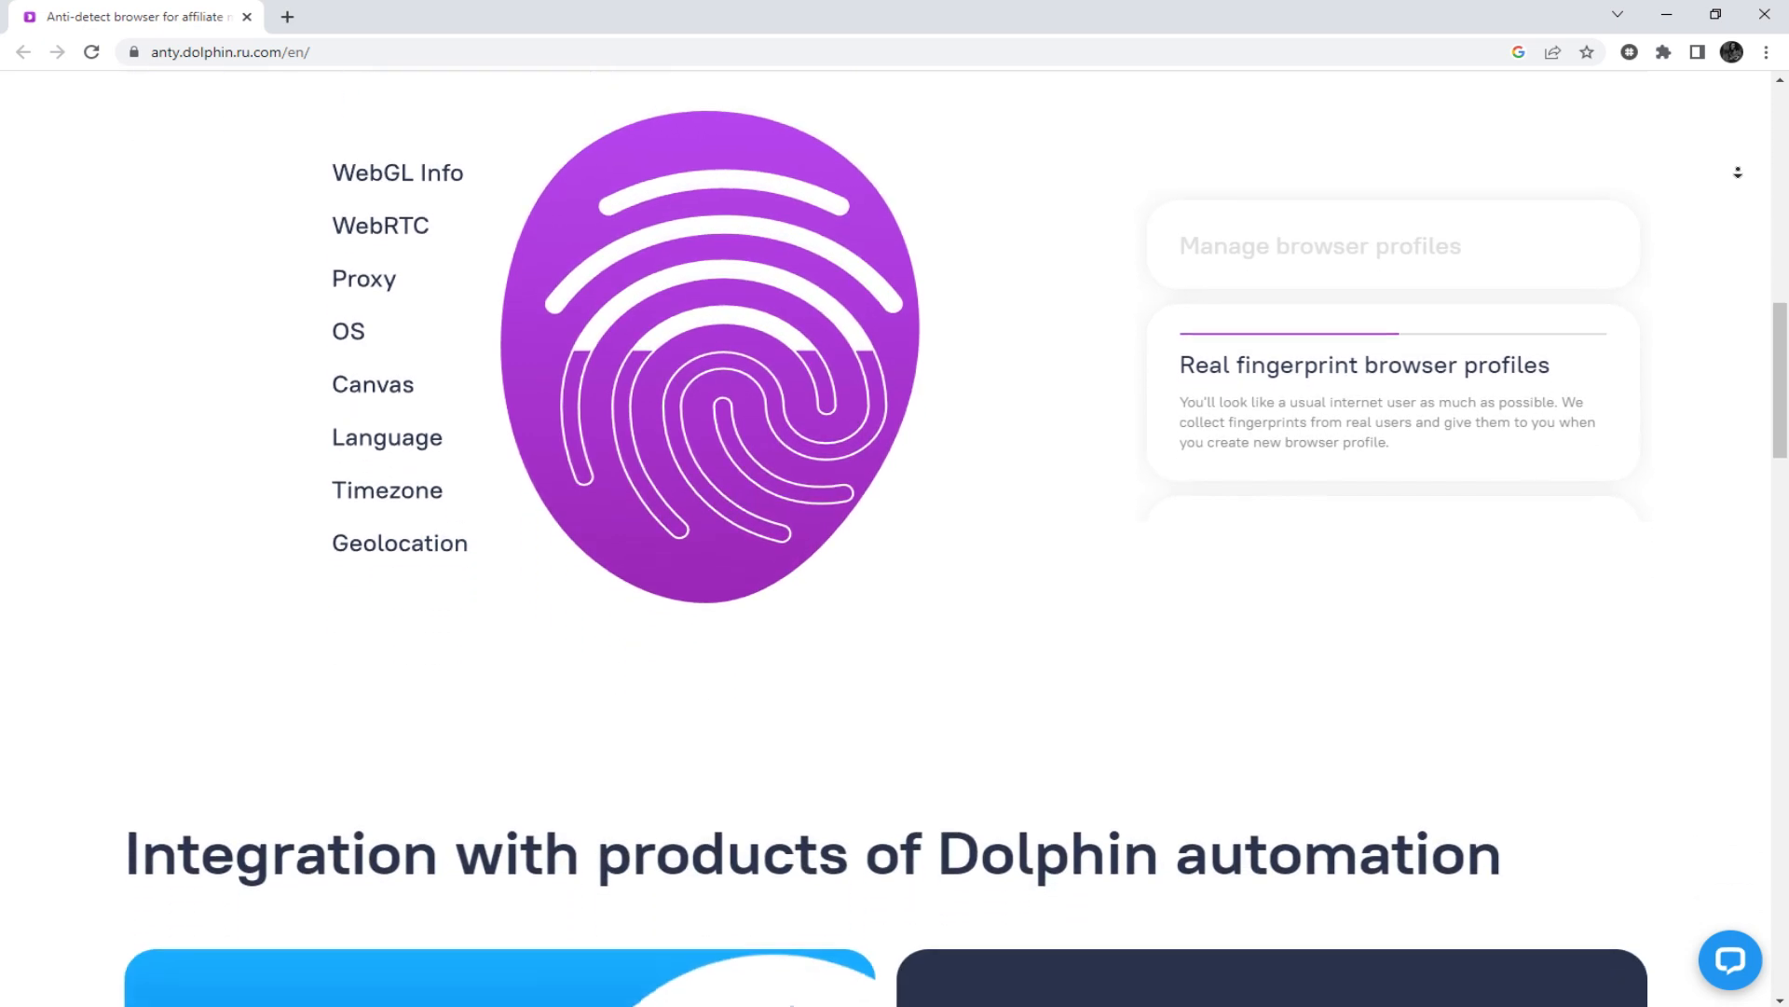
scroll("down", 3)
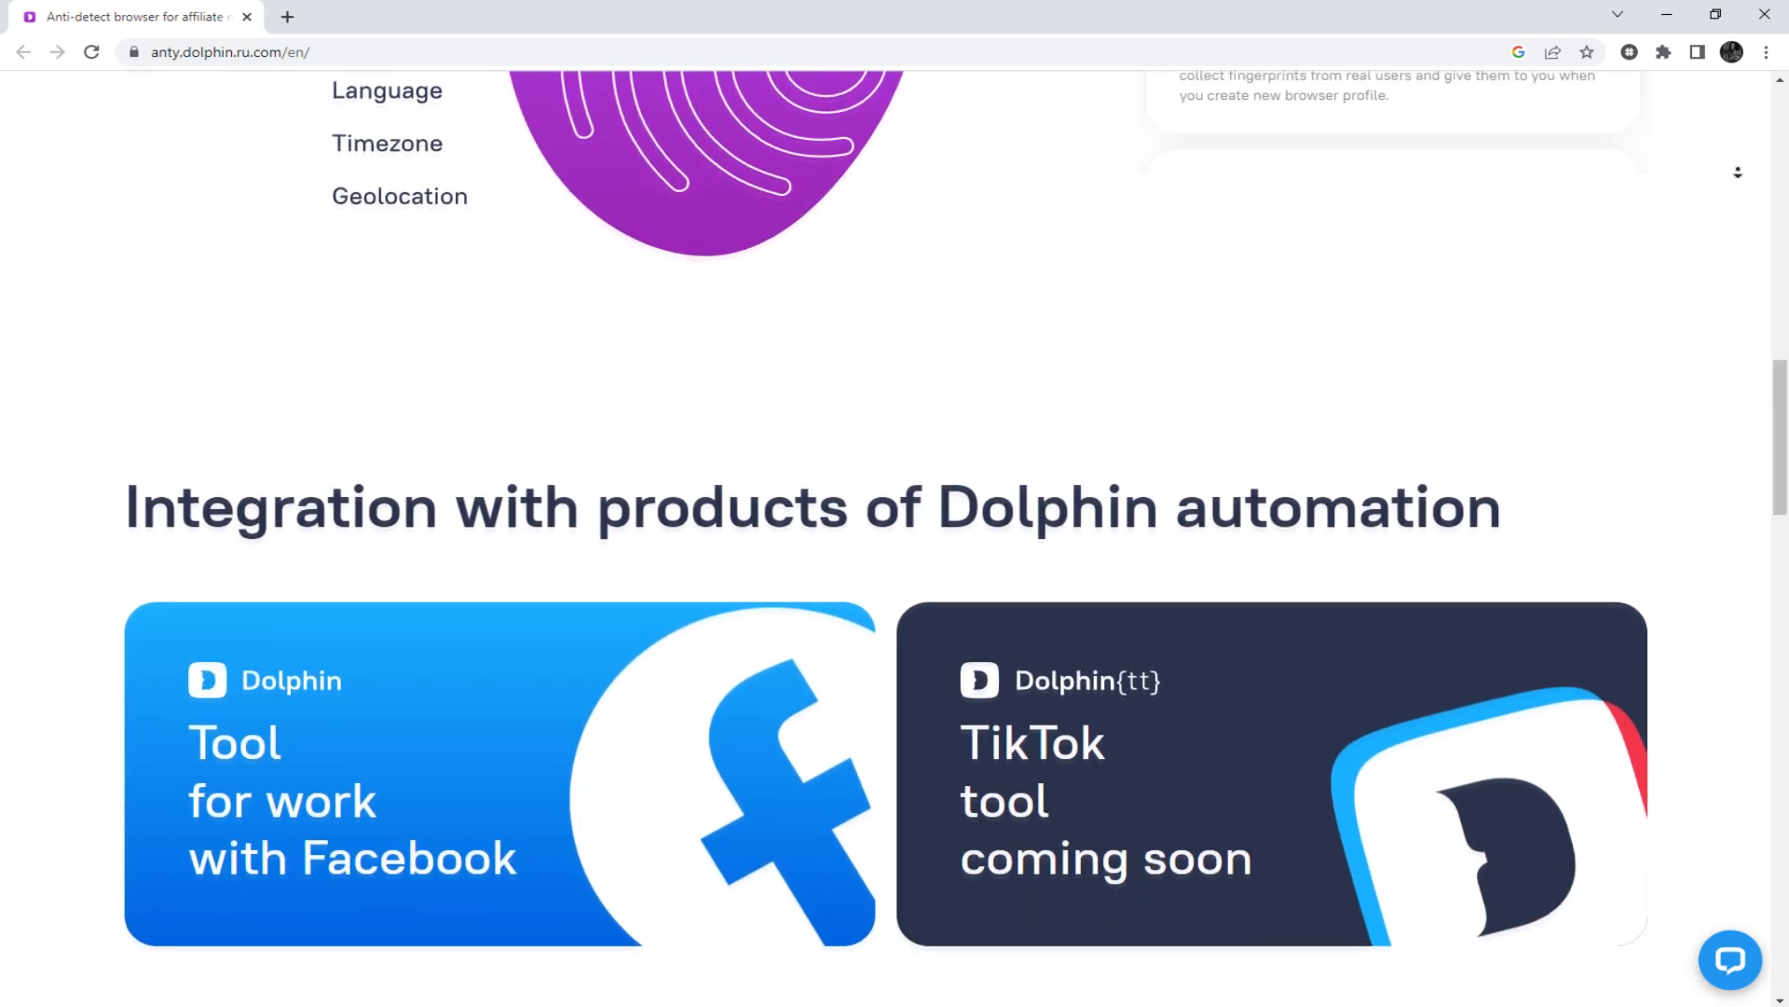
scroll("down", 3)
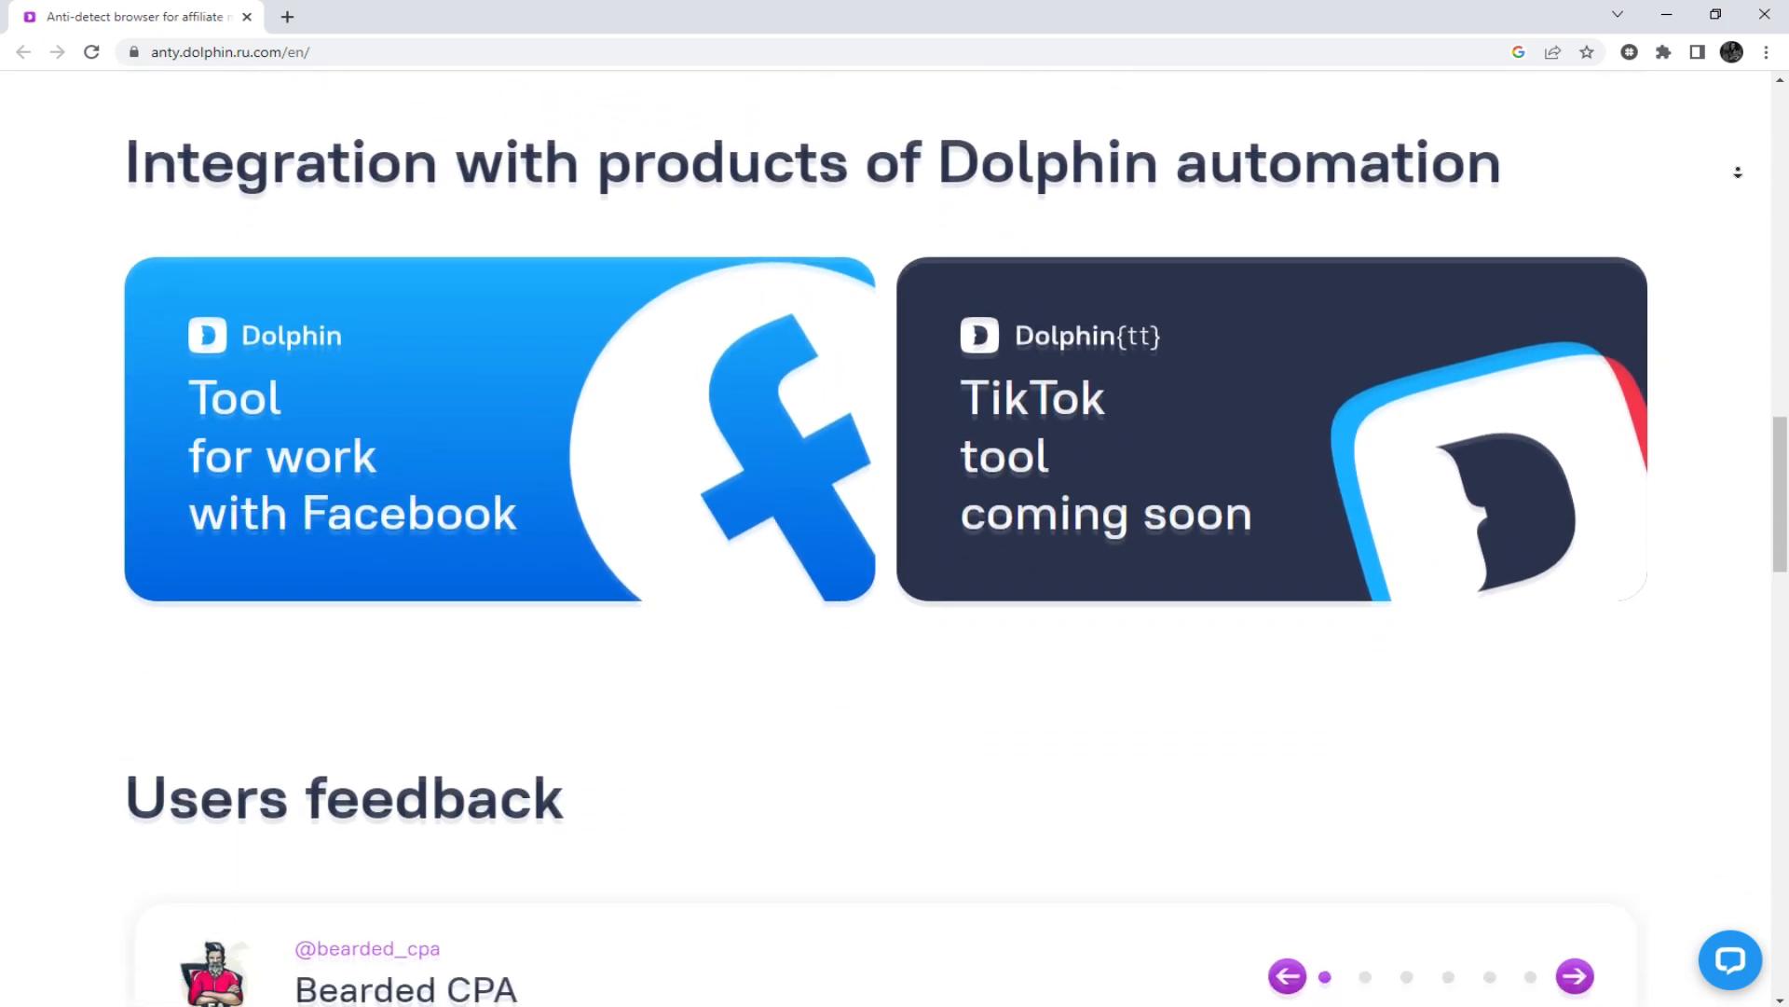
scroll("down", 3)
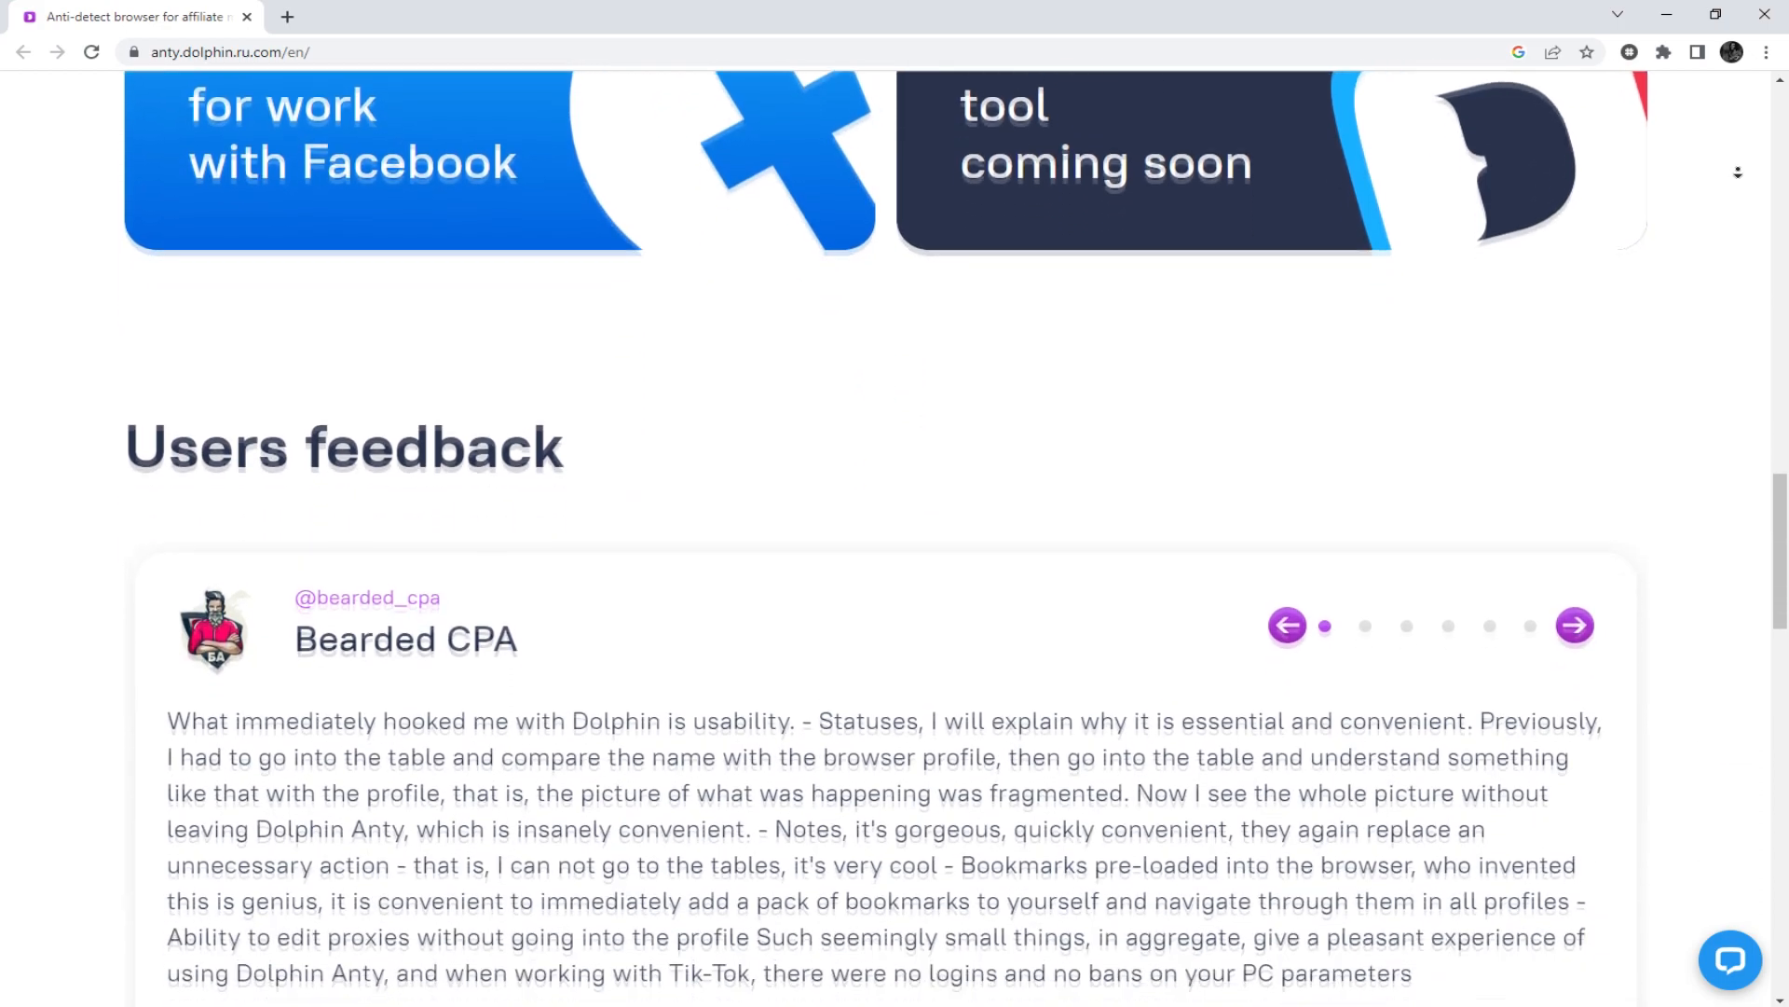
scroll("down", 3)
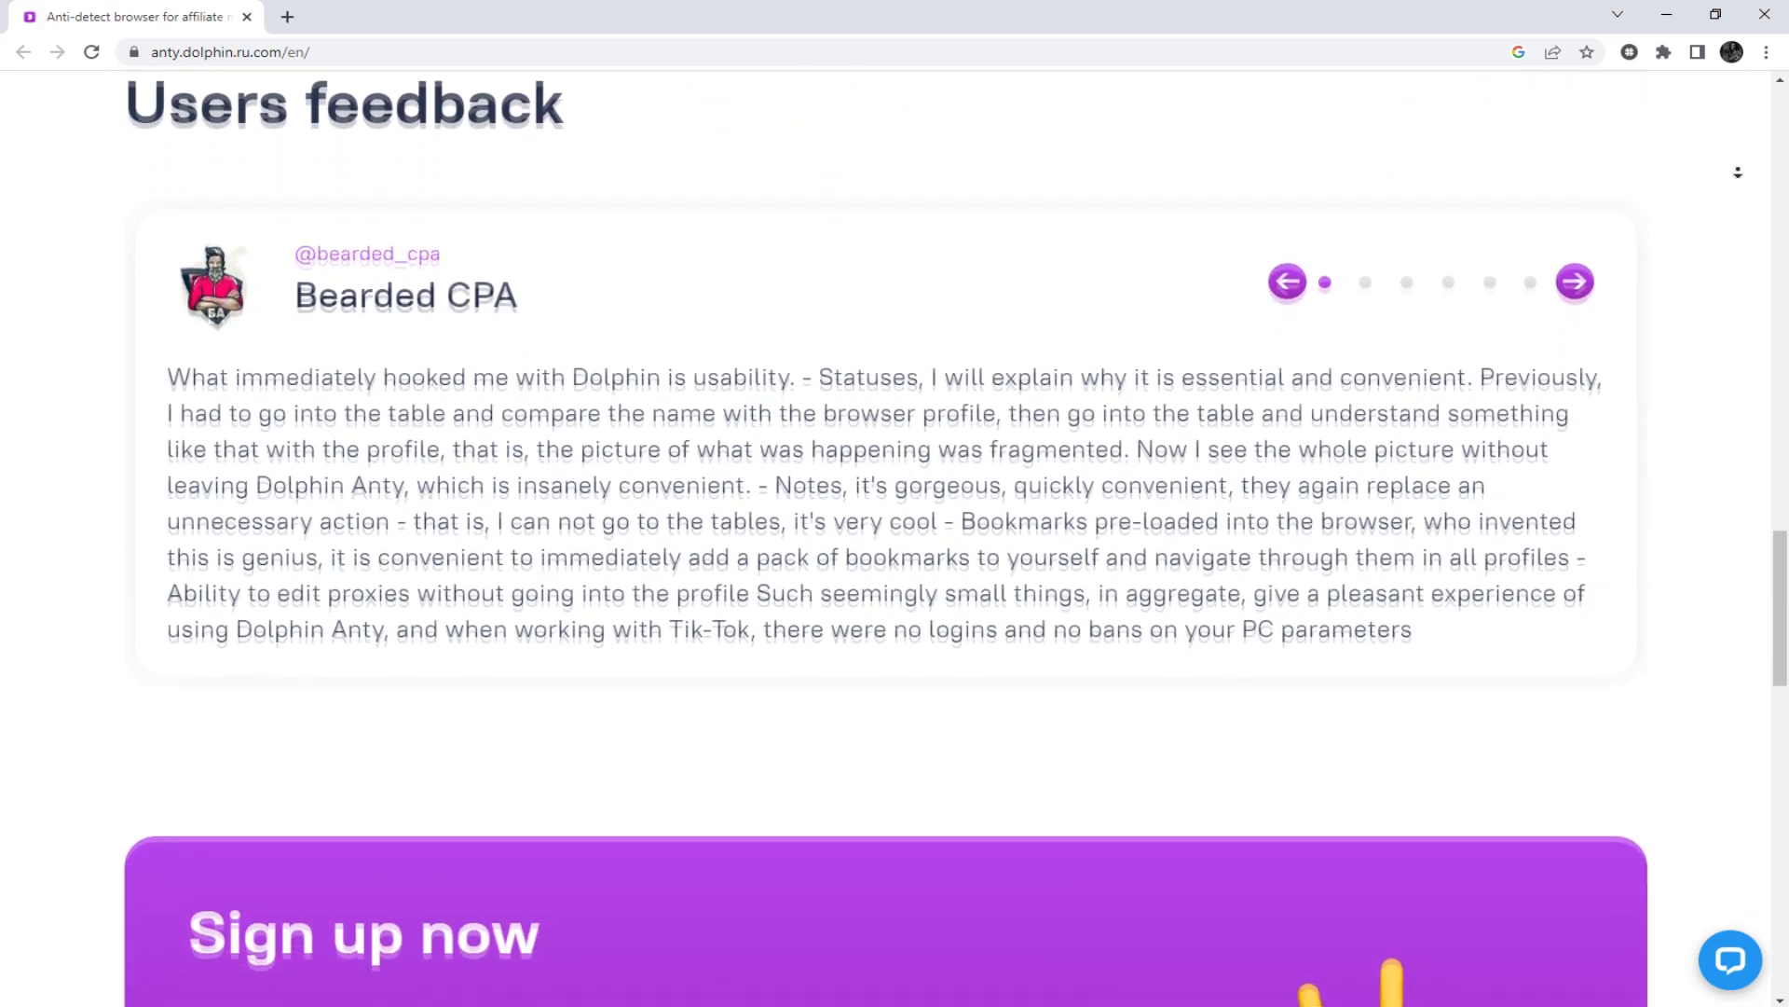
scroll("down", 3)
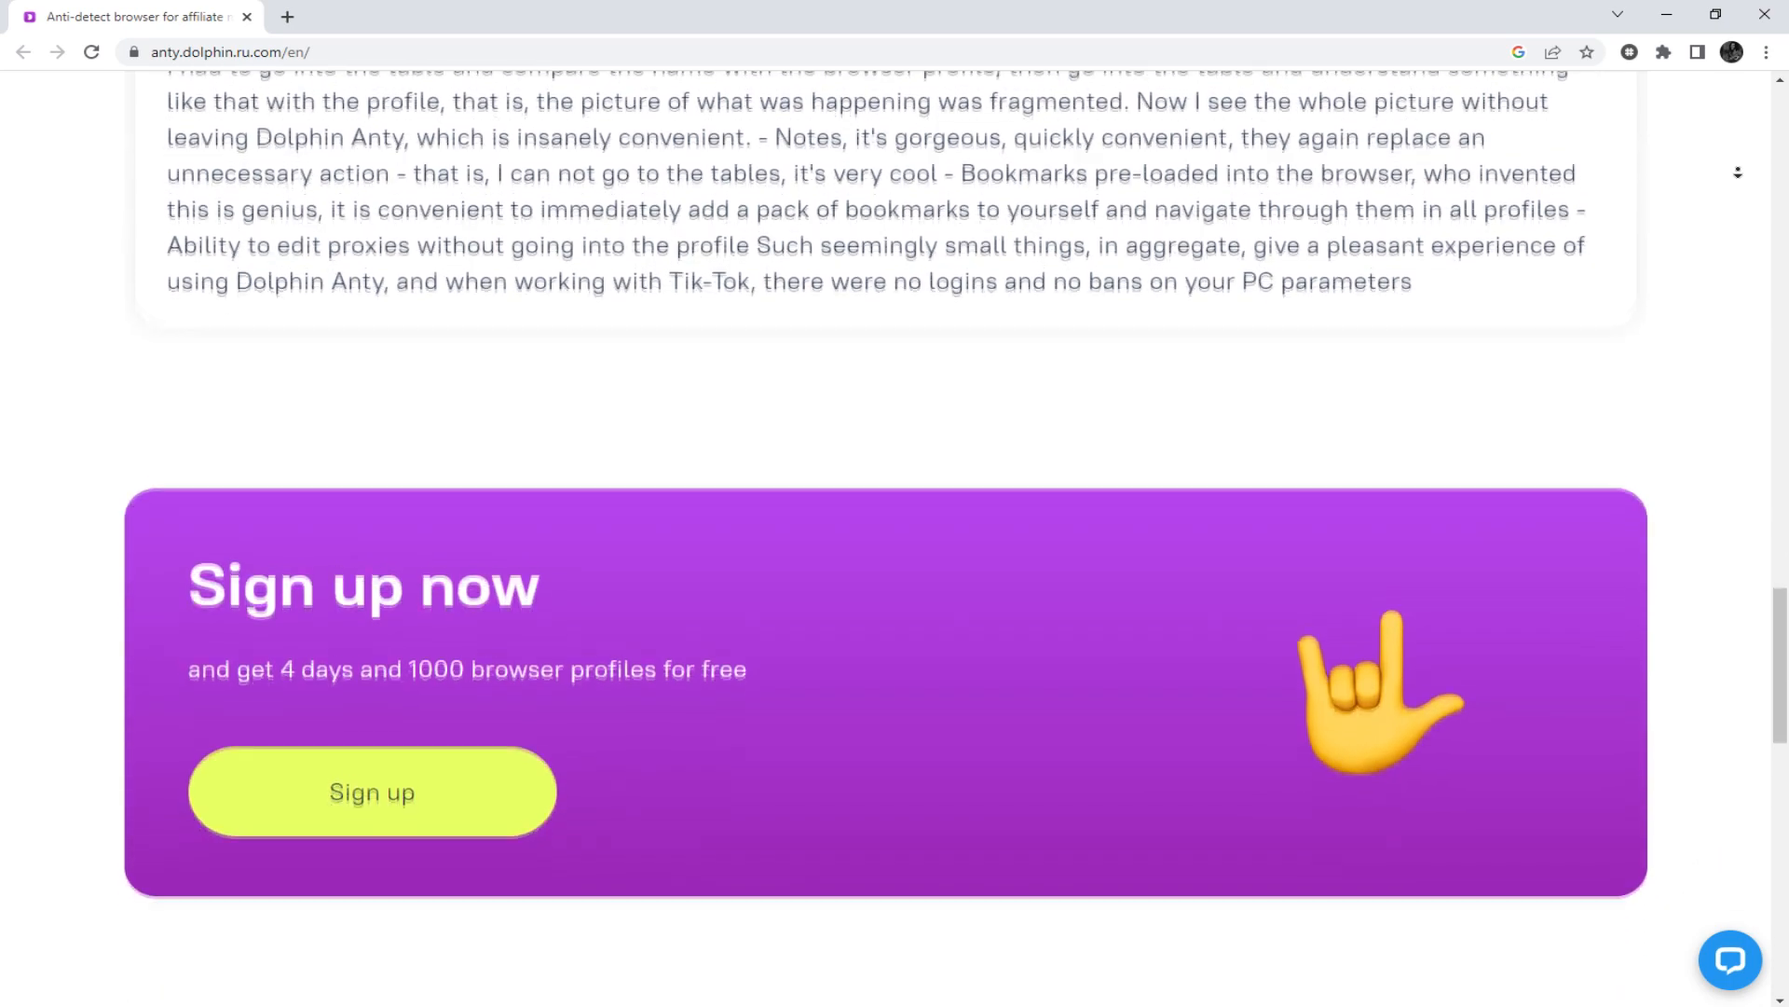
scroll("down", 3)
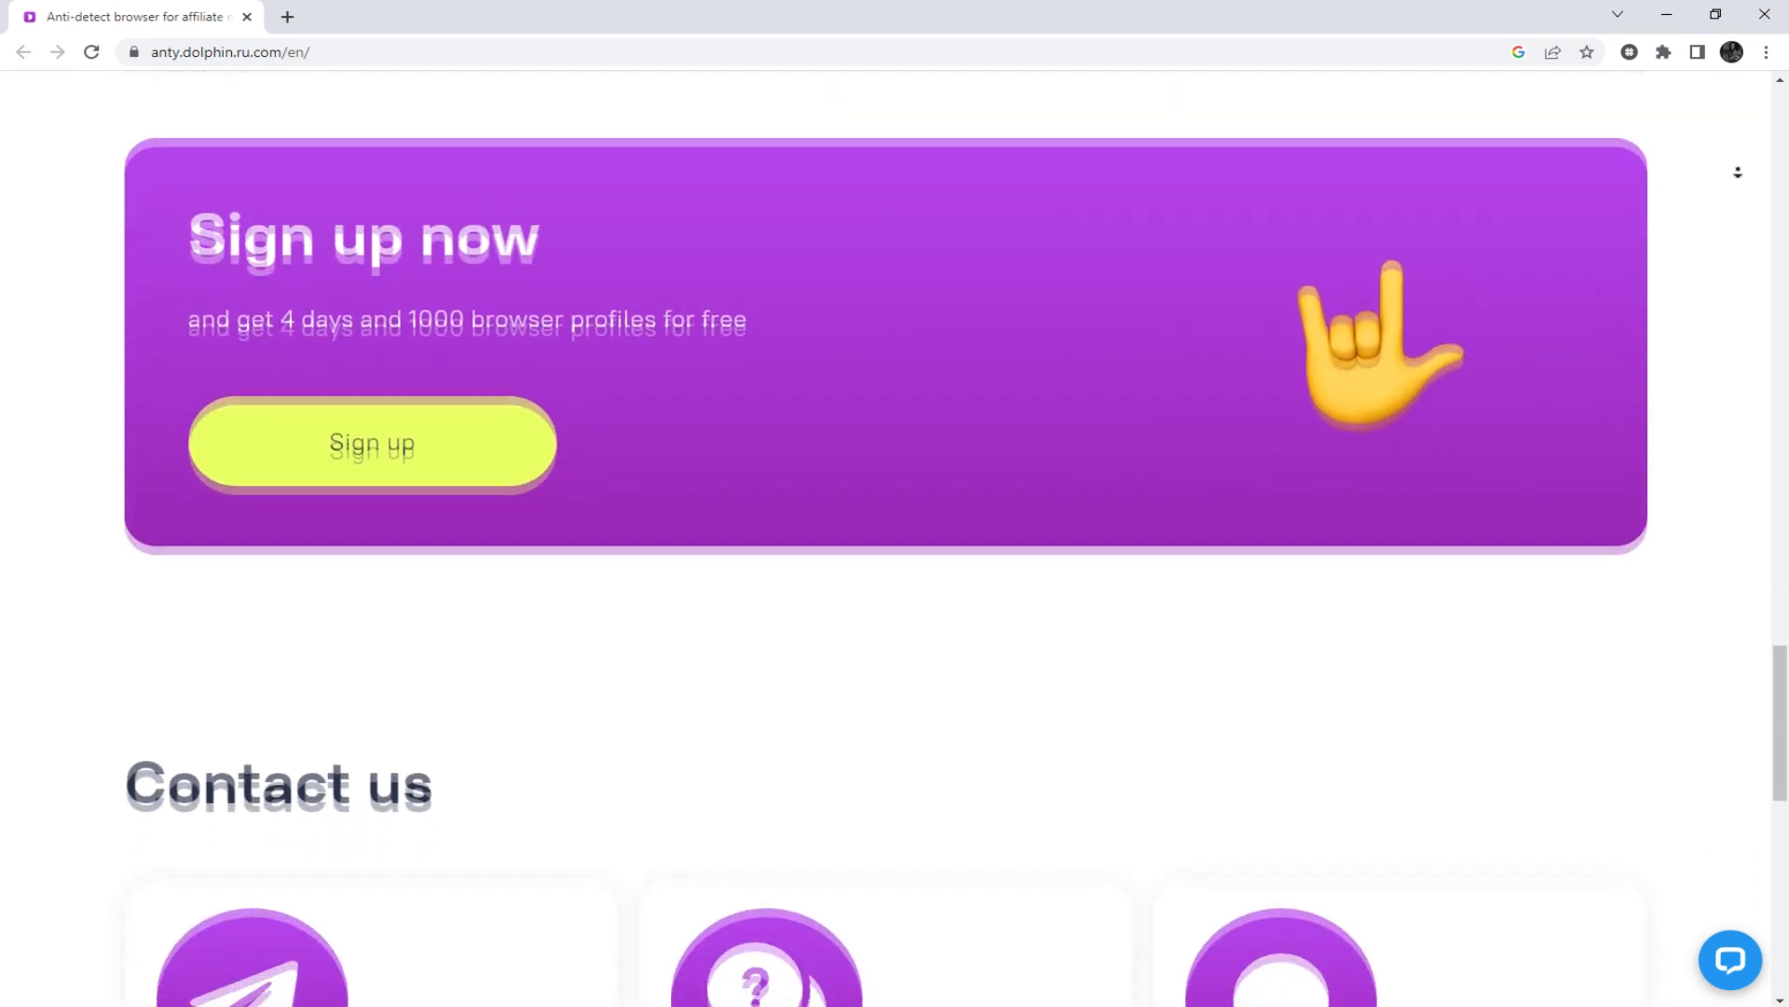
scroll("down", 3)
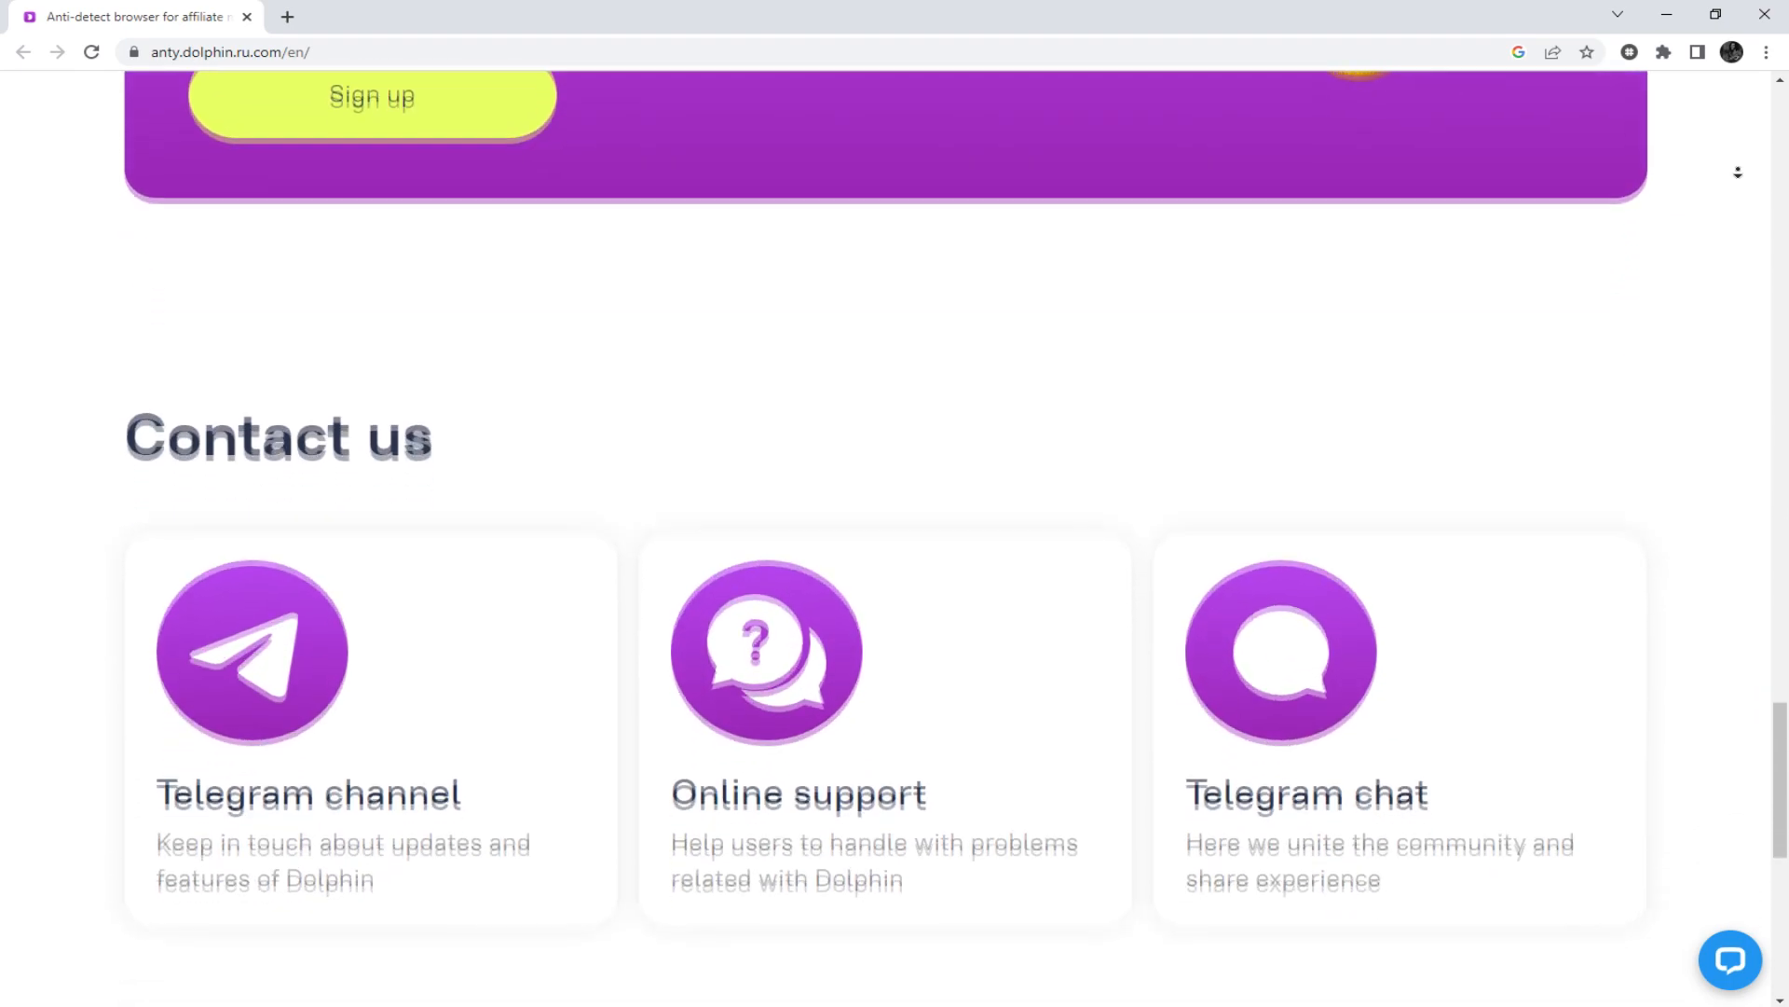
scroll("down", 3)
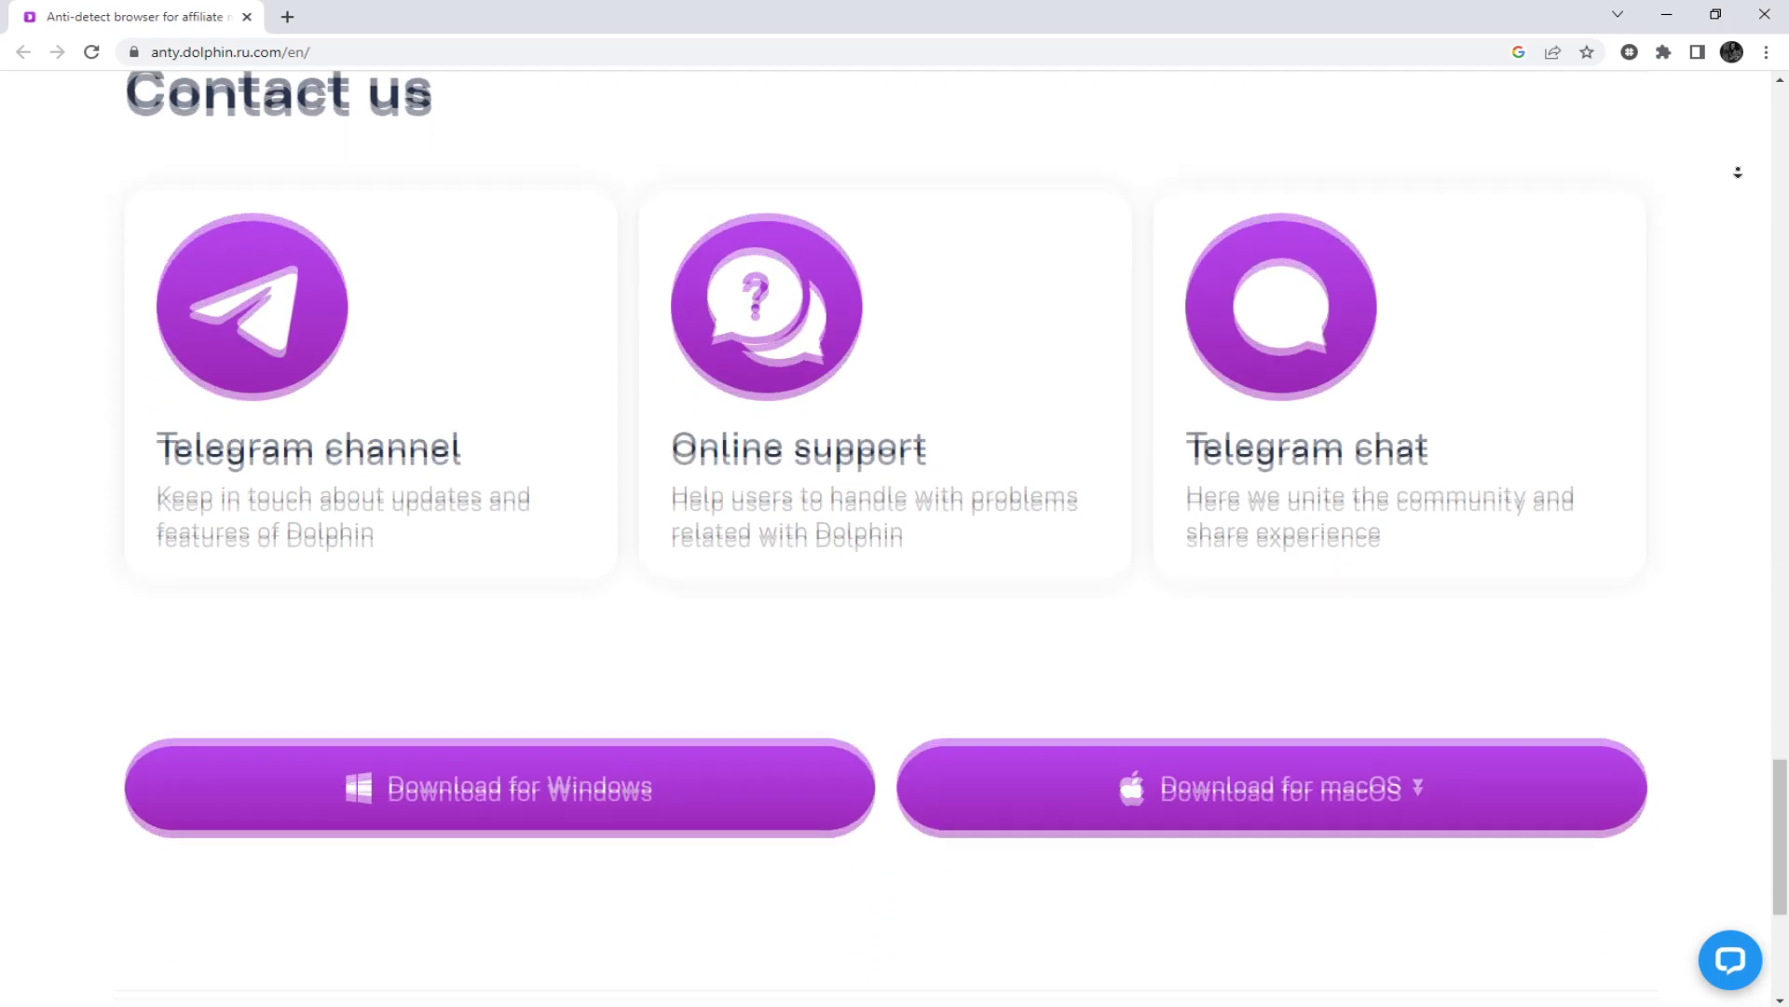
scroll("down", 3)
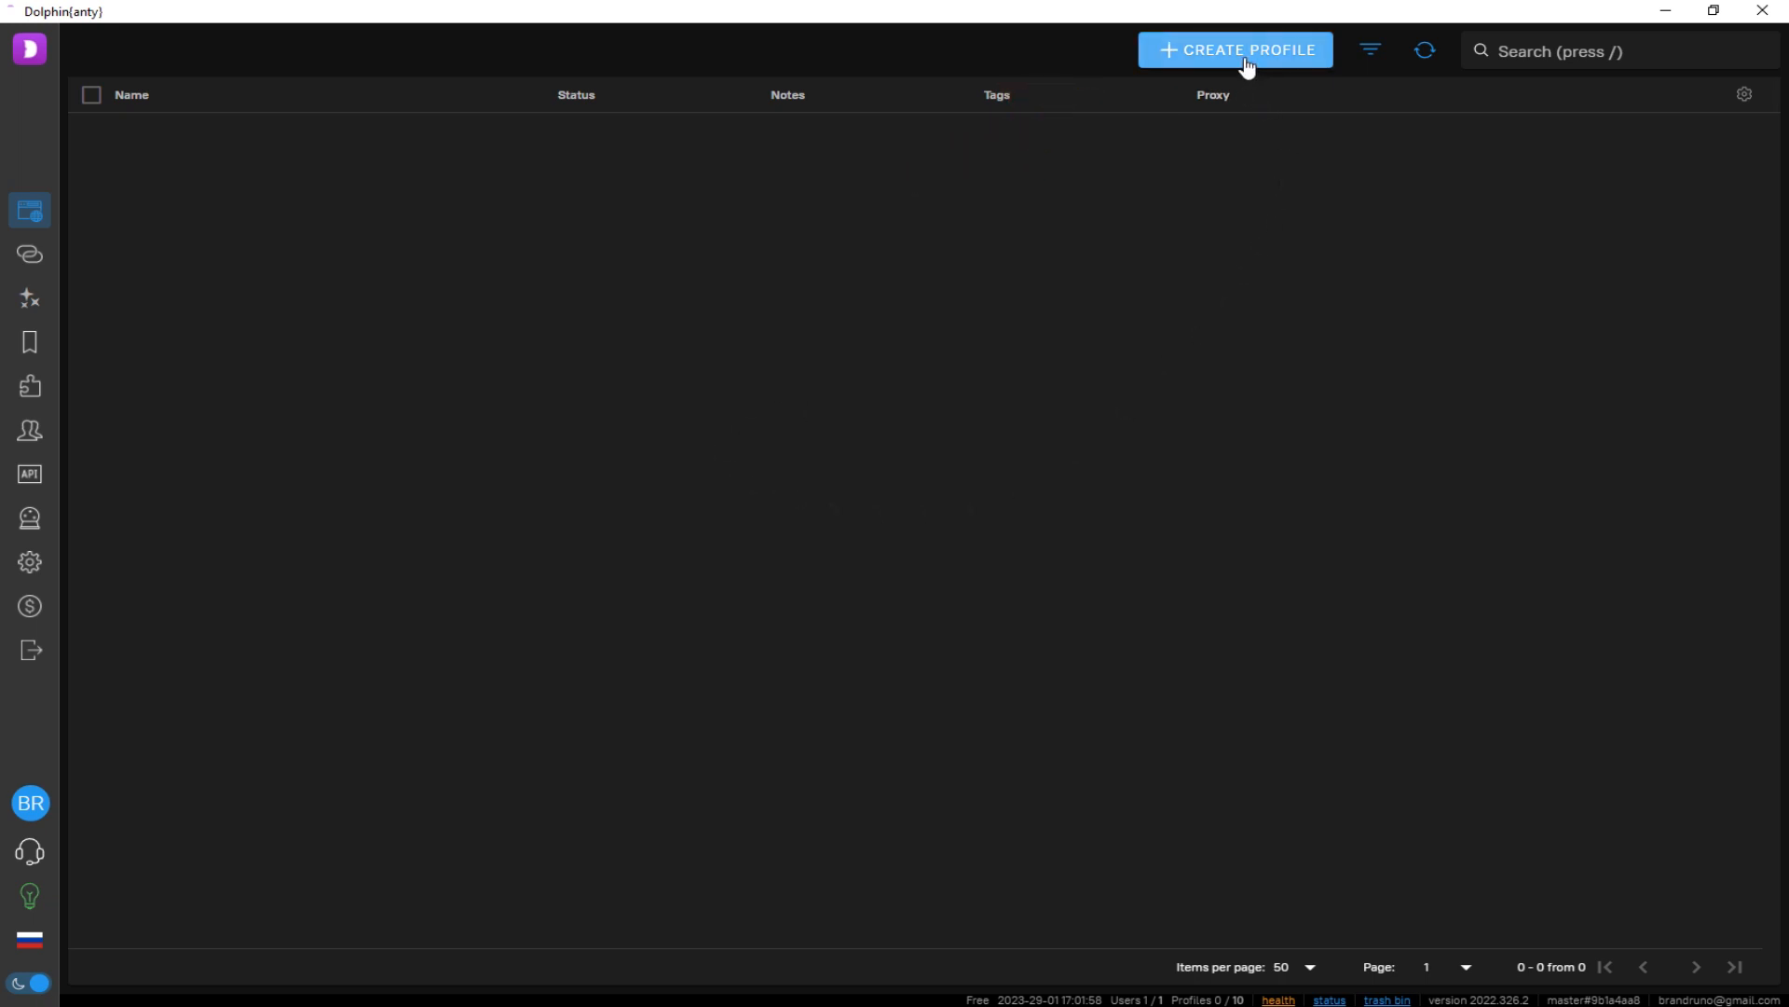
left_click(1237, 49)
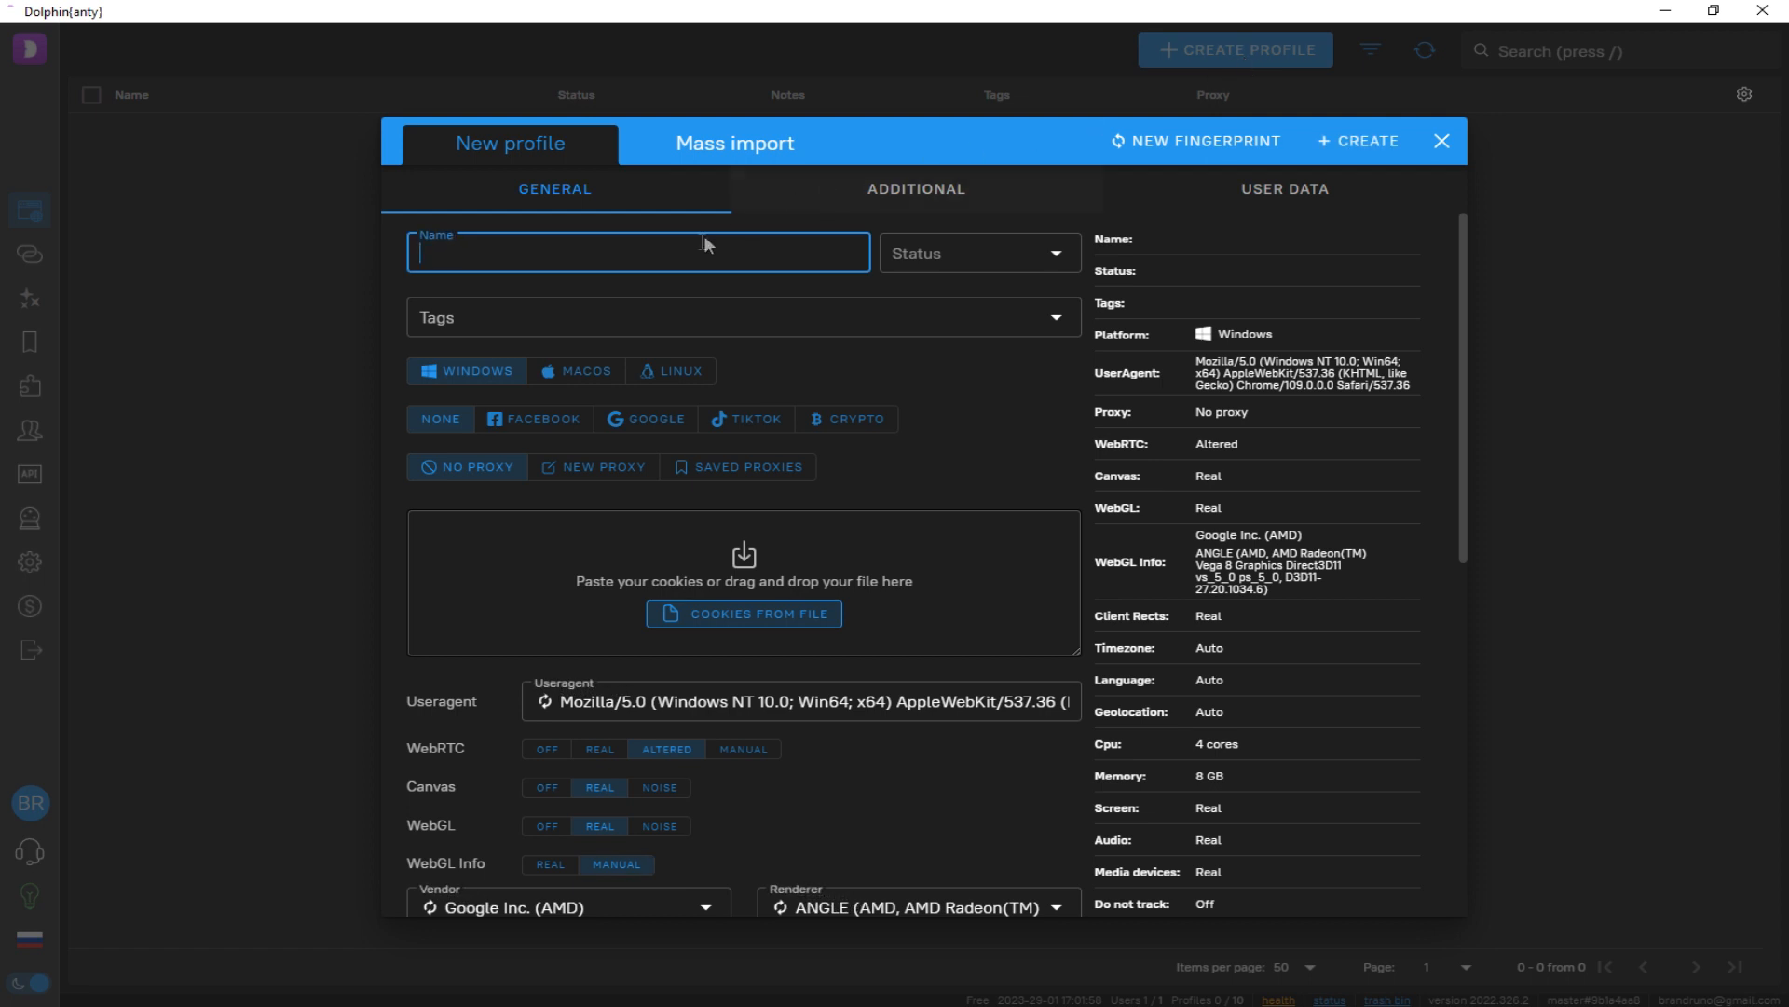
type("ProxyTes")
left_click(743, 318)
type("#")
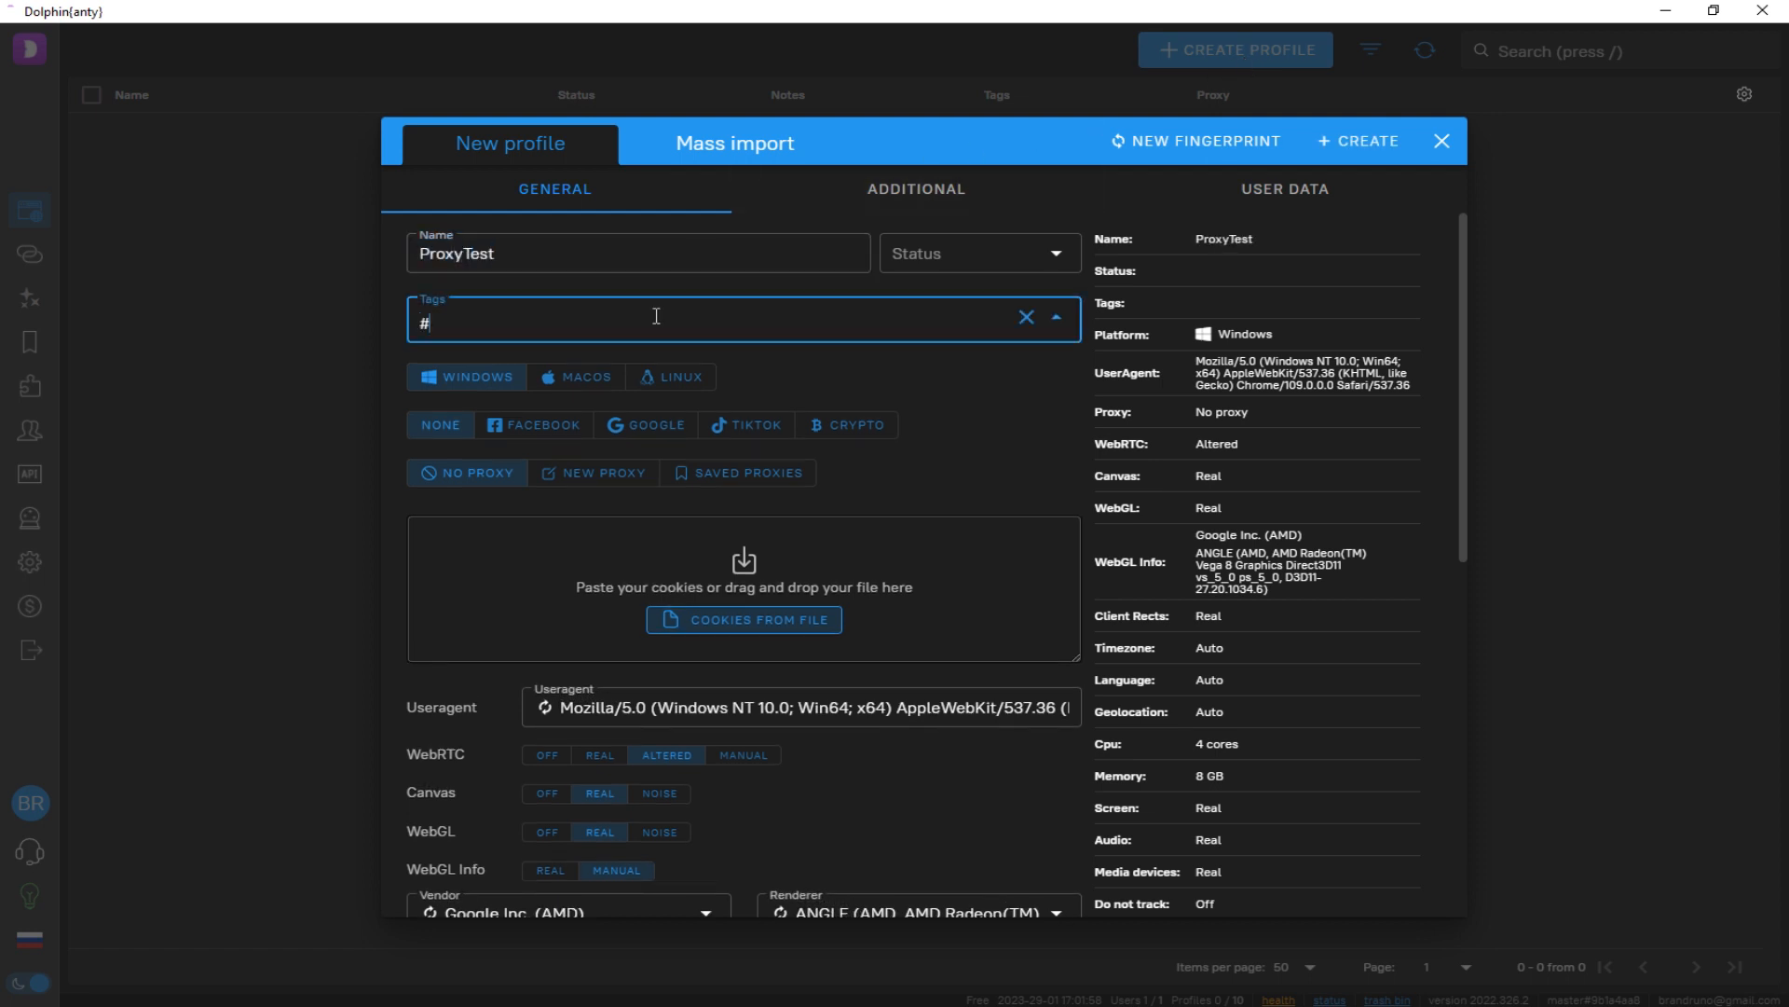
type("tag")
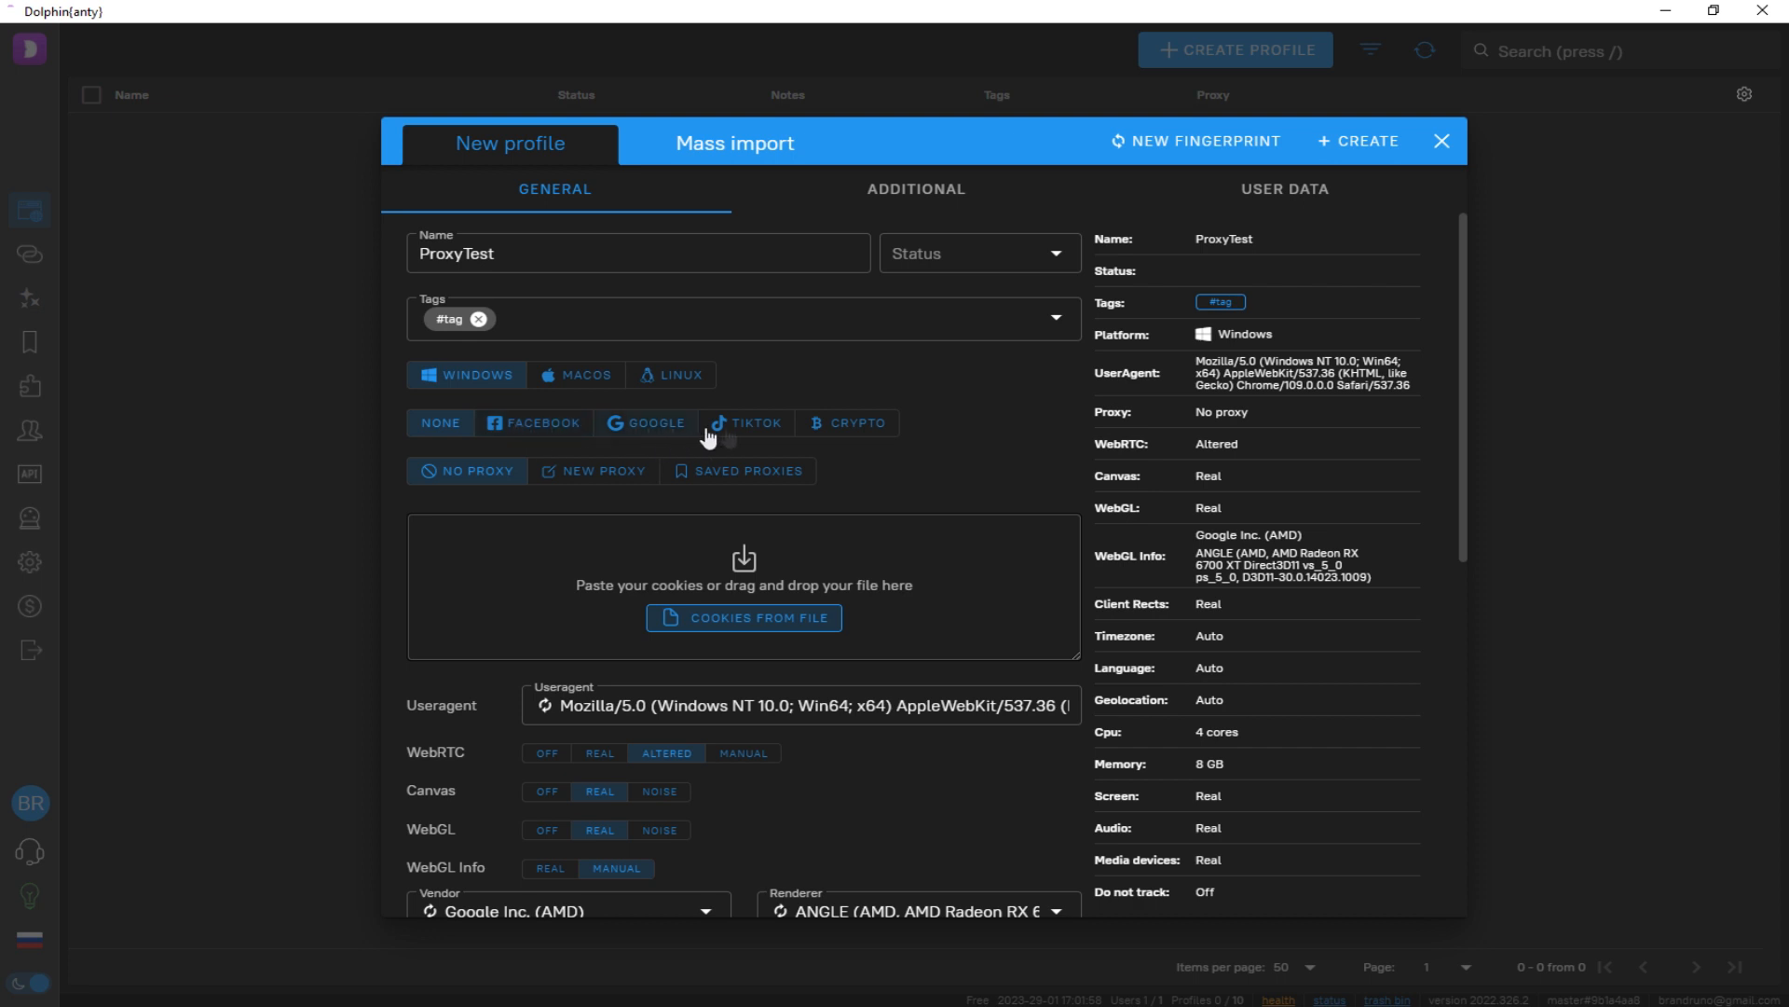
mouse_move(553, 431)
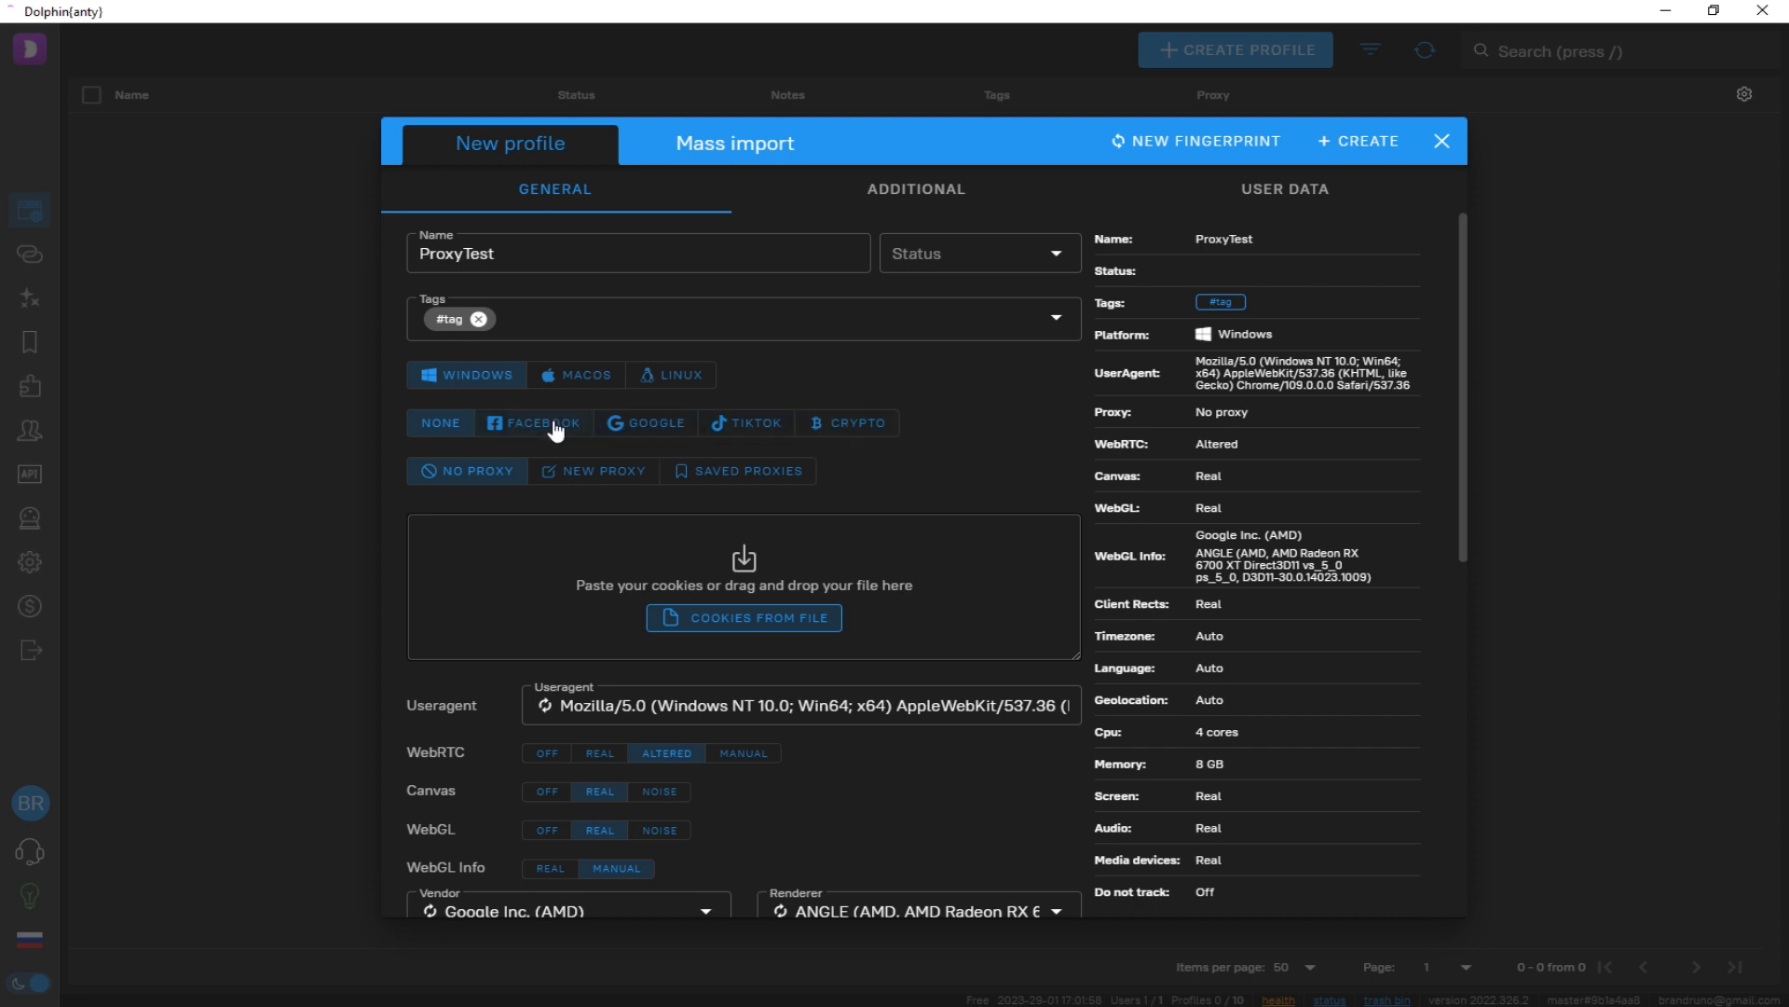
left_click(593, 471)
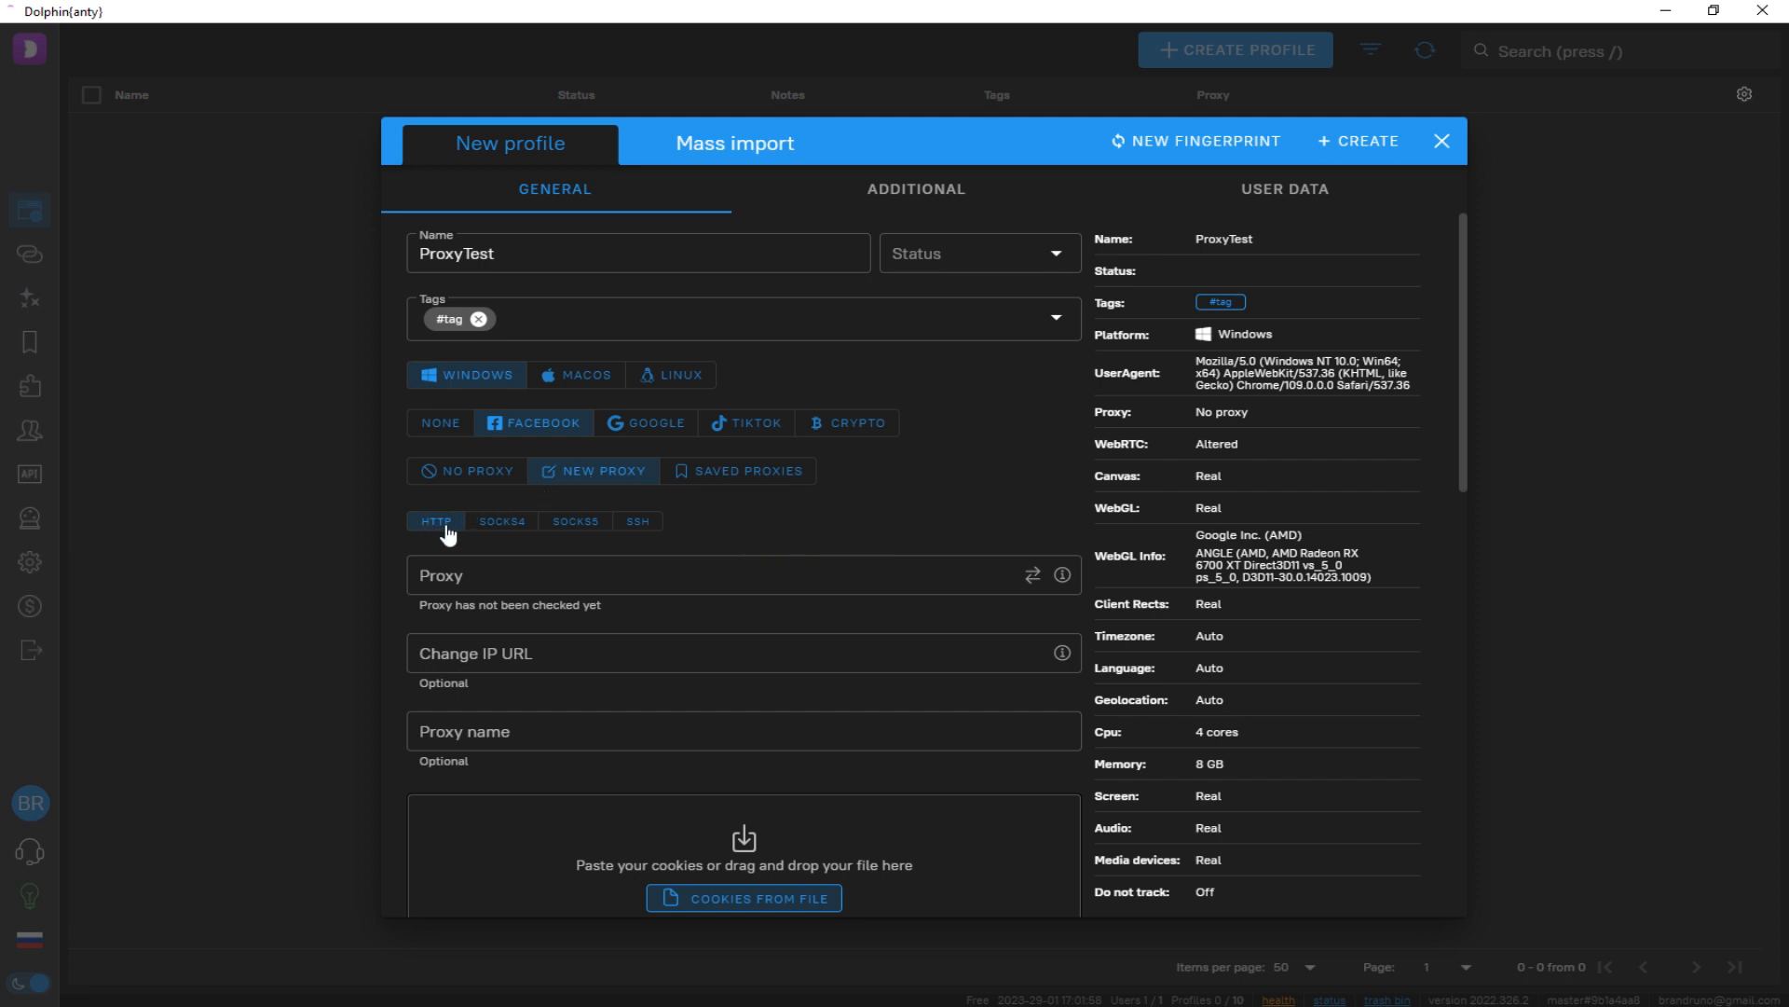
mouse_move(431, 531)
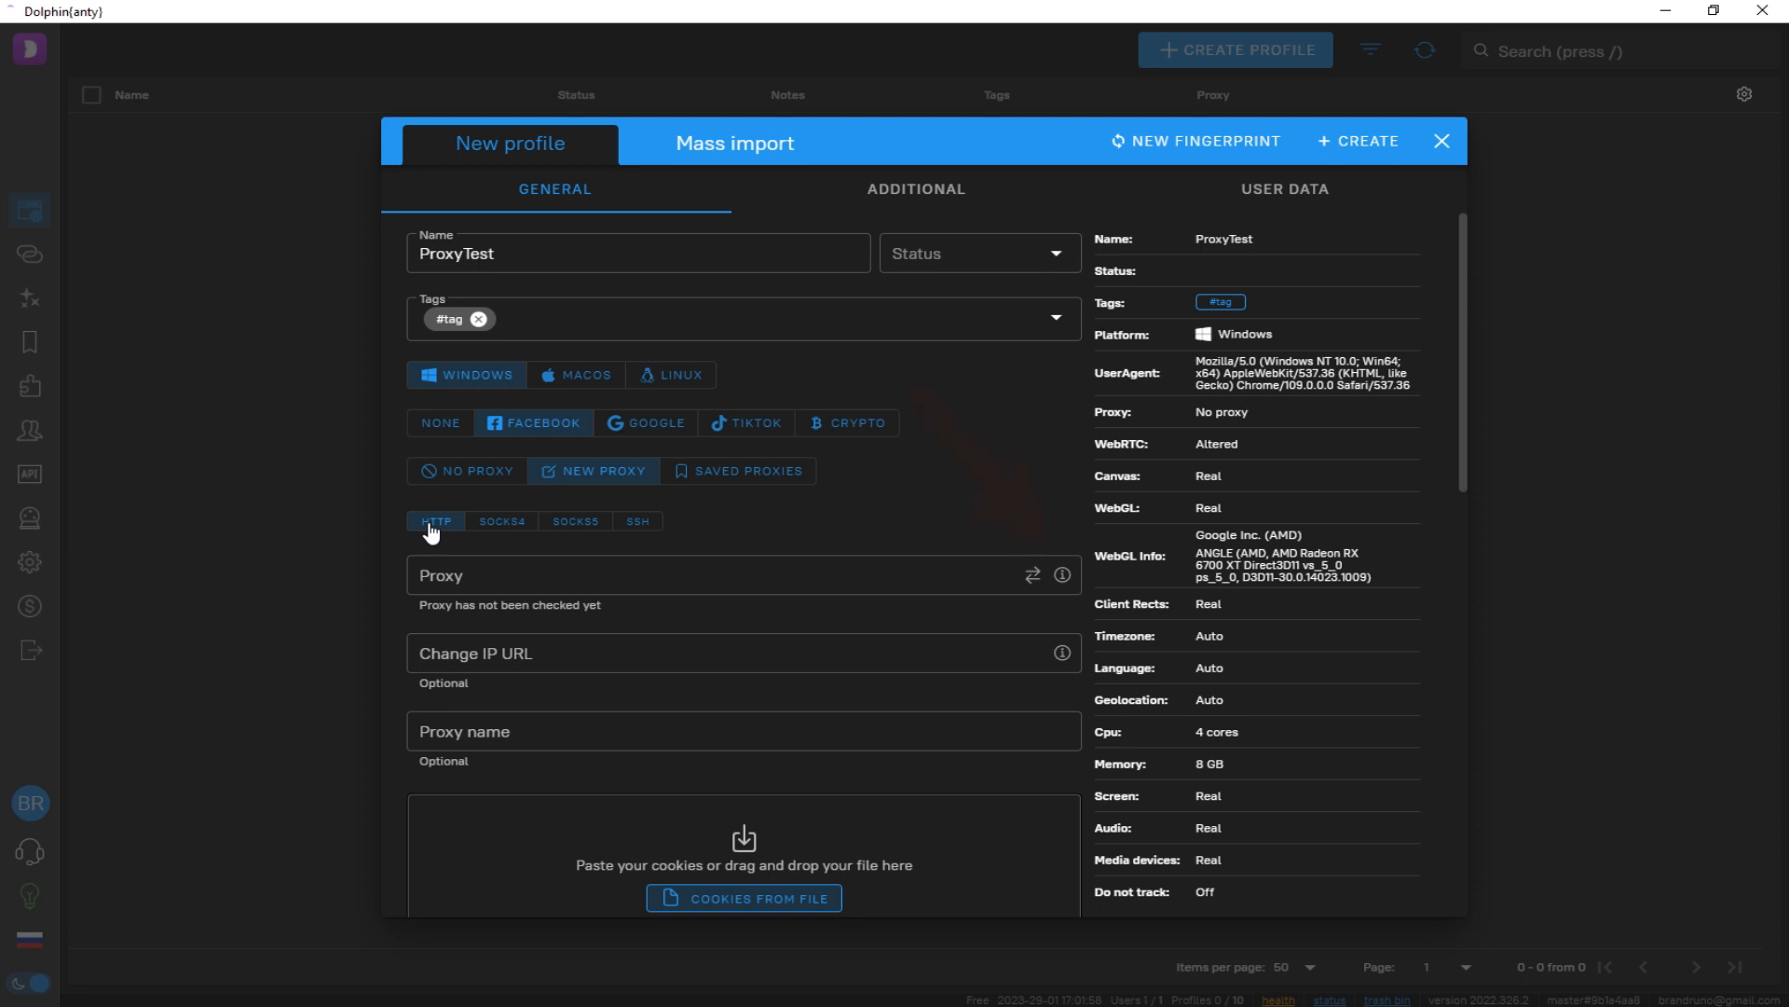
Enter HTTP proxy 185.253.45.177:50100 with its login and verify it locates to Gdansk, Poland
left_click(470, 576)
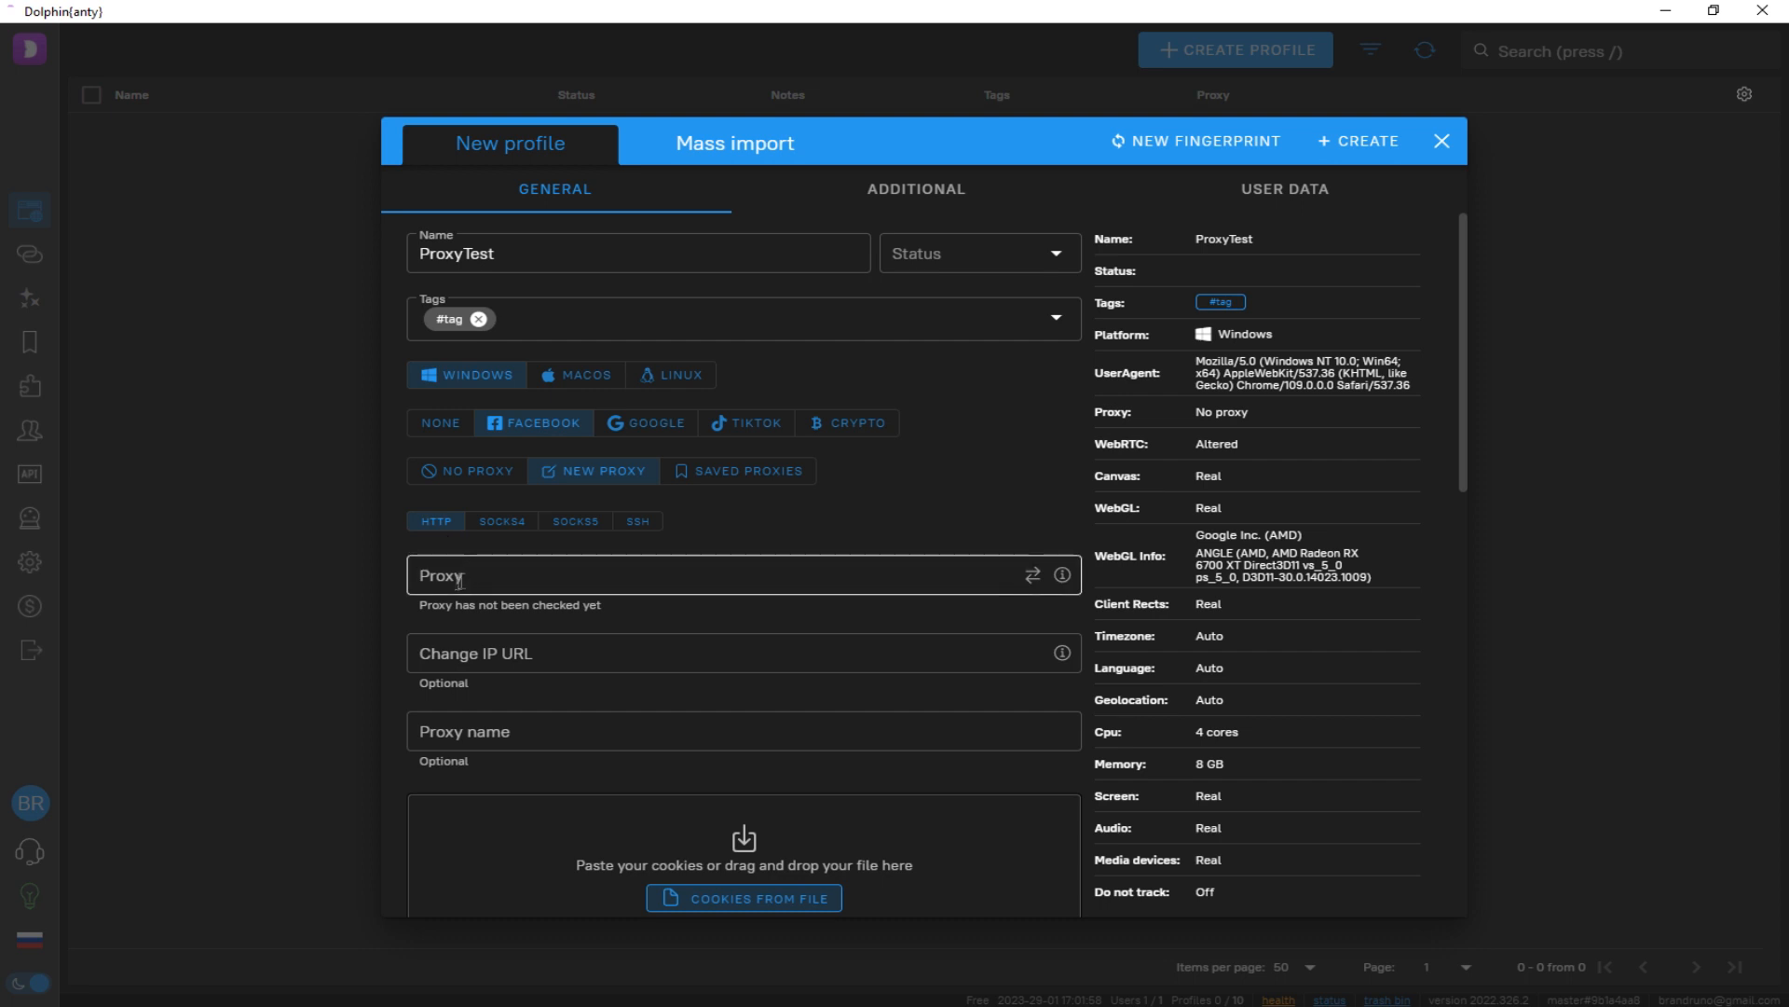
type("185.253.45.177:")
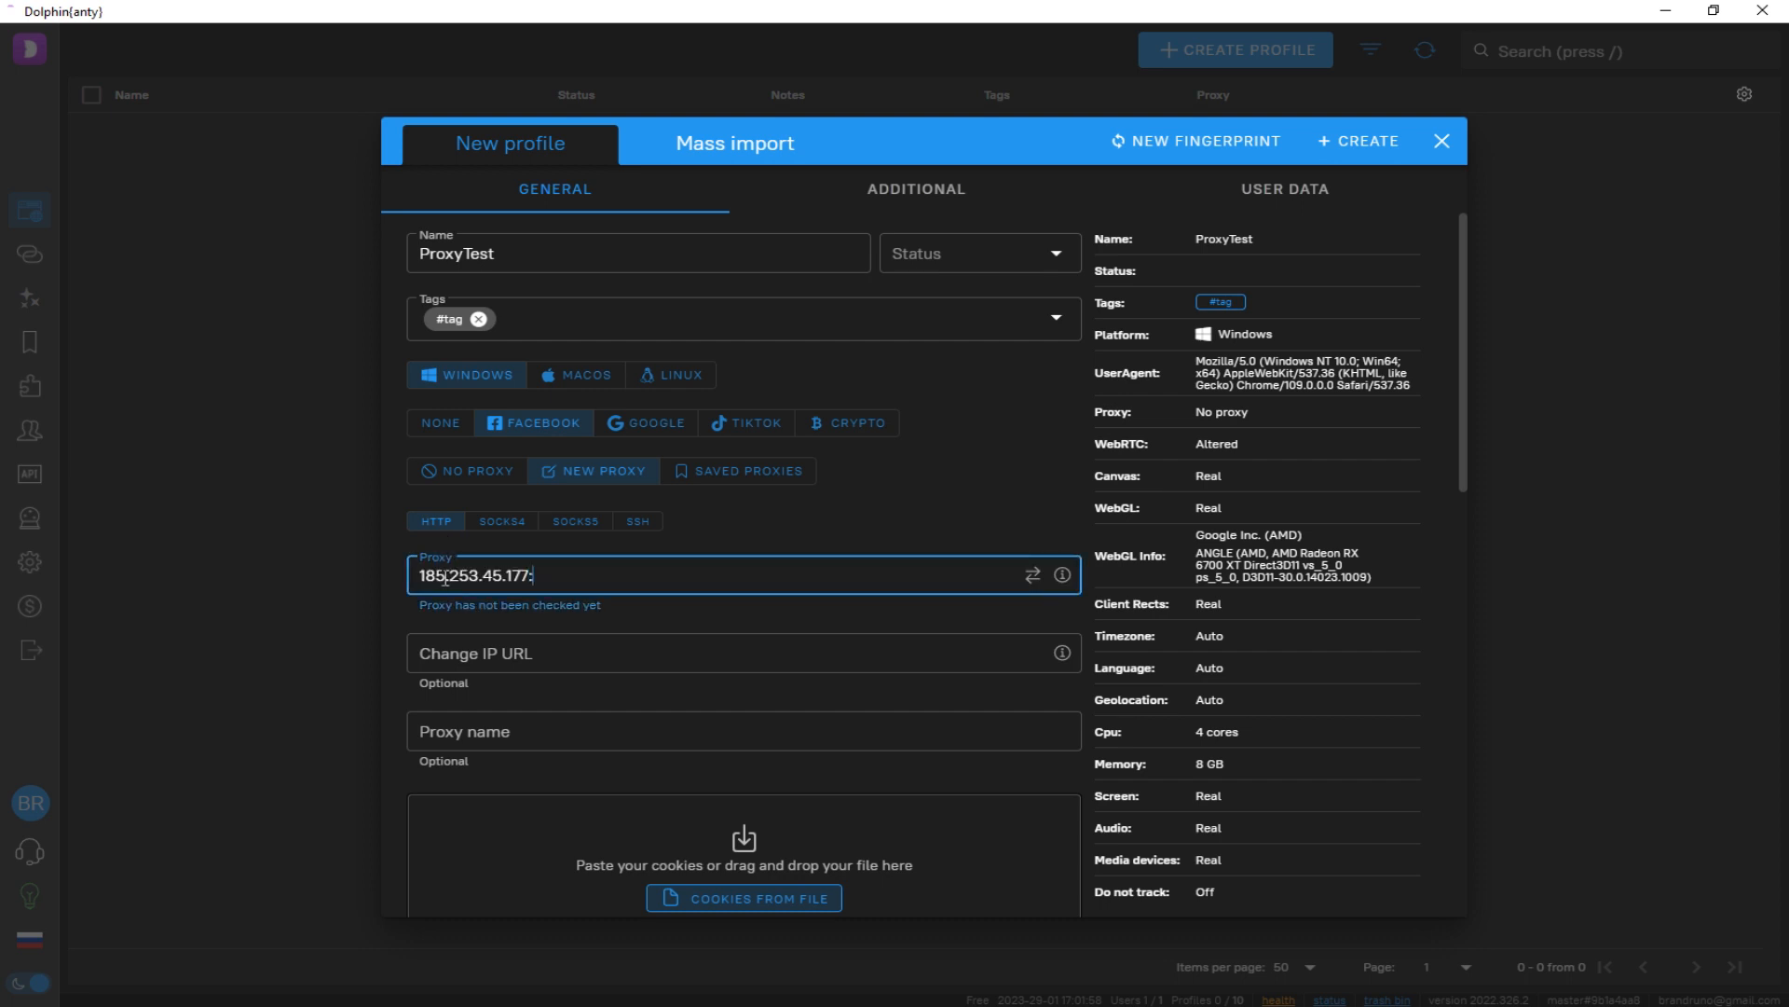
type("50100:")
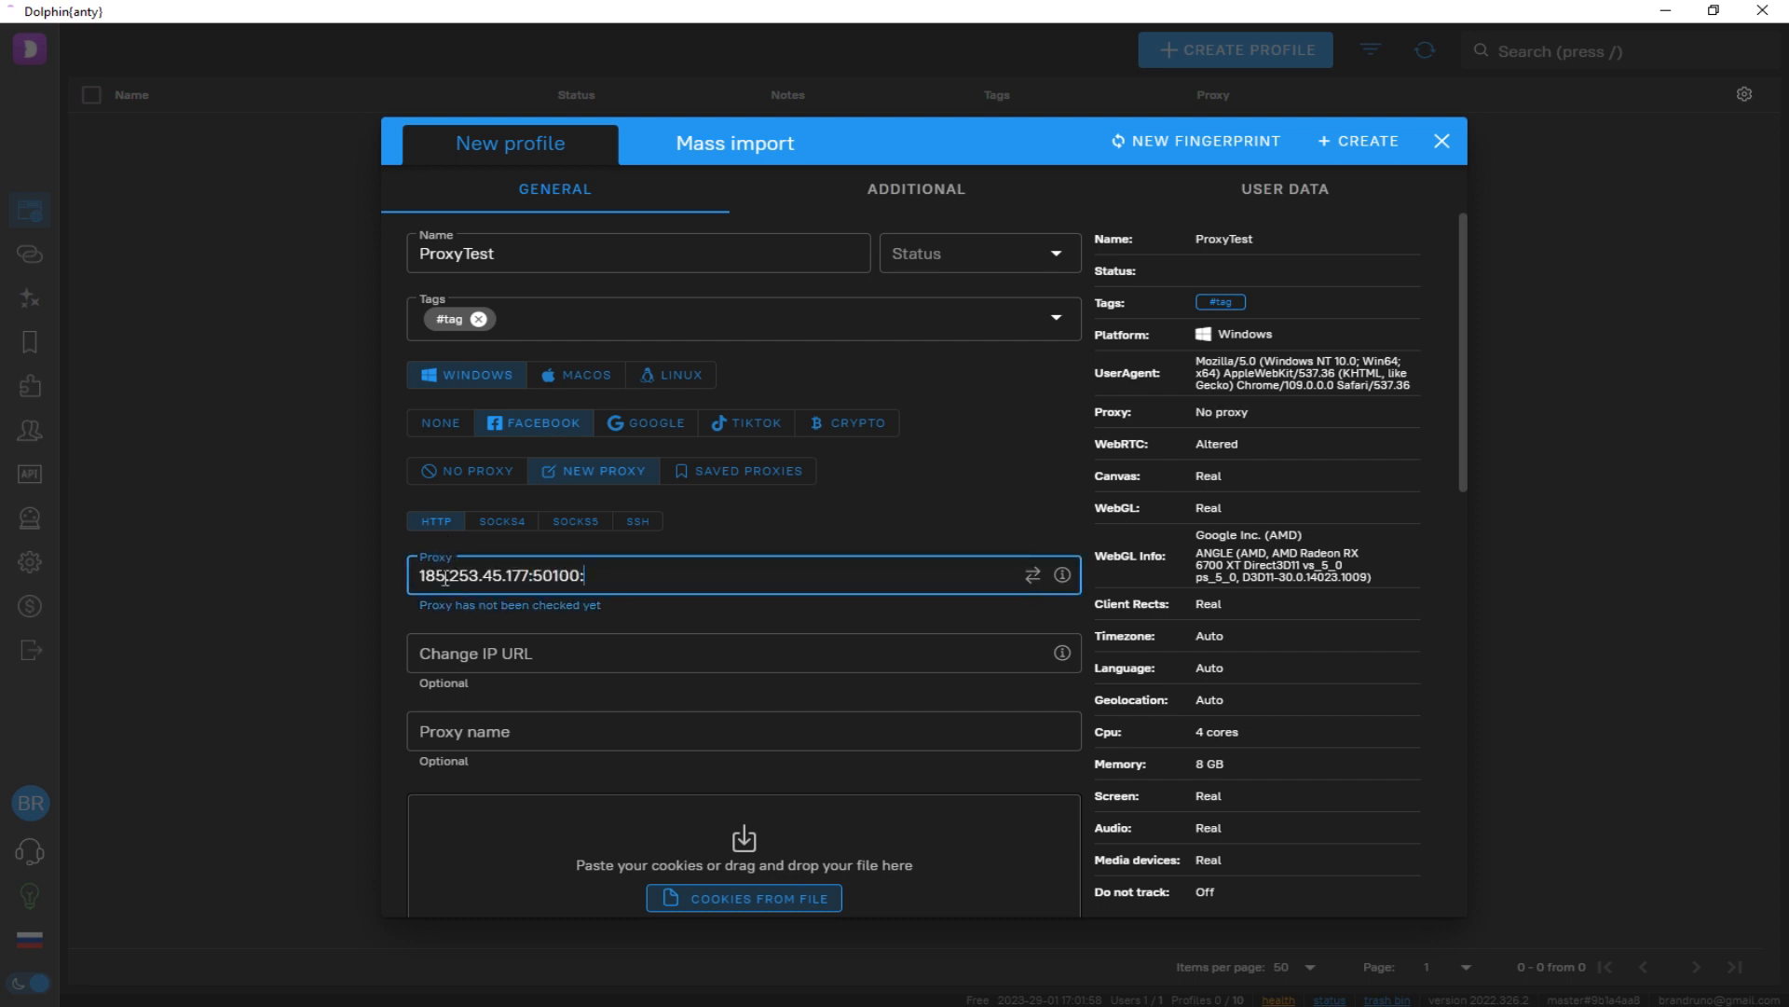
type("bran")
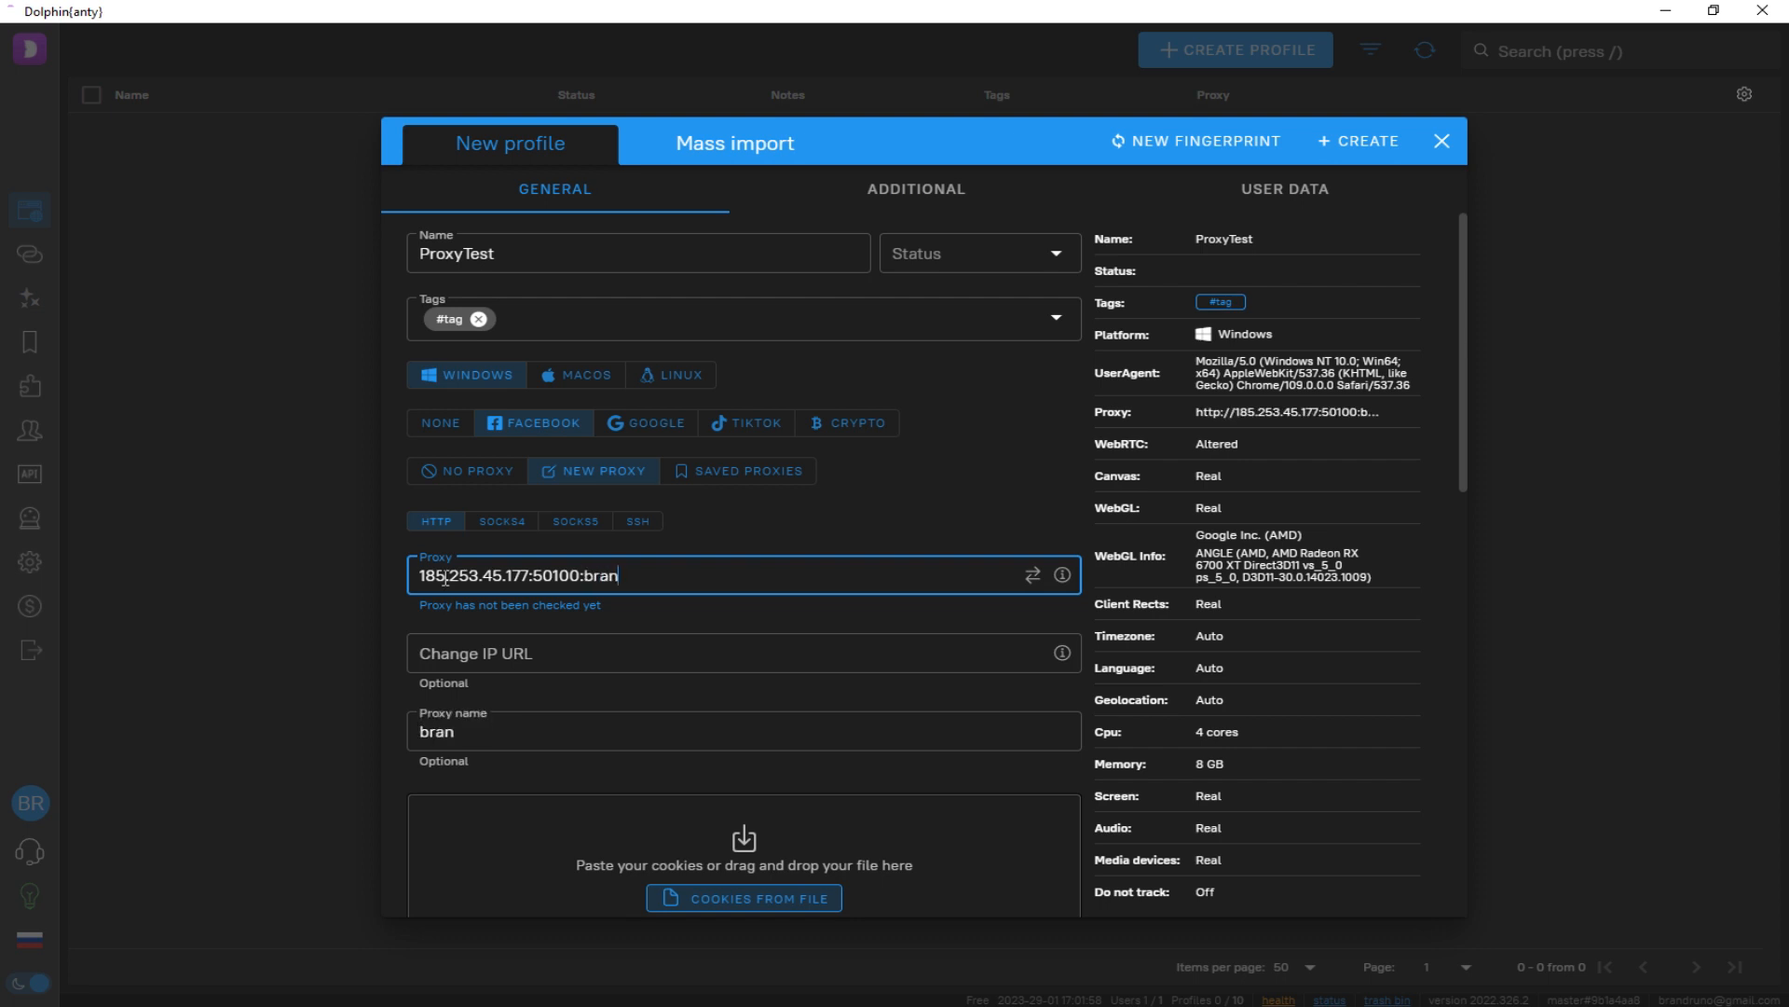
type("druno:")
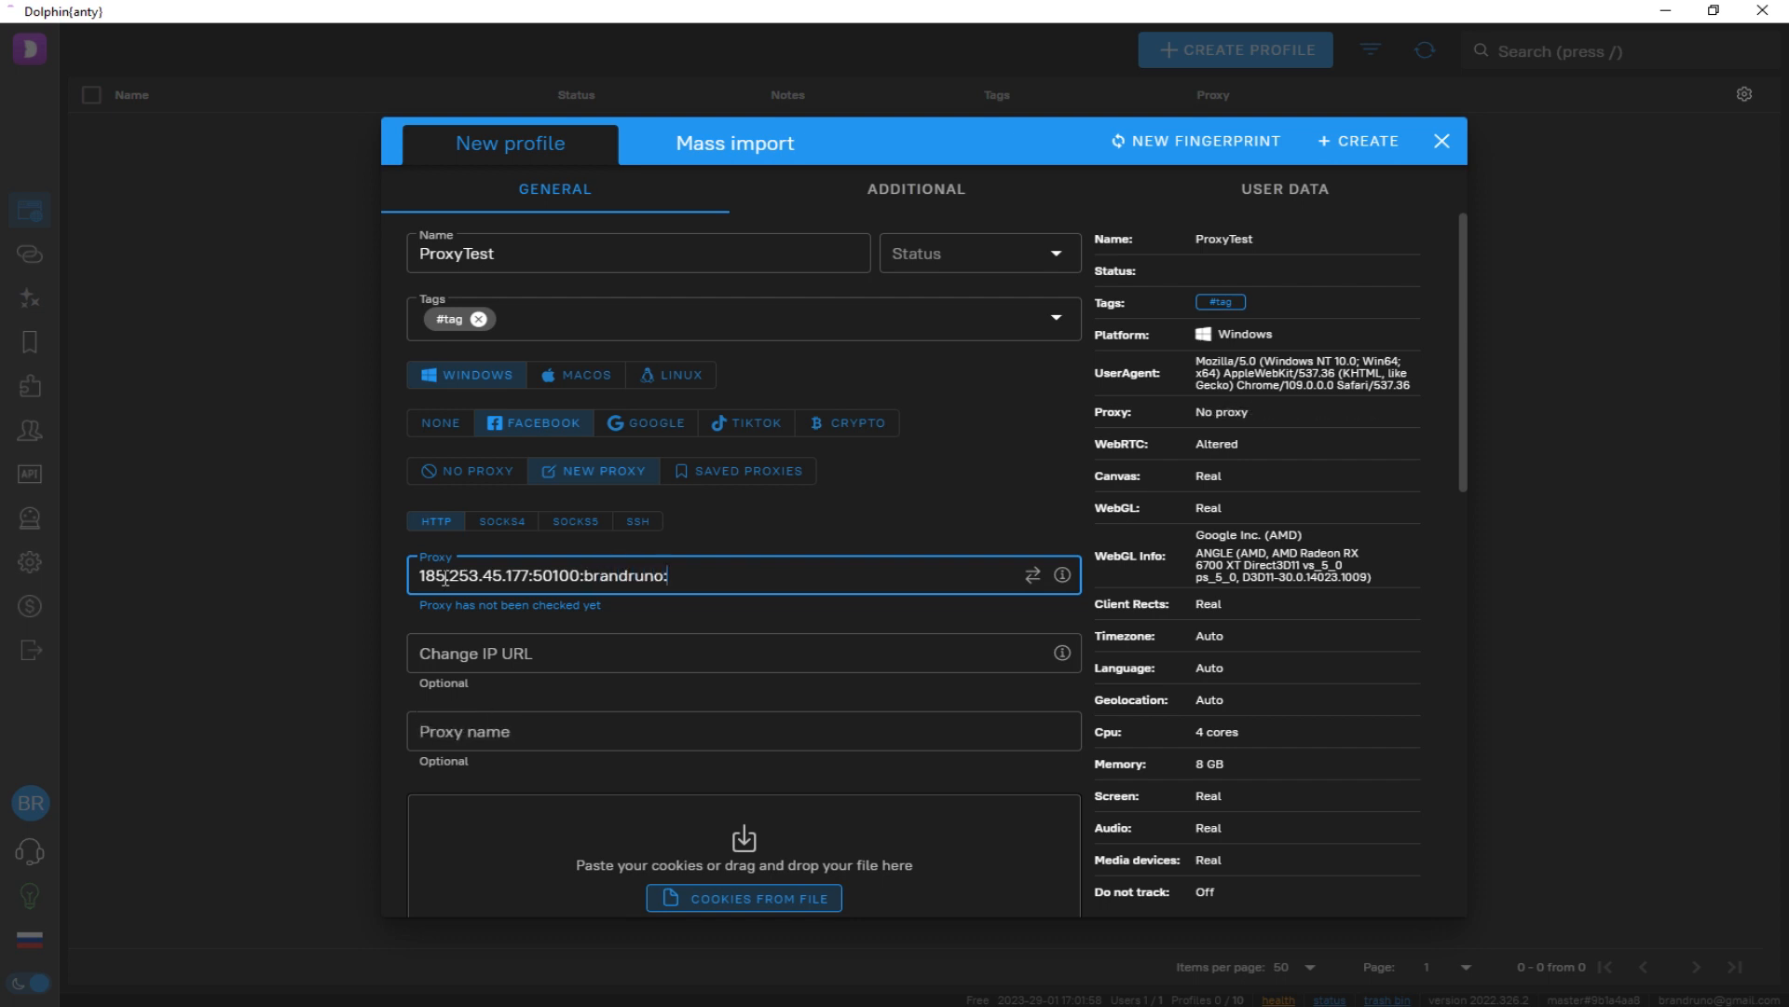
type("testtest")
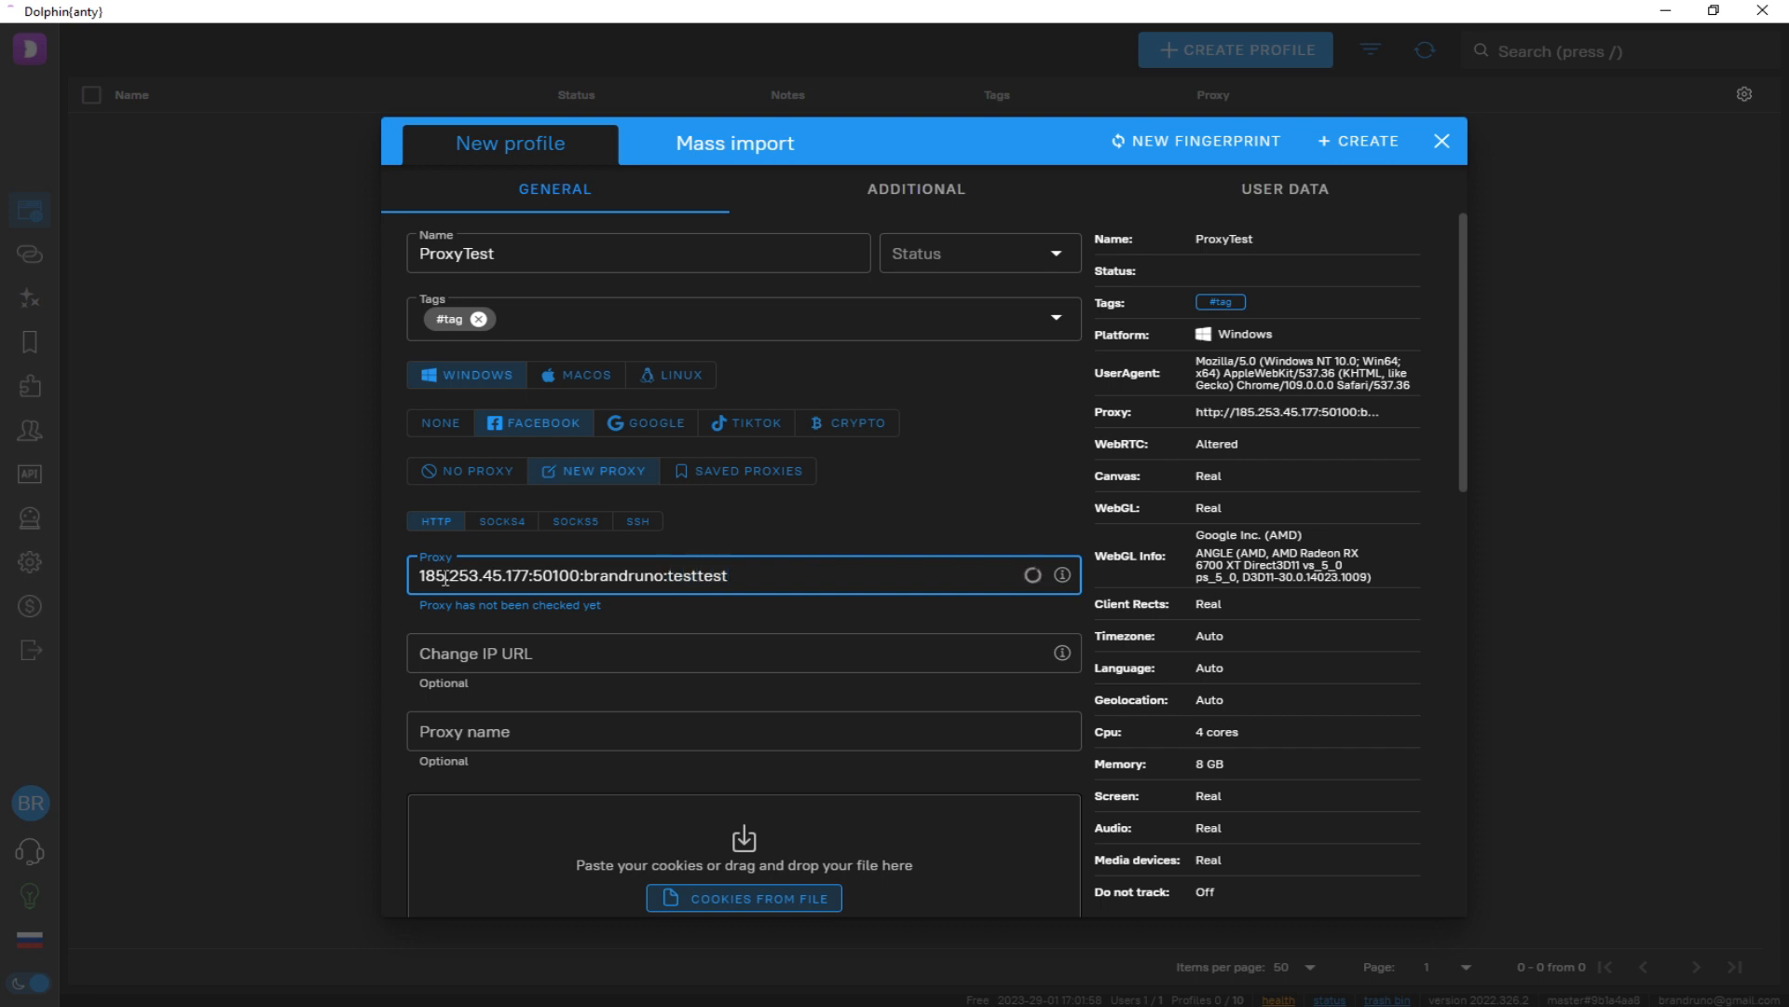
left_click(1031, 575)
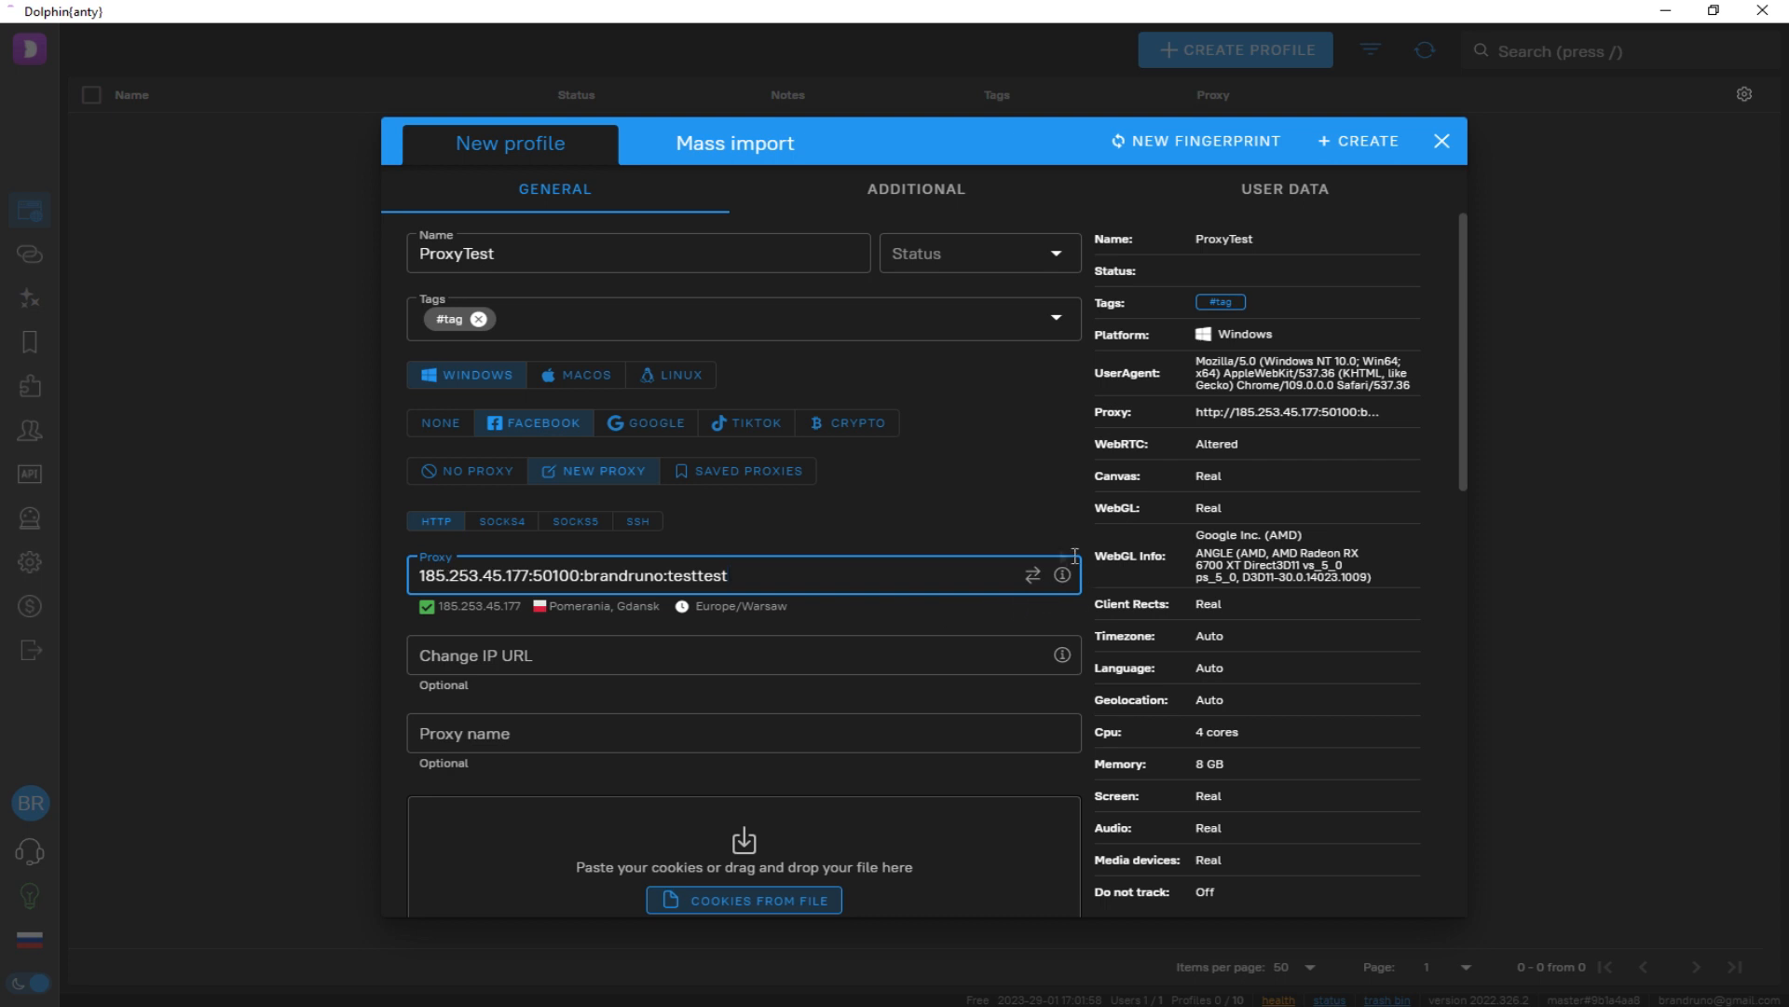
mouse_move(1033, 574)
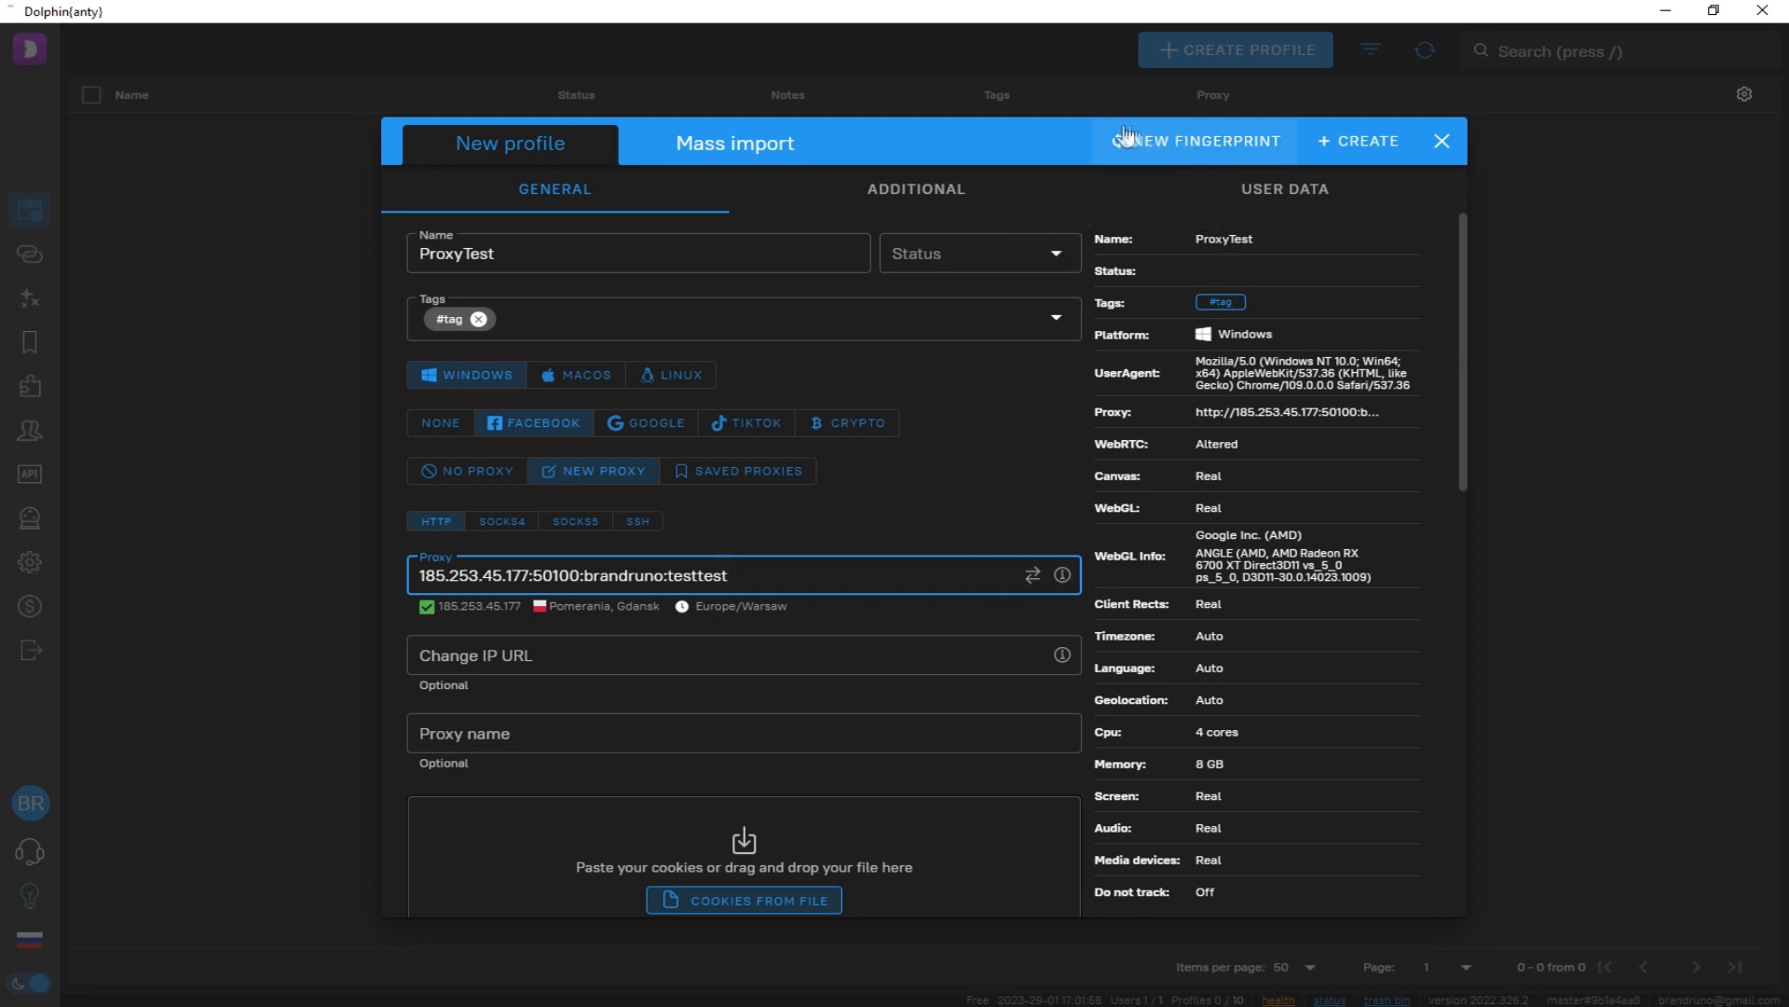
mouse_move(1195, 146)
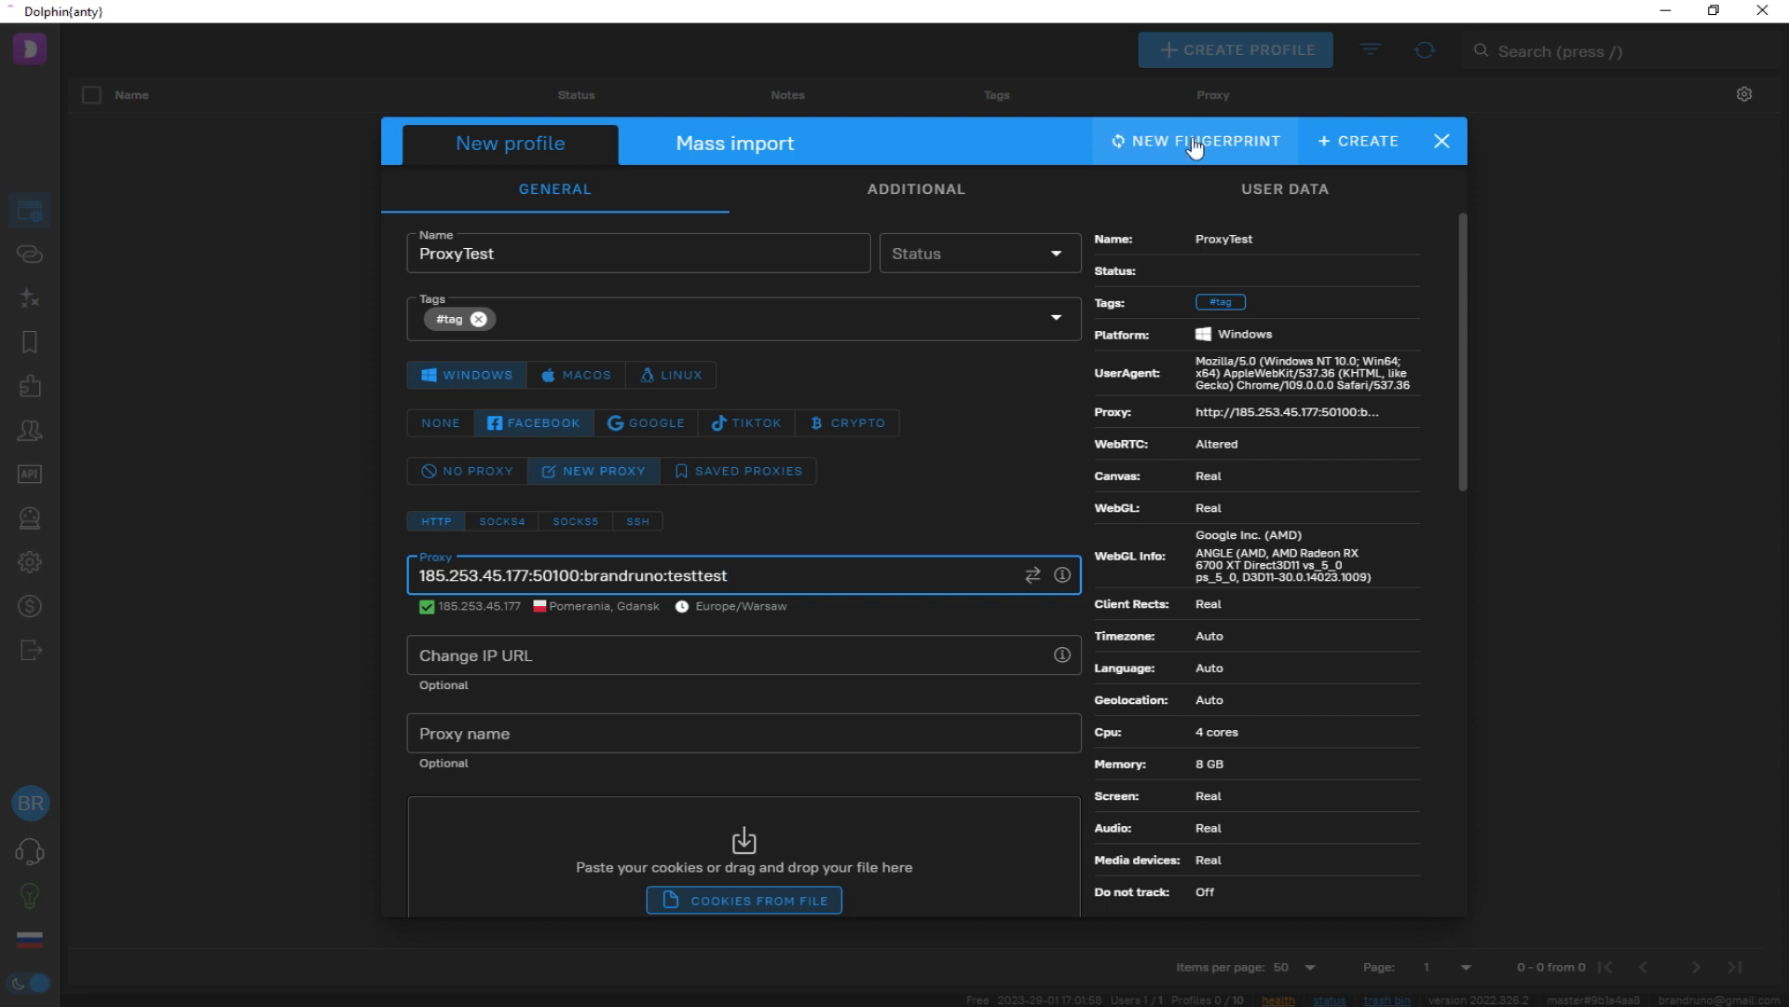
Generate a fresh fingerprint and create the ProxyTest profile
left_click(1195, 141)
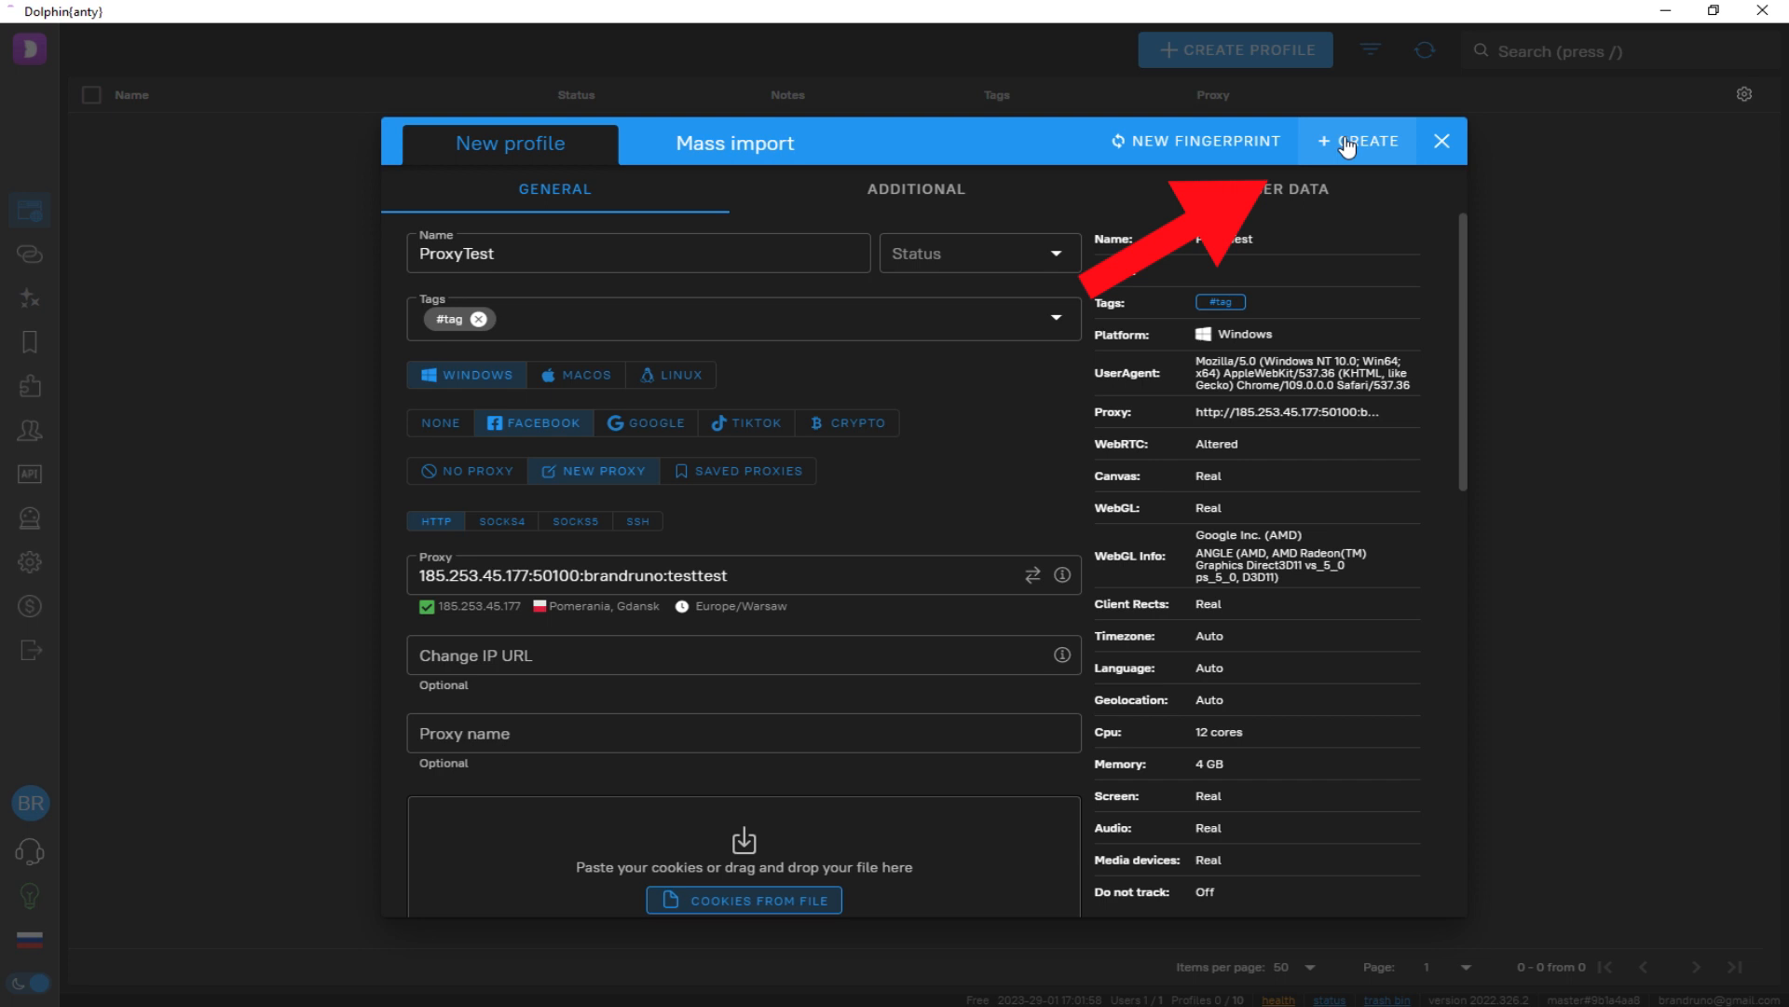
left_click(1359, 141)
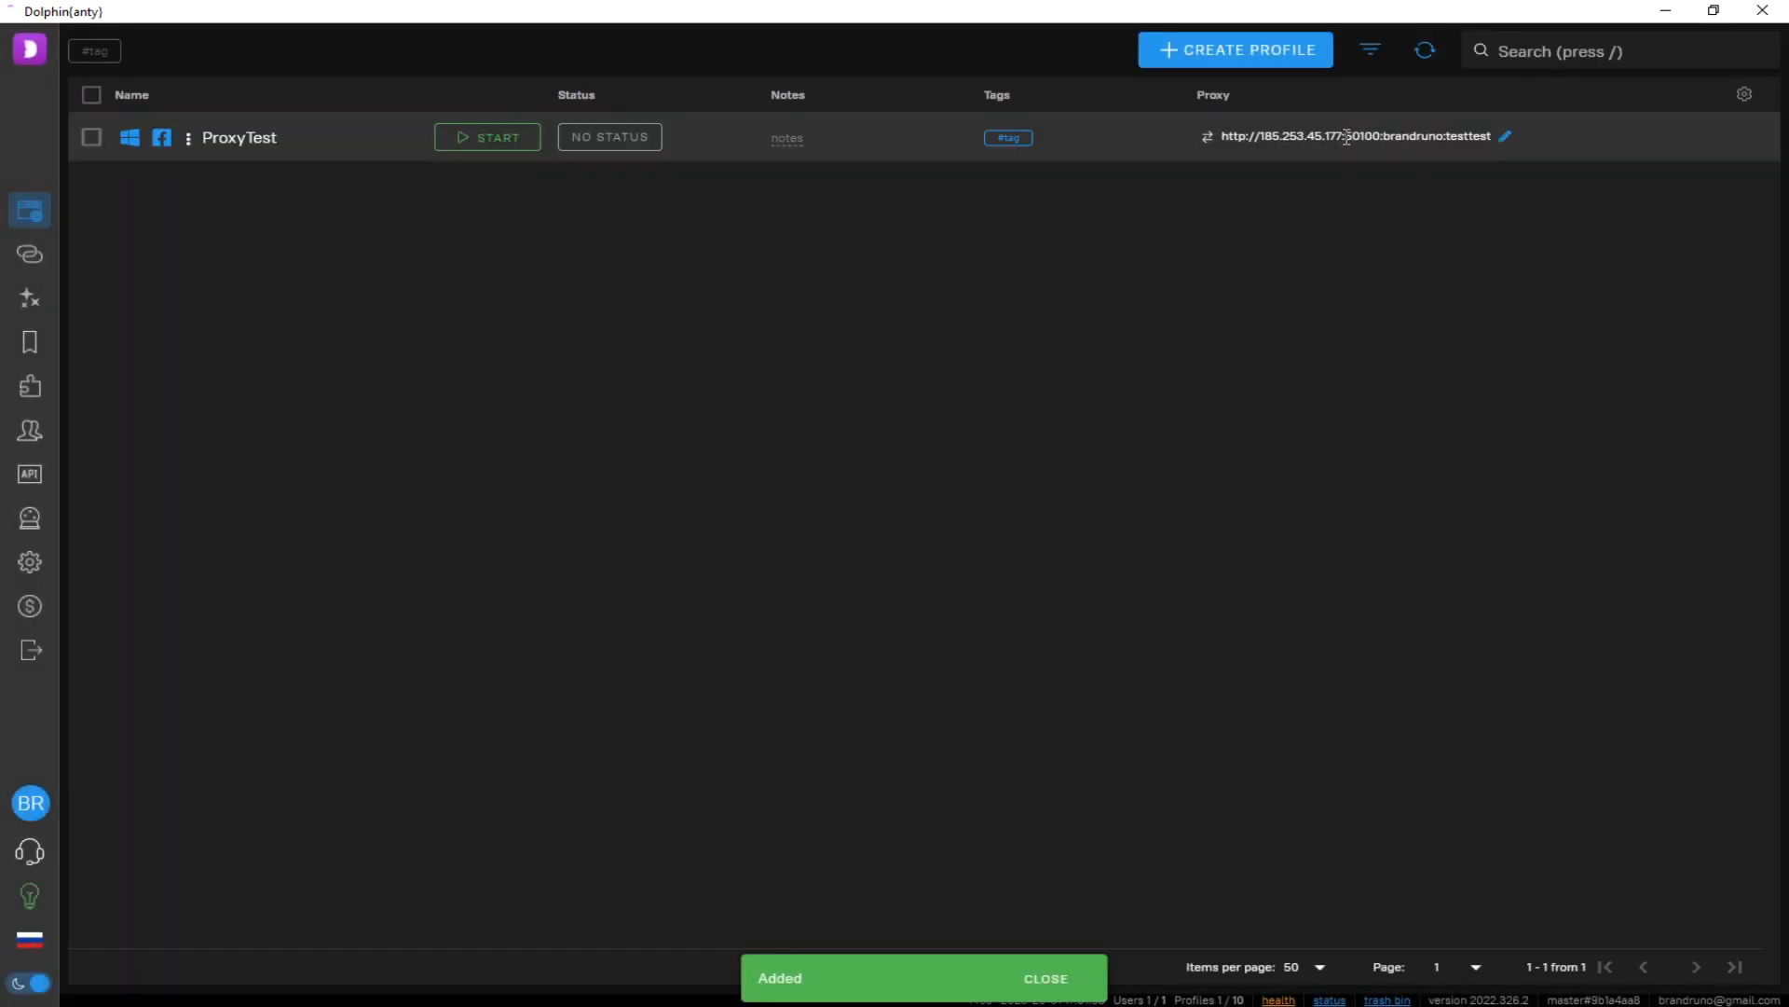
left_click(1045, 977)
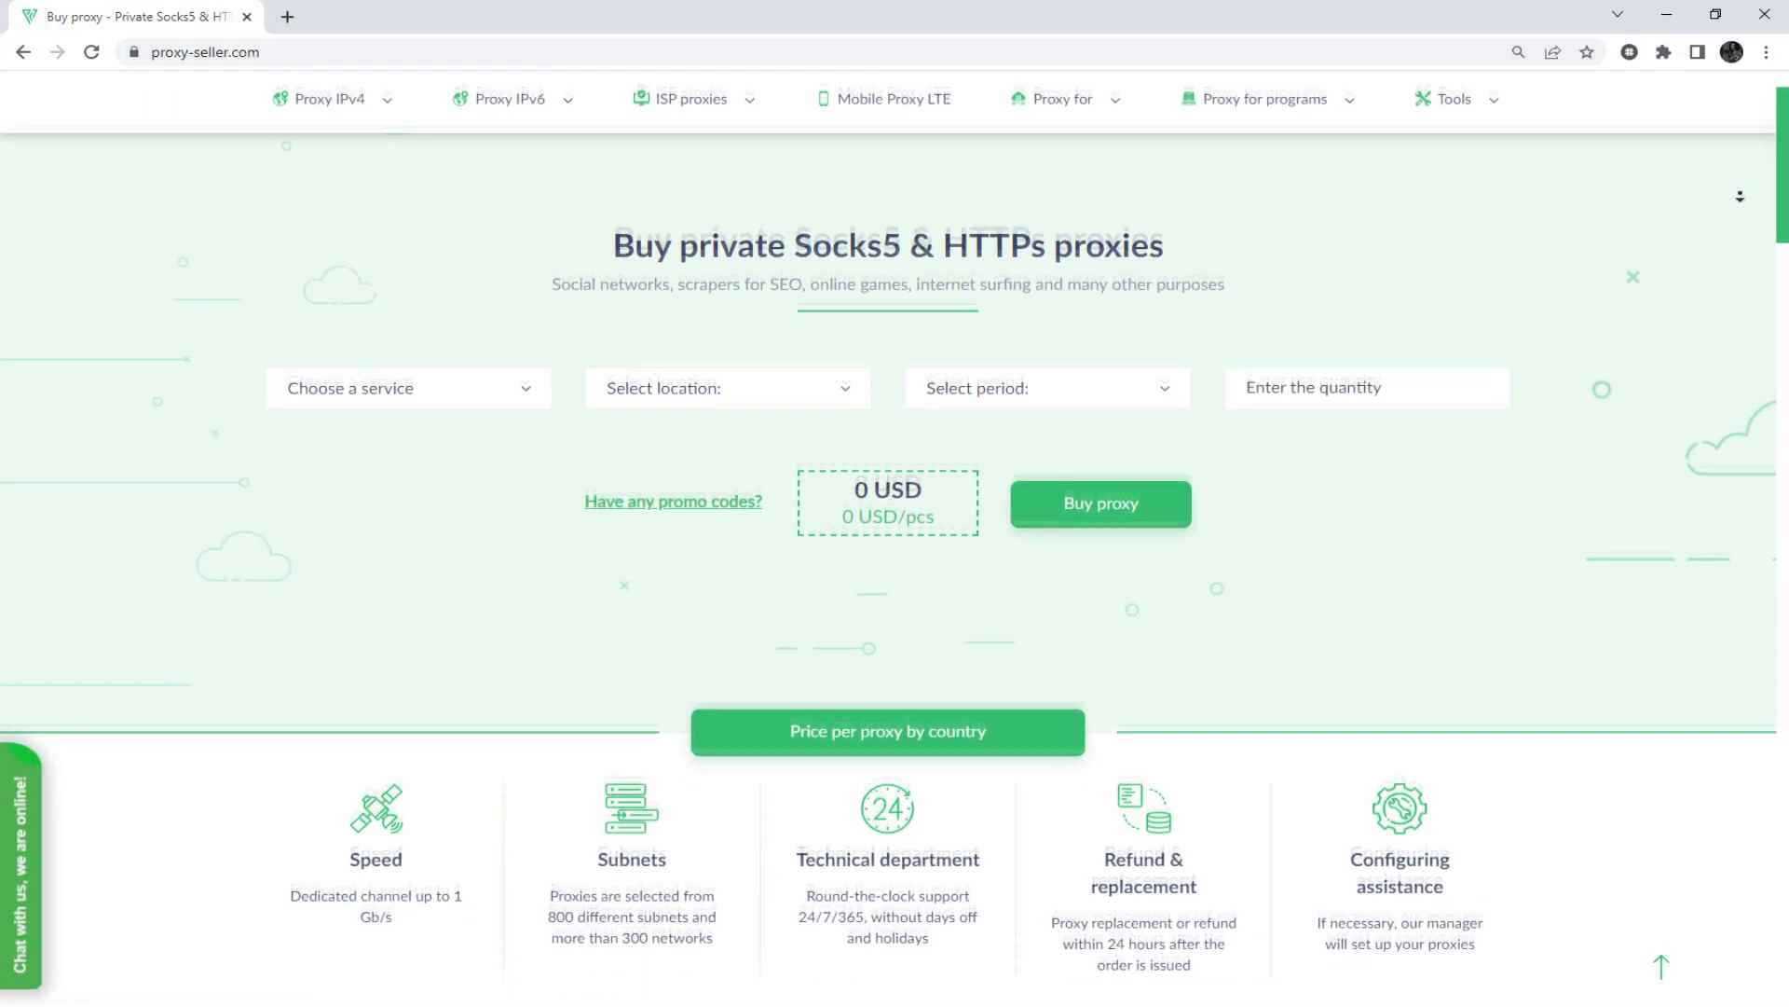
Scroll down to Proxy-Seller's price section and show IPv6 proxy prices by country
scroll("down", 3)
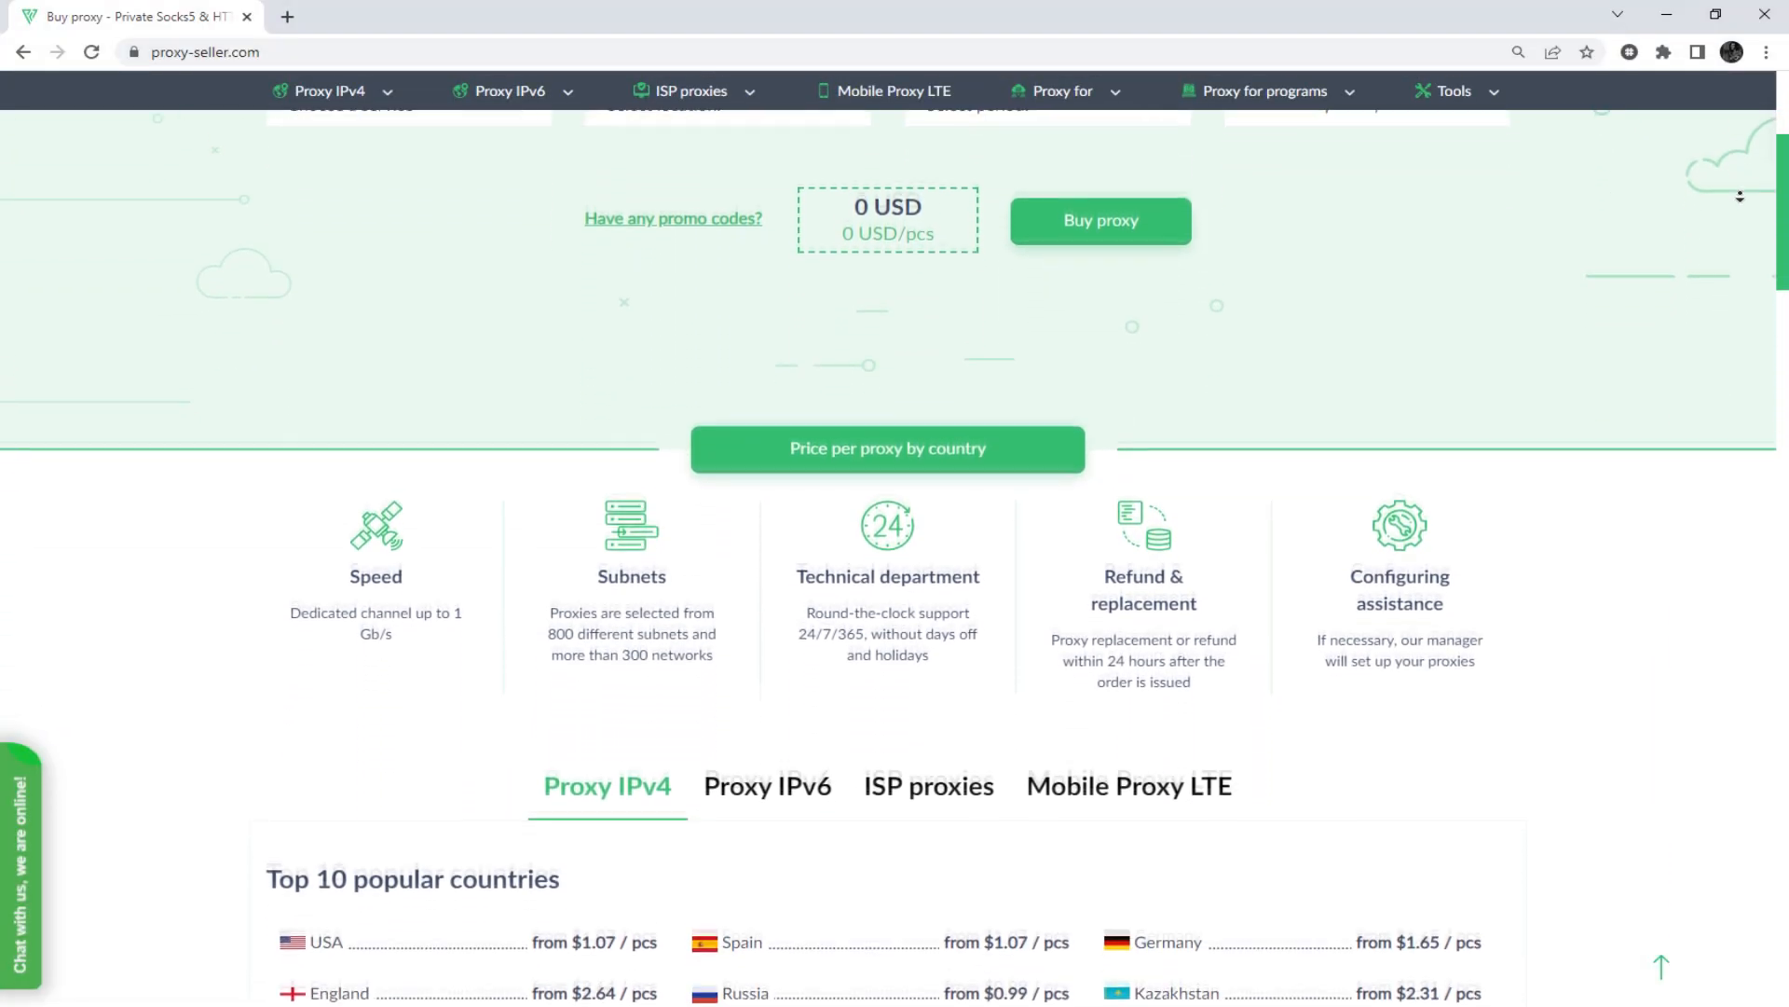
scroll("down", 3)
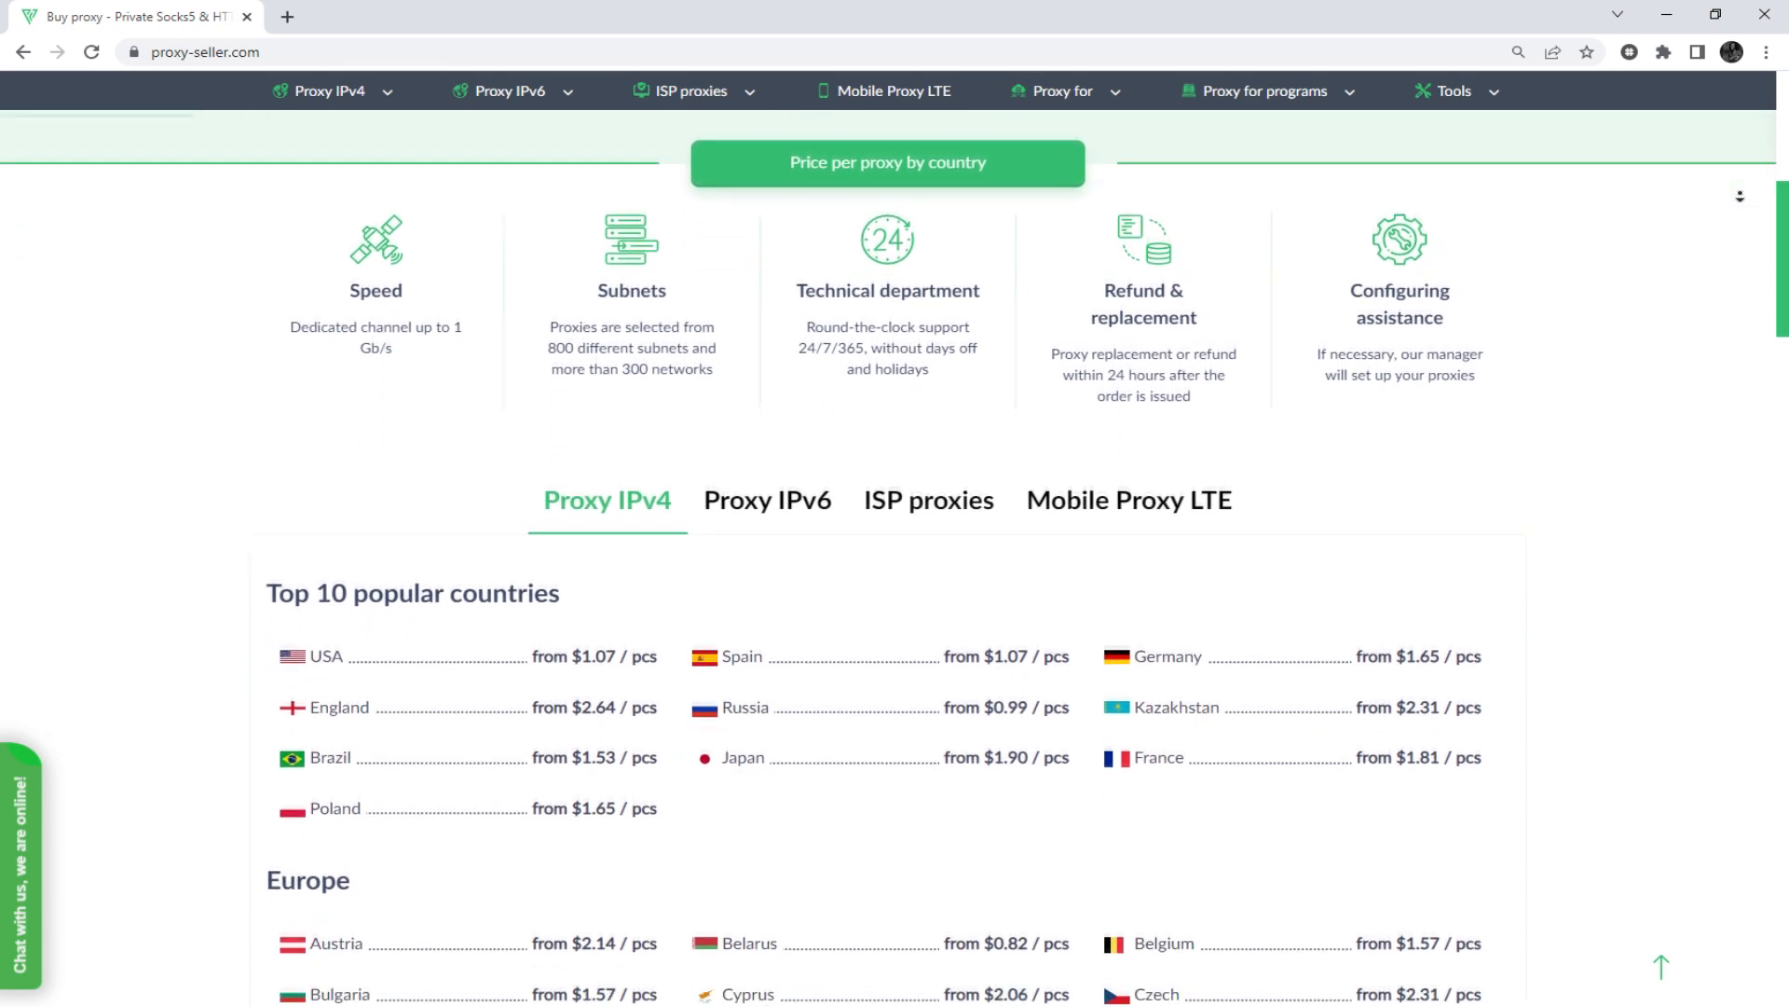
scroll("down", 3)
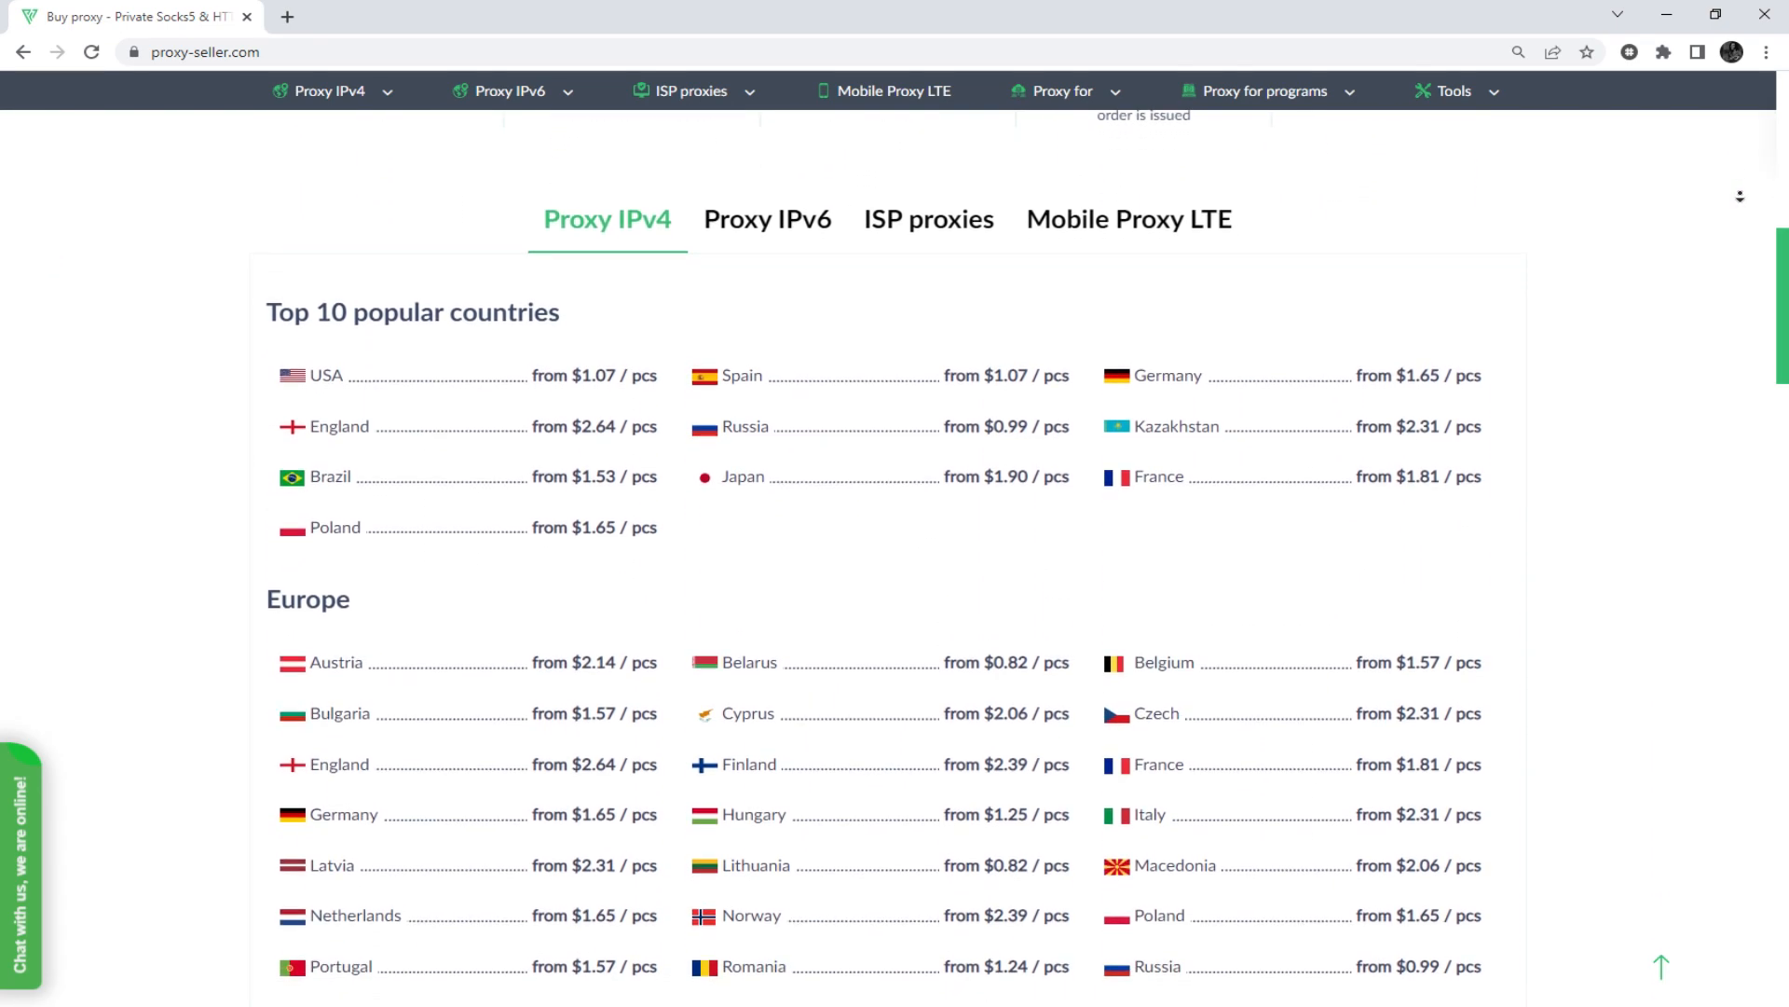
scroll("down", 3)
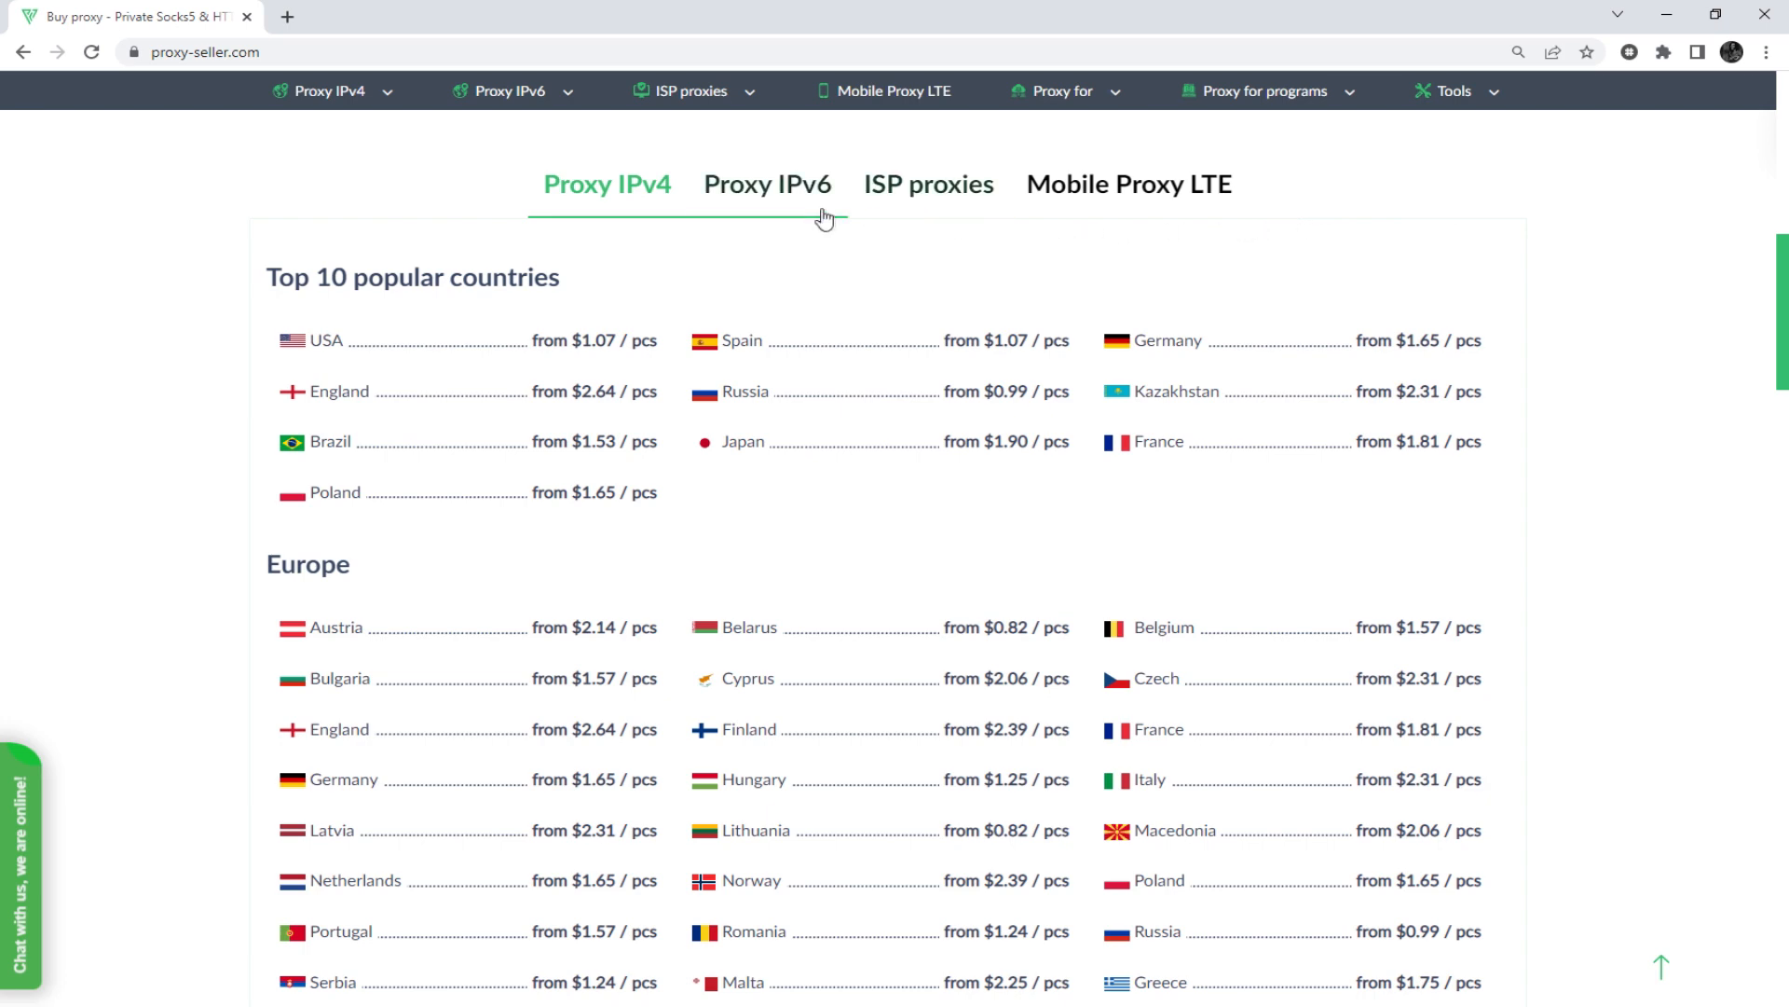
left_click(767, 184)
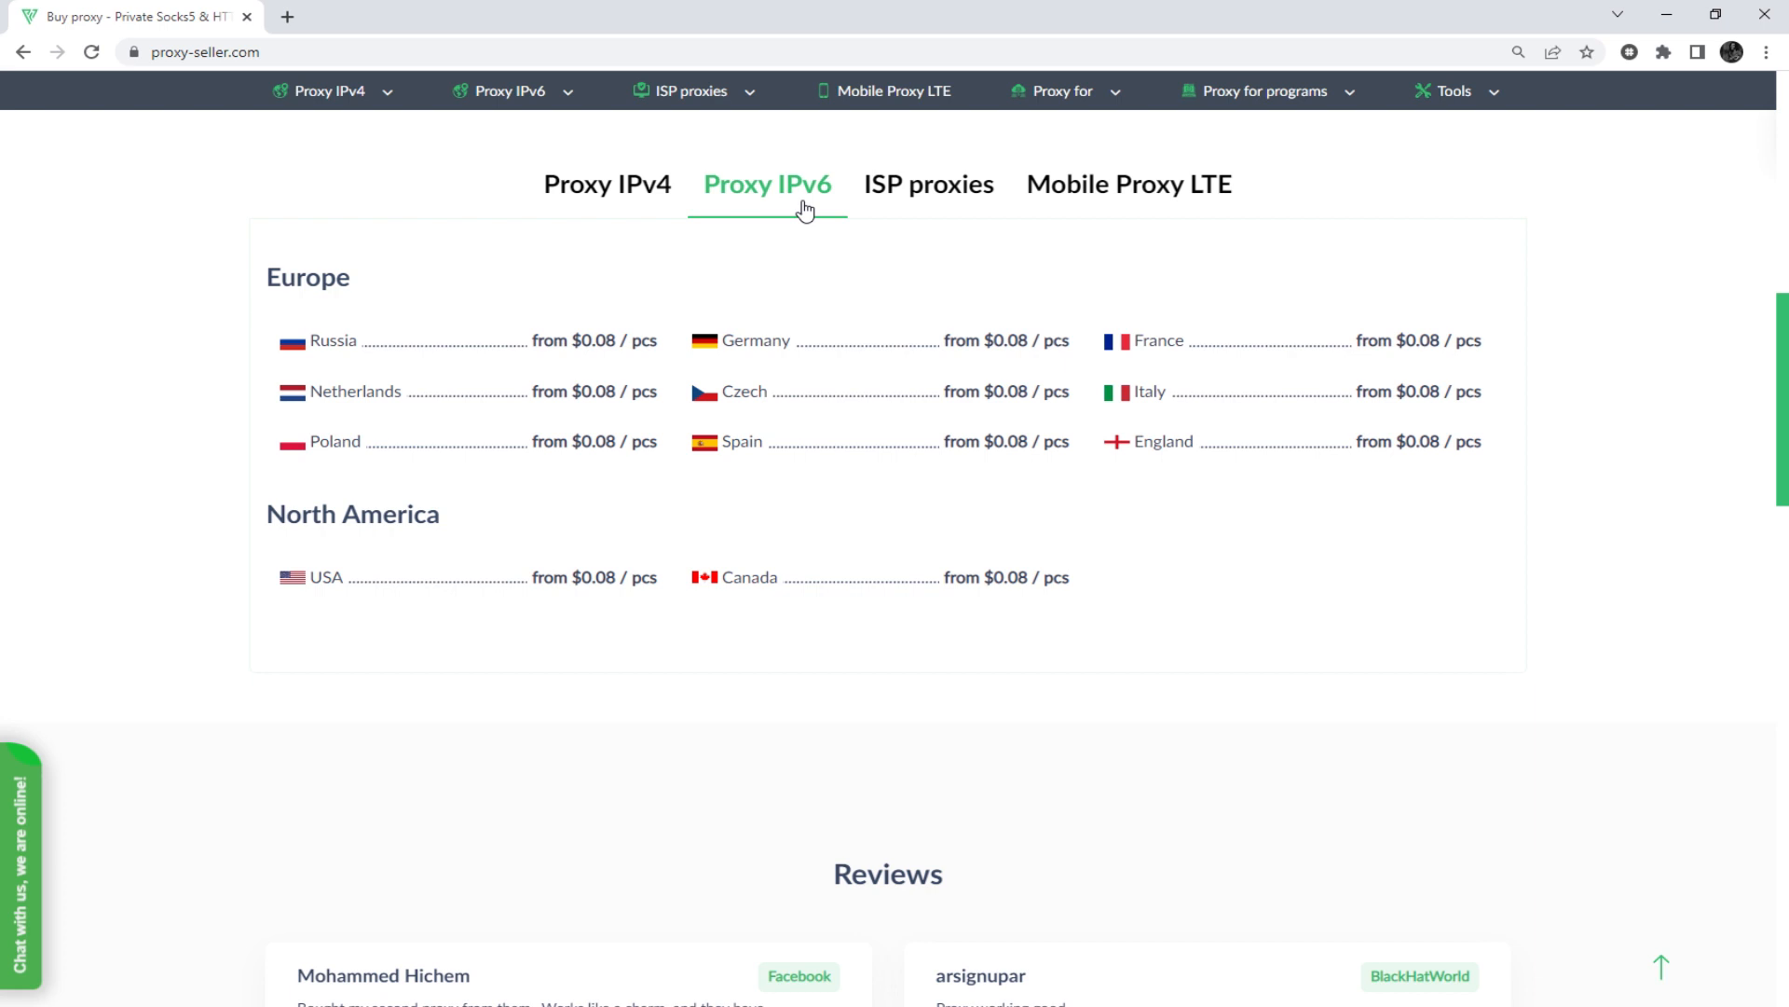
mouse_move(925, 196)
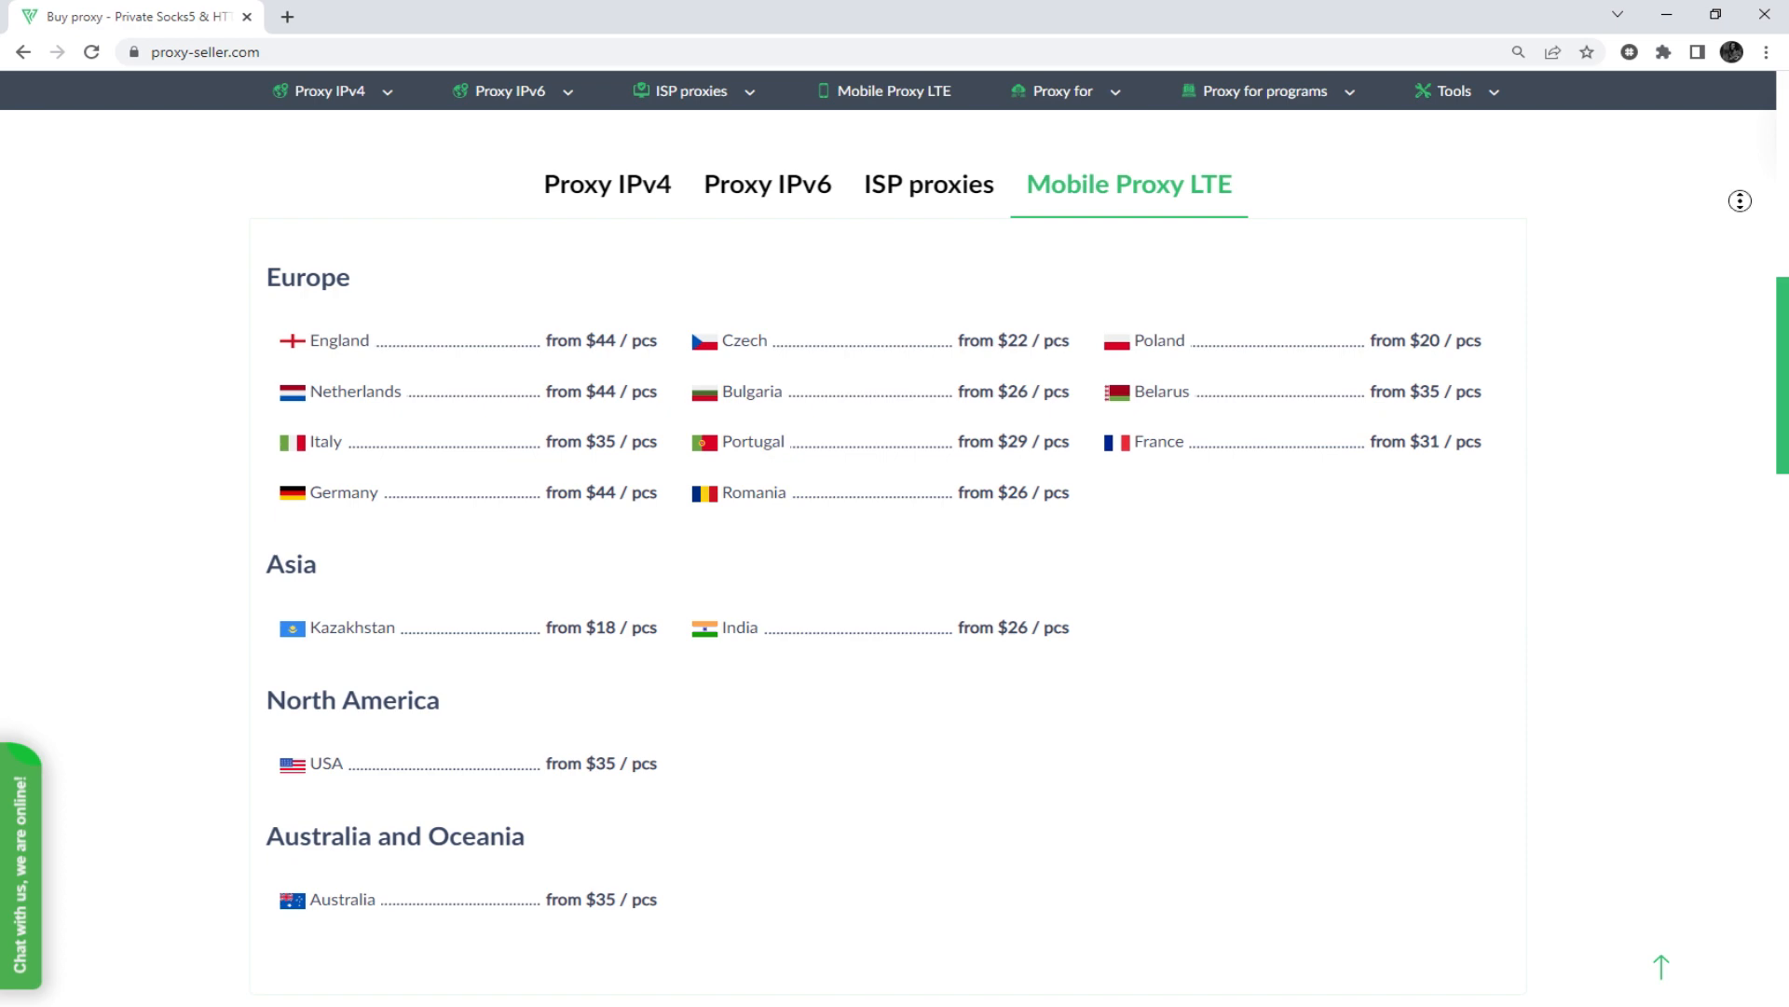
scroll("down", 3)
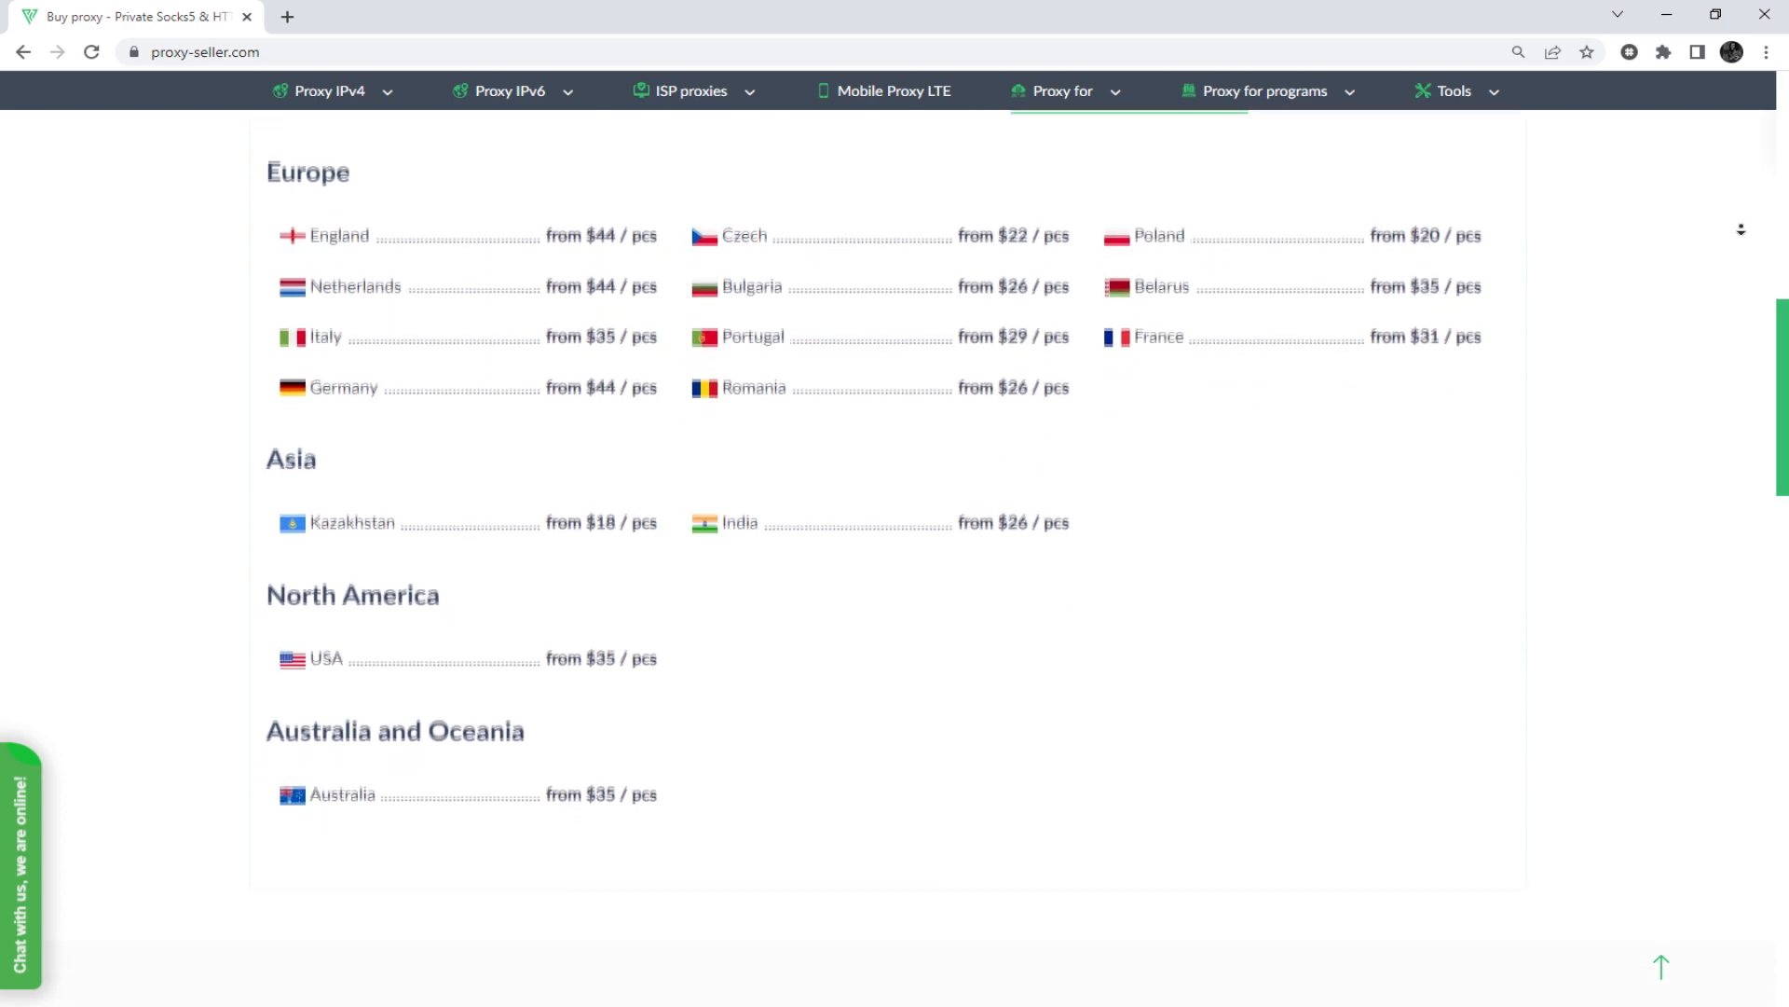
scroll("down", 3)
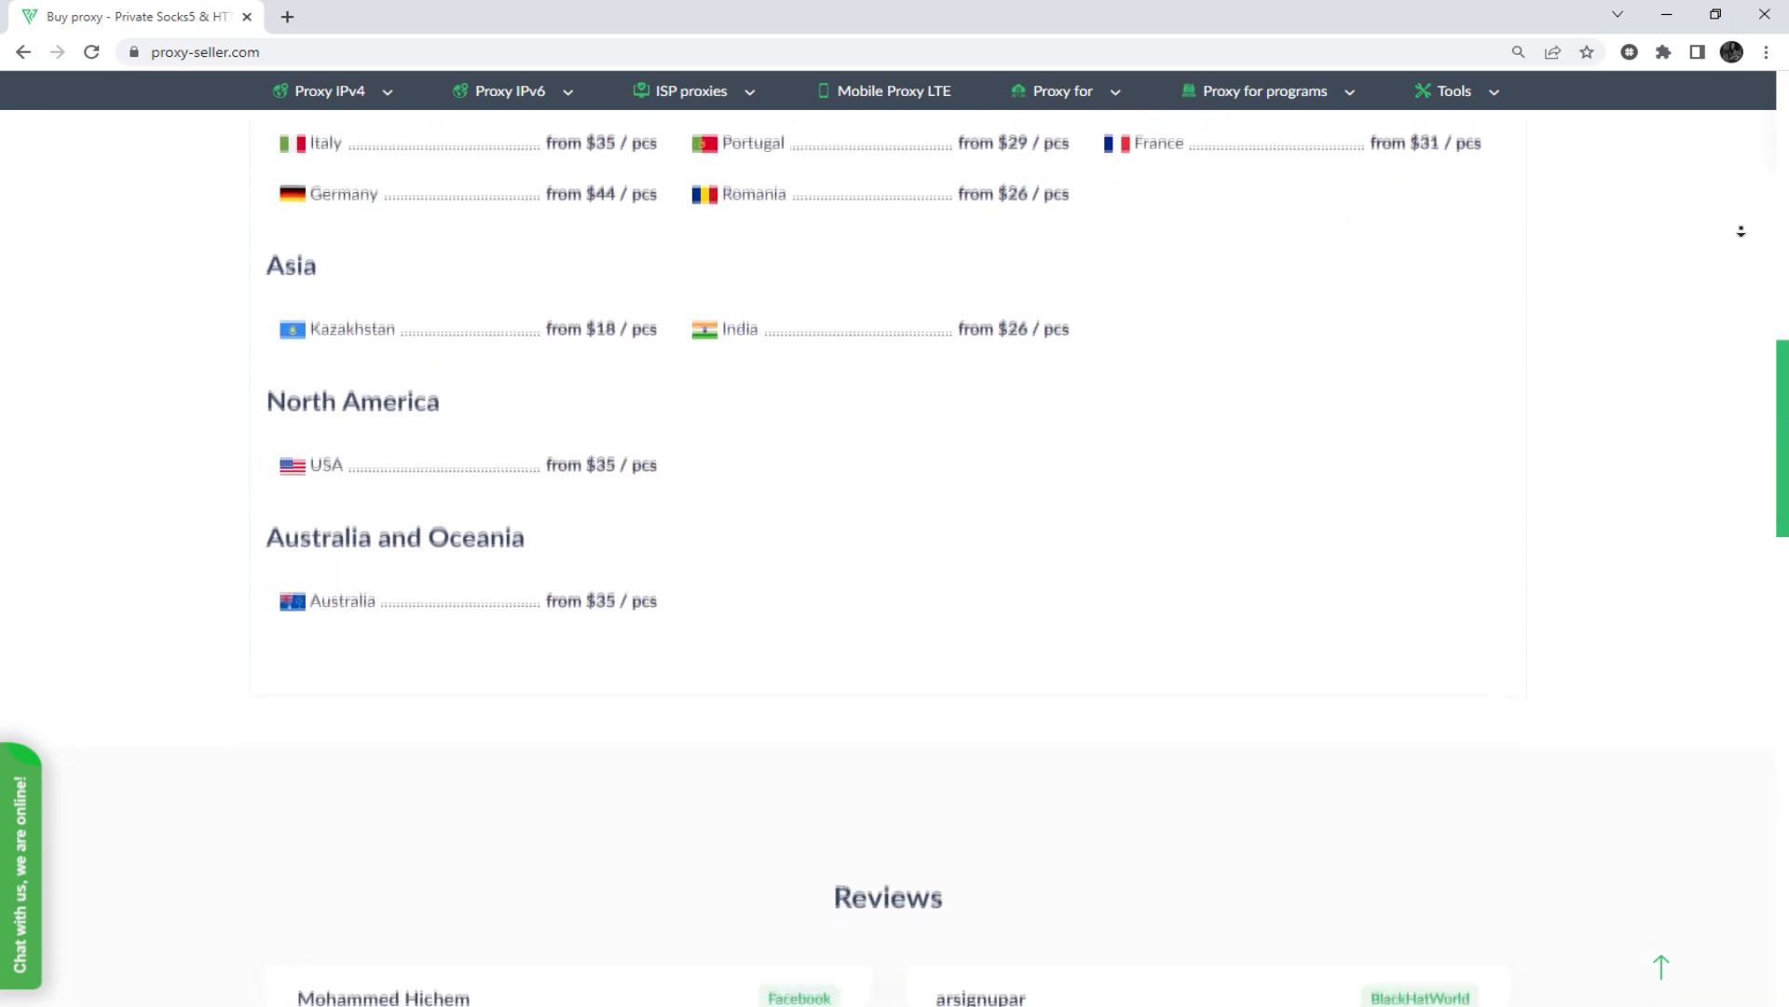
scroll("down", 3)
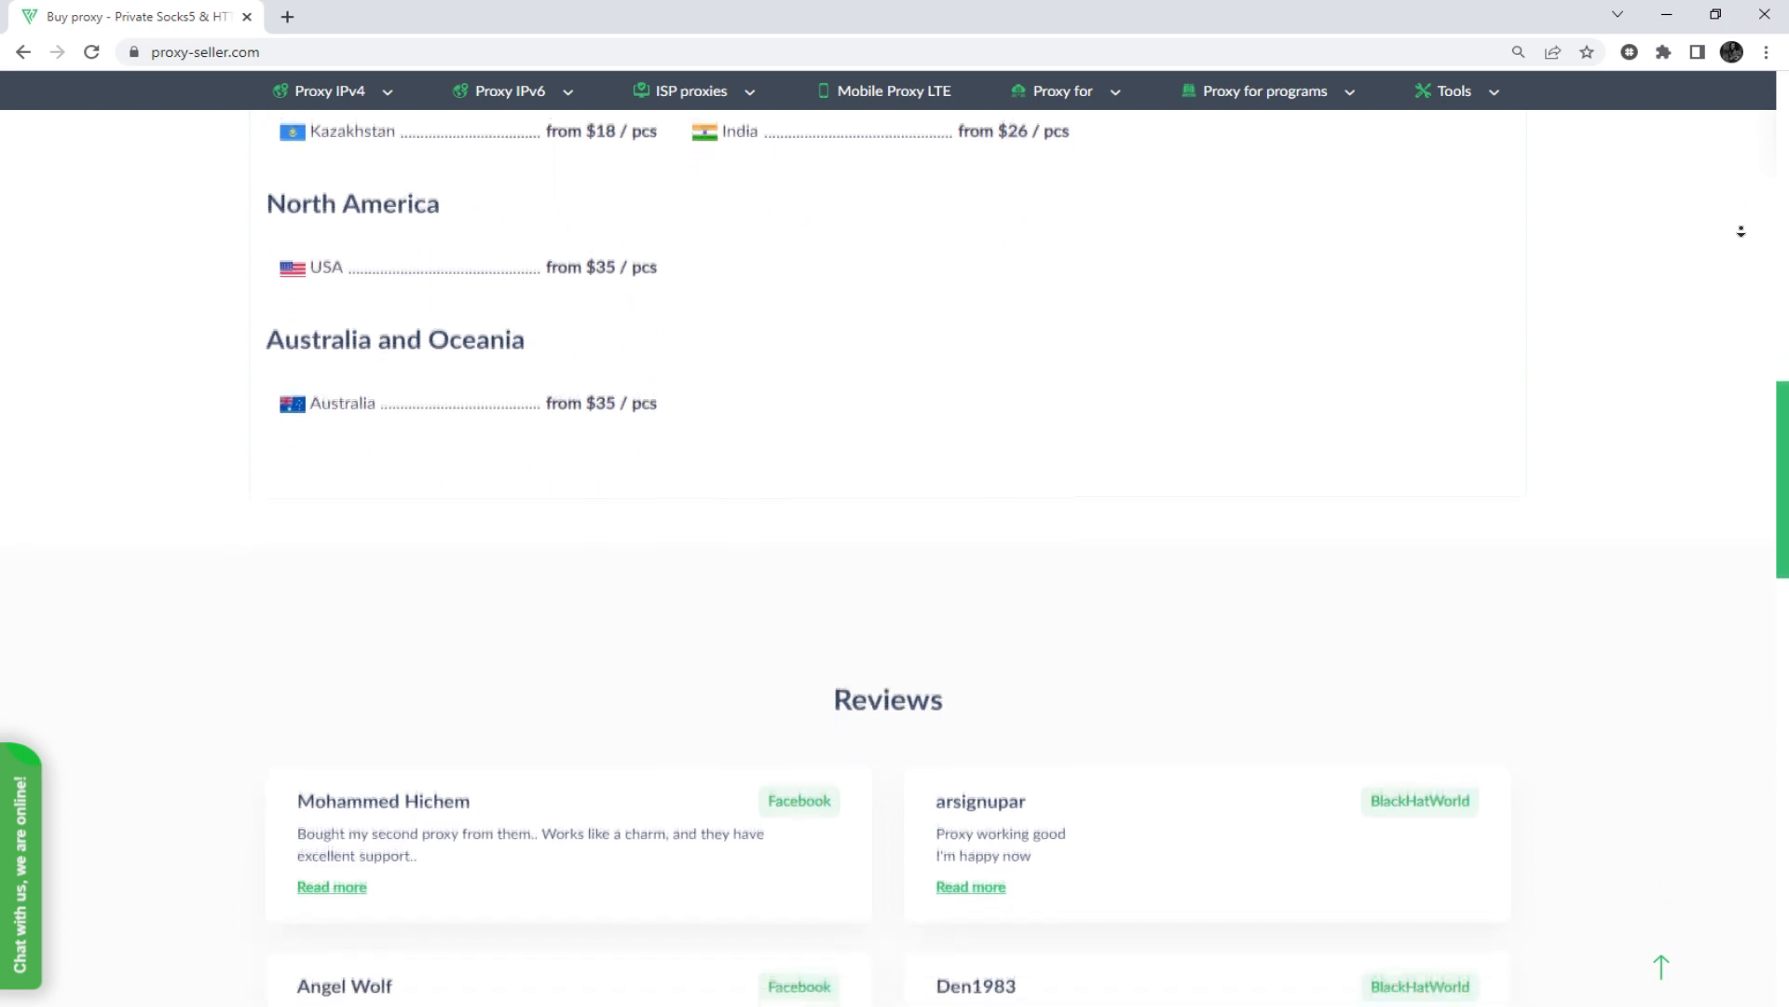
scroll("down", 3)
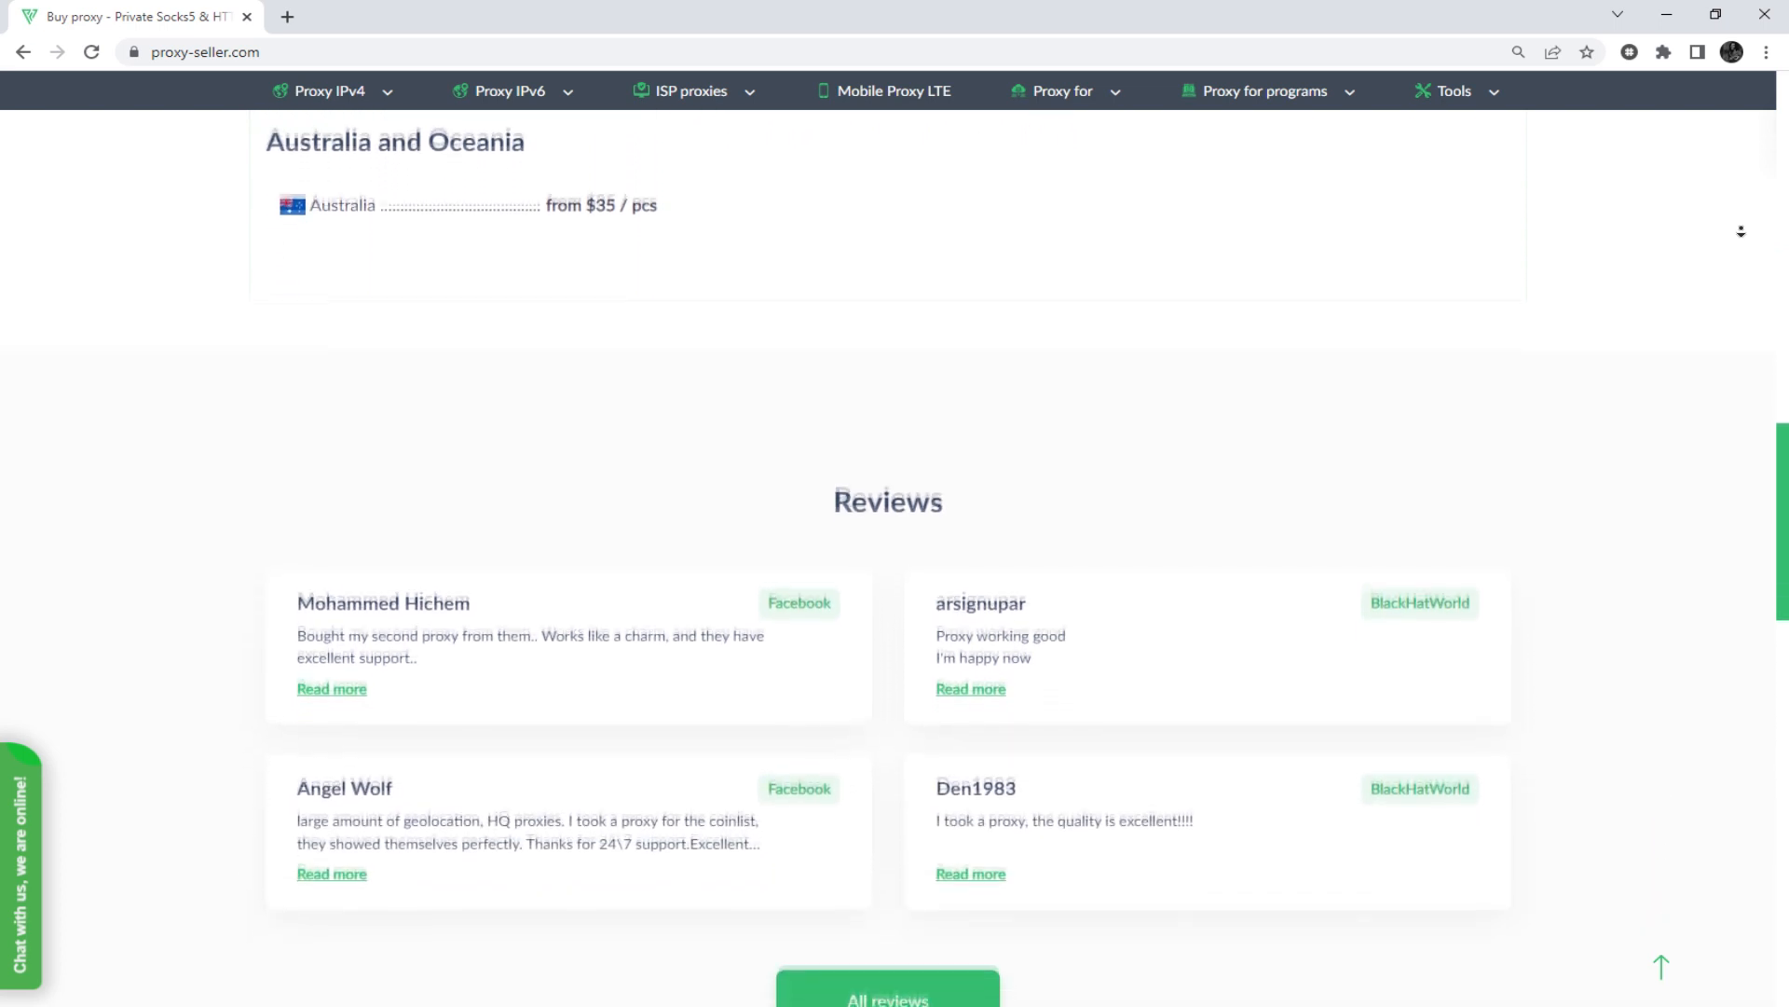
scroll("down", 3)
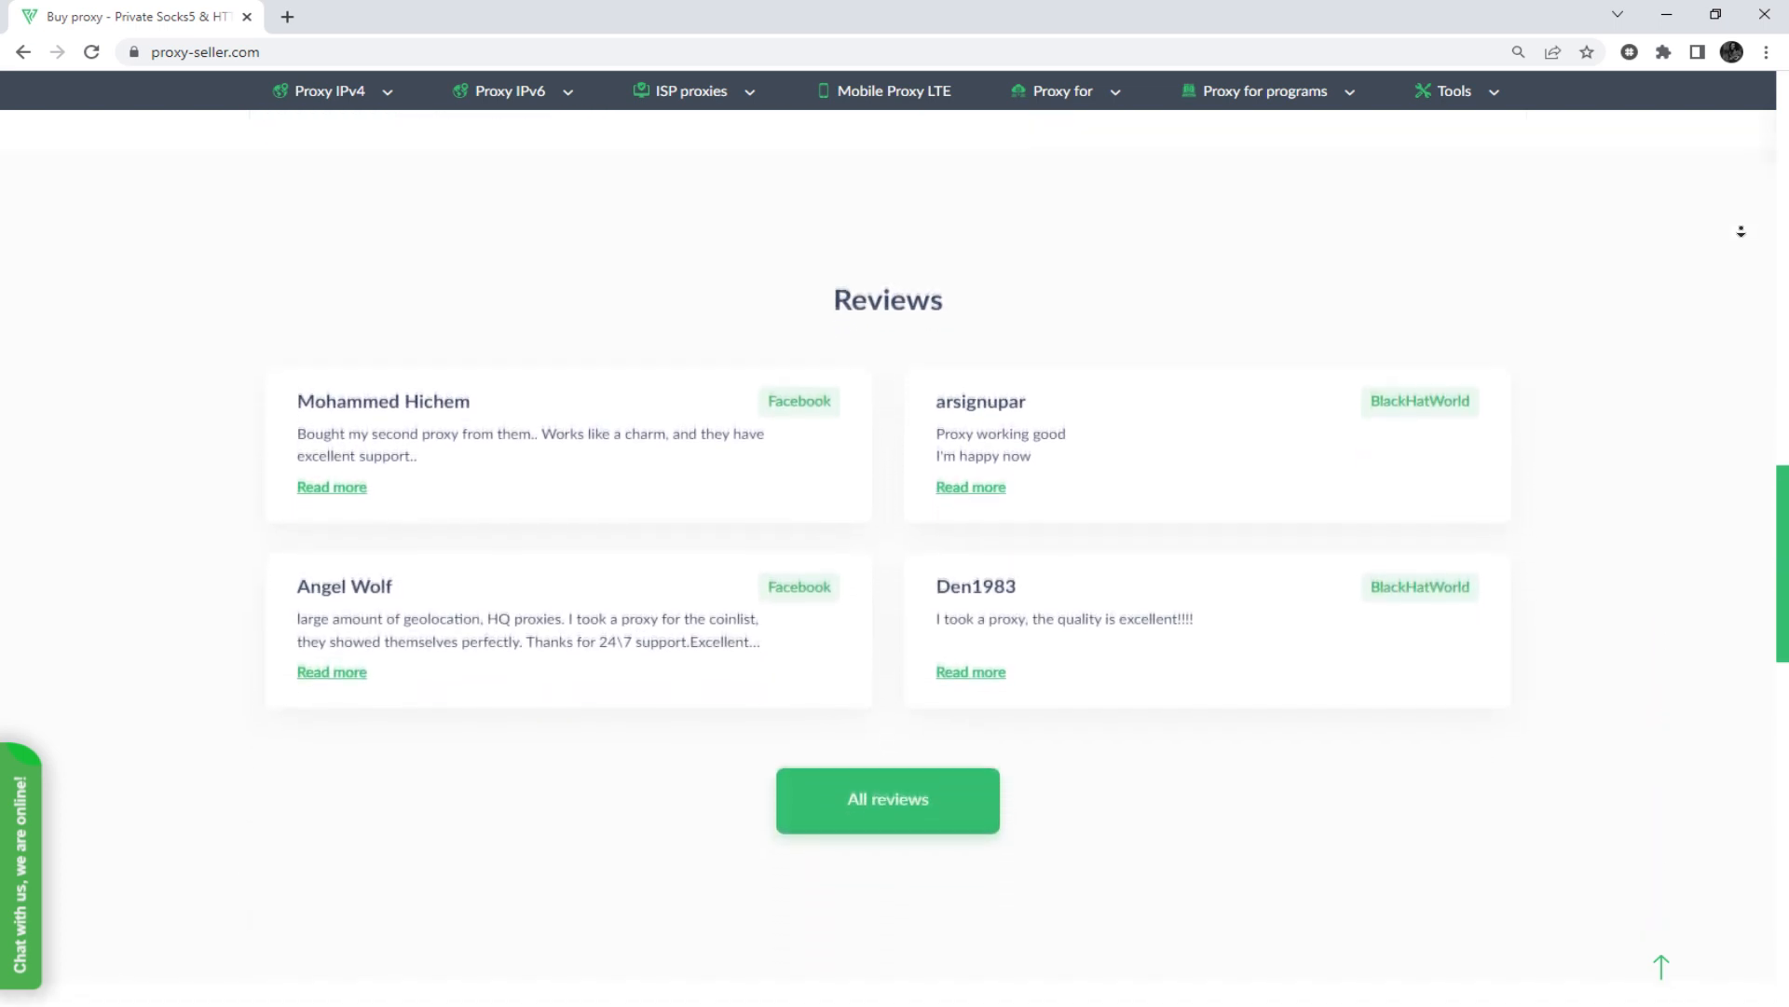
scroll("down", 3)
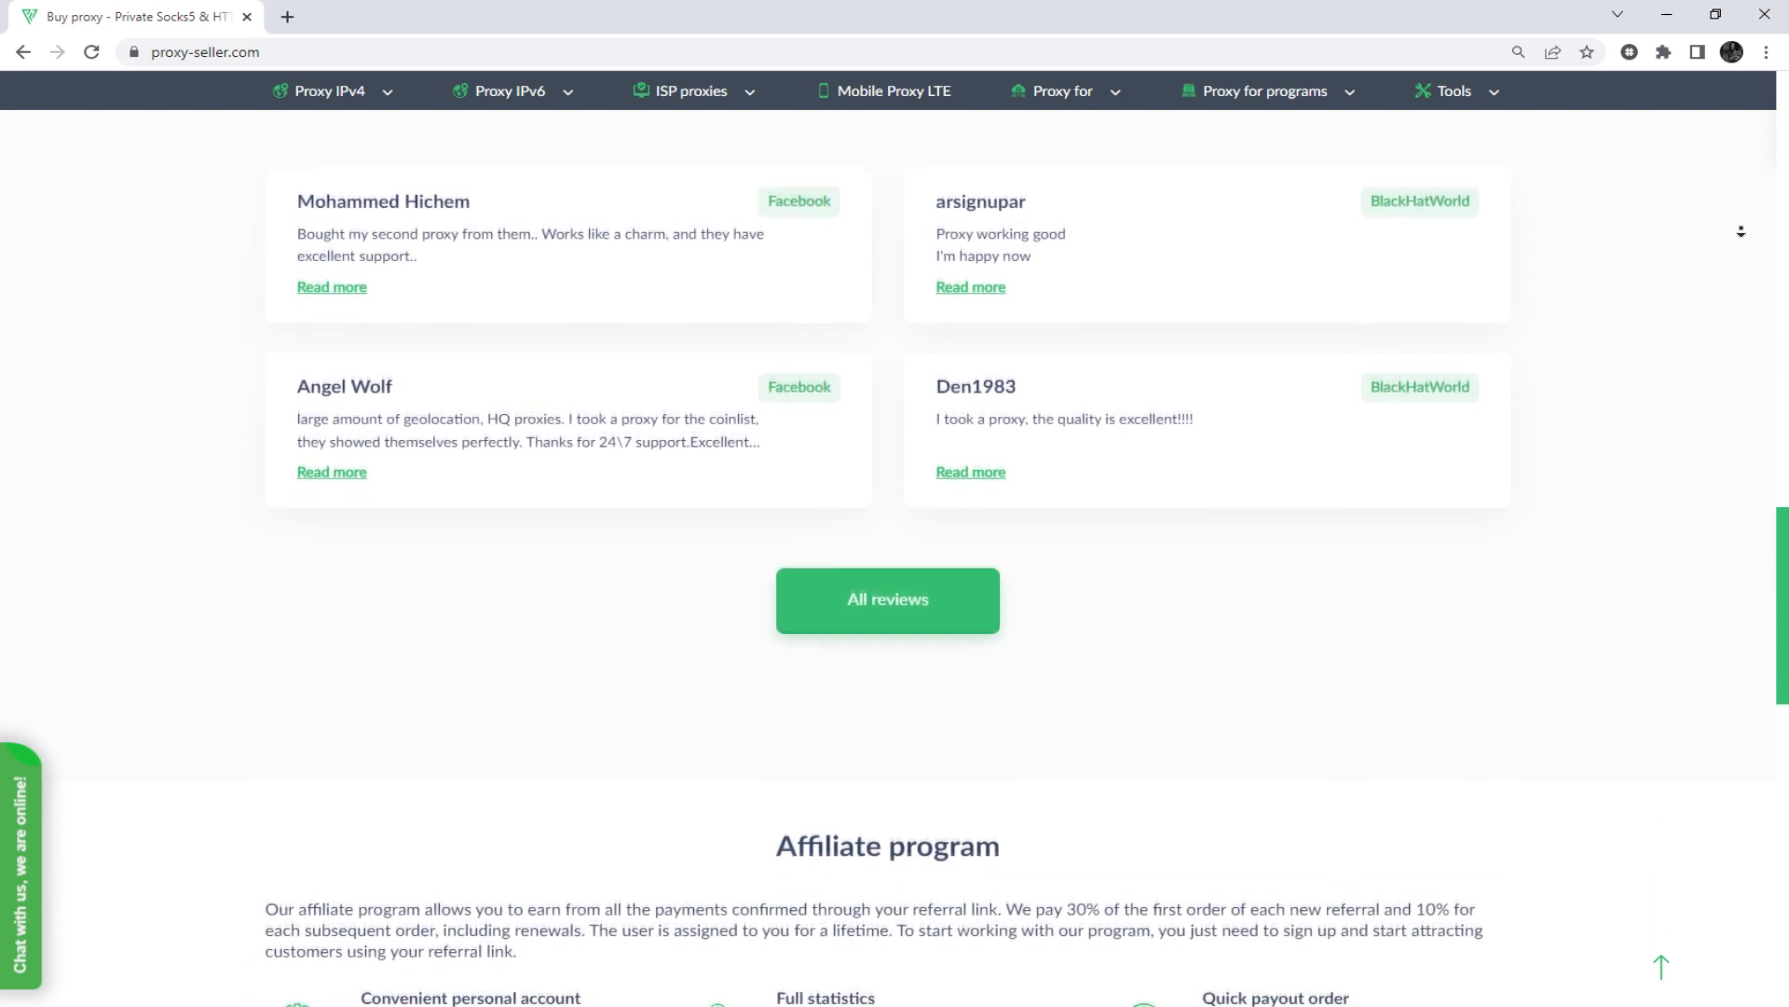
scroll("down", 3)
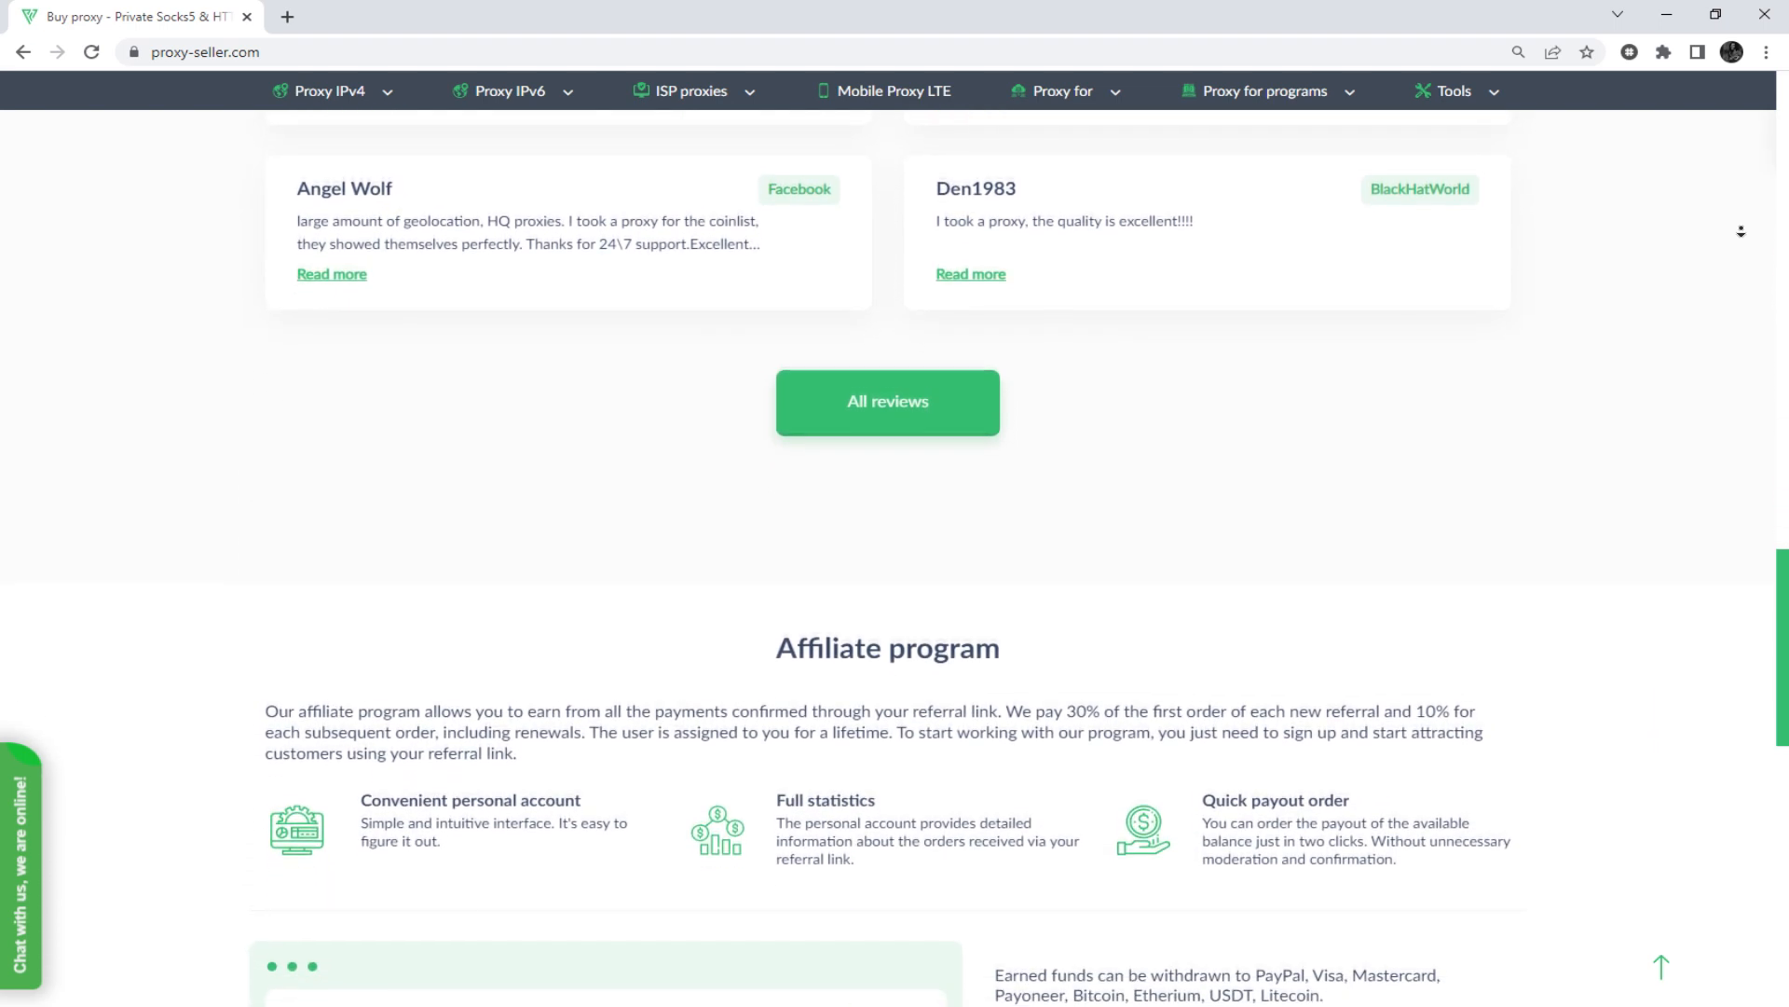
scroll("down", 3)
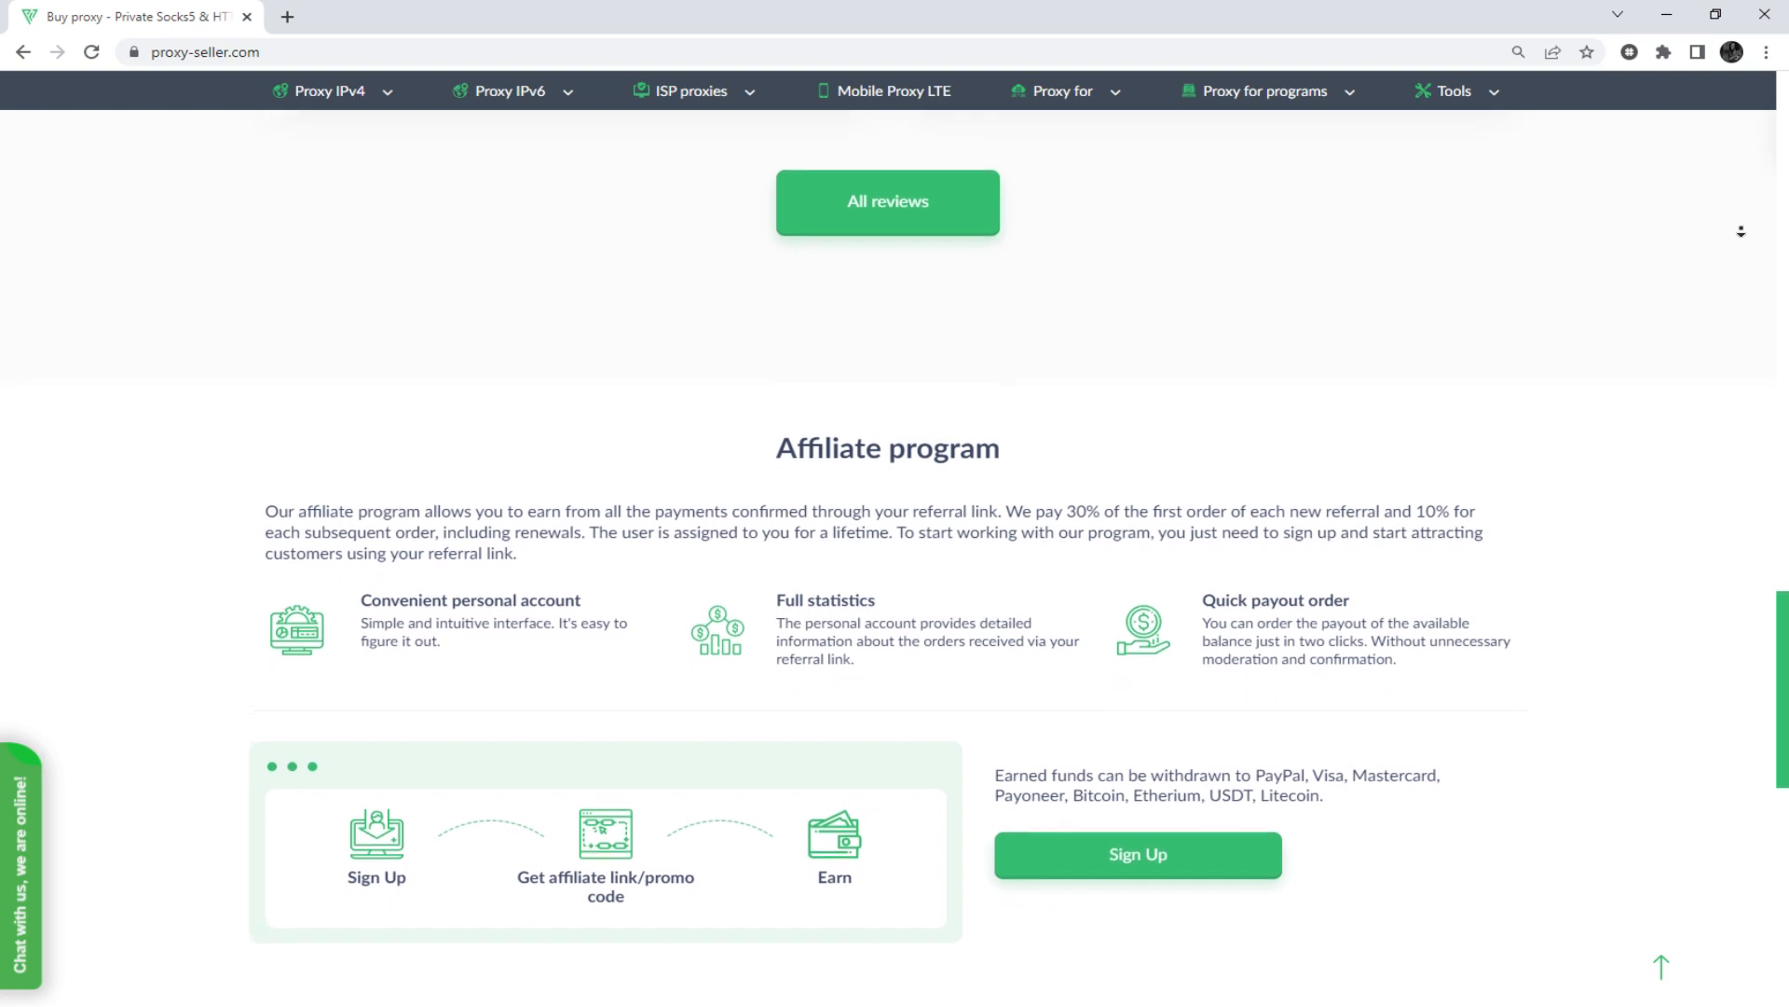
scroll("down", 3)
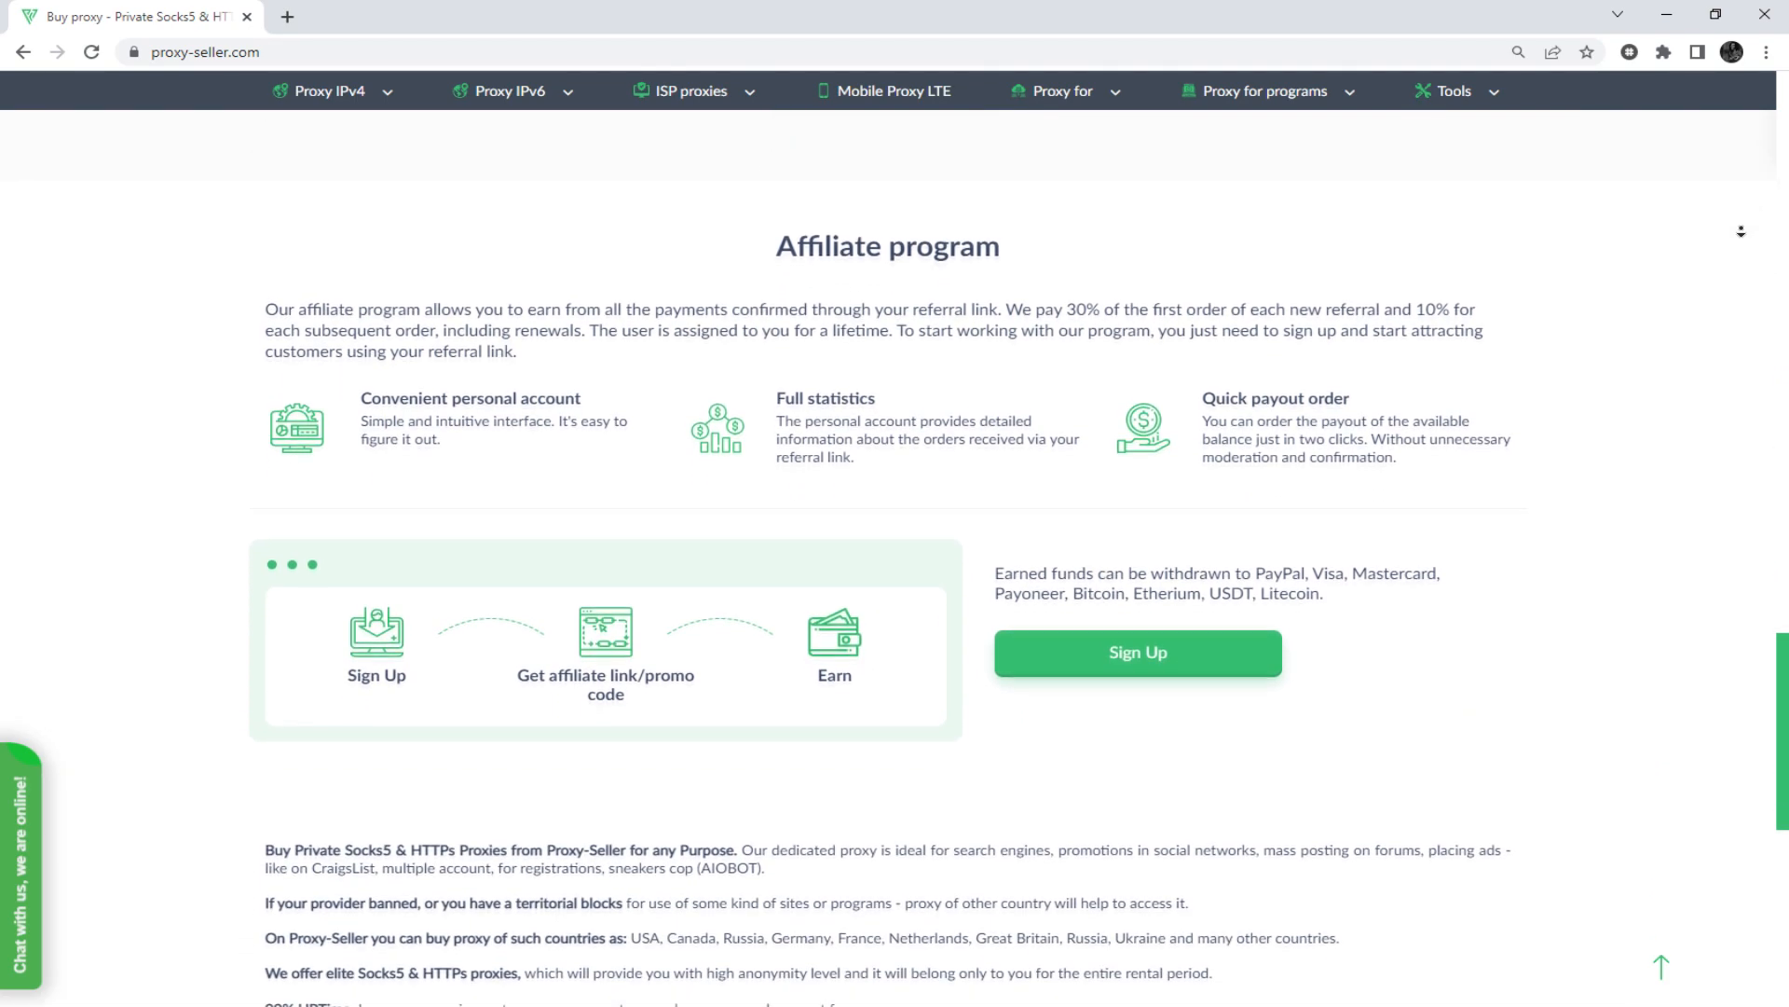